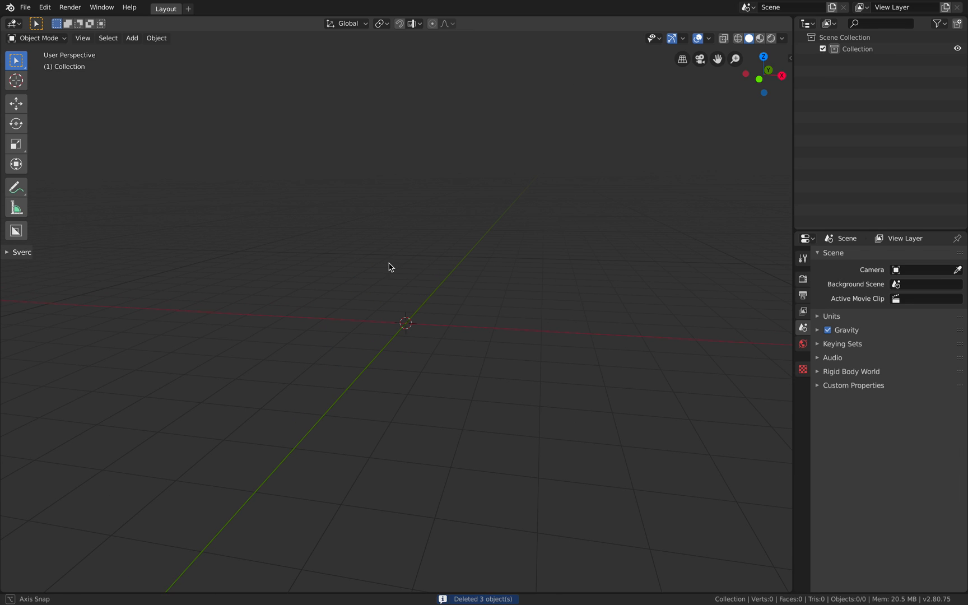
Add a blank Grease Pencil object (GPencil) to the empty scene
left_click(132, 38)
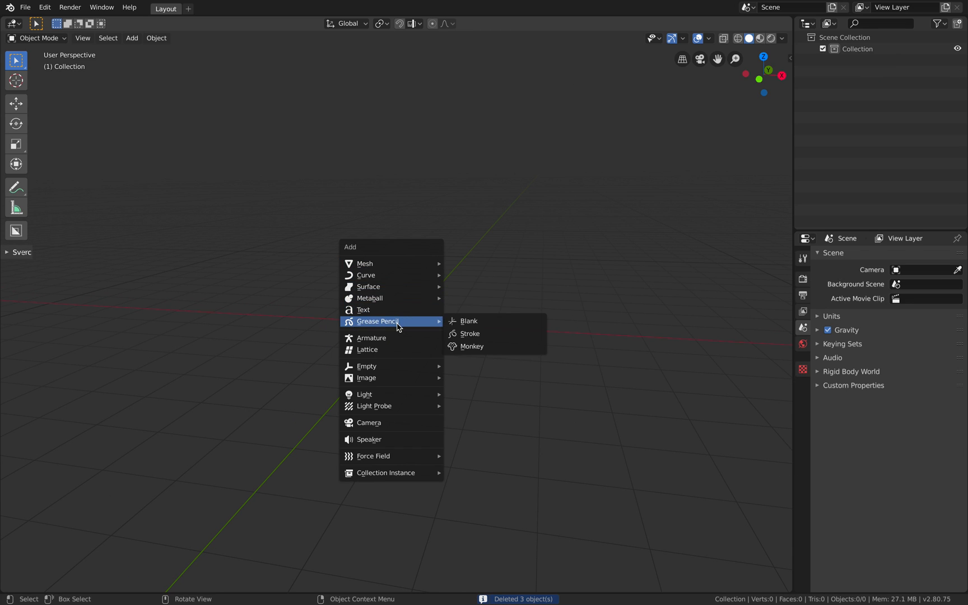
mouse_move(468, 321)
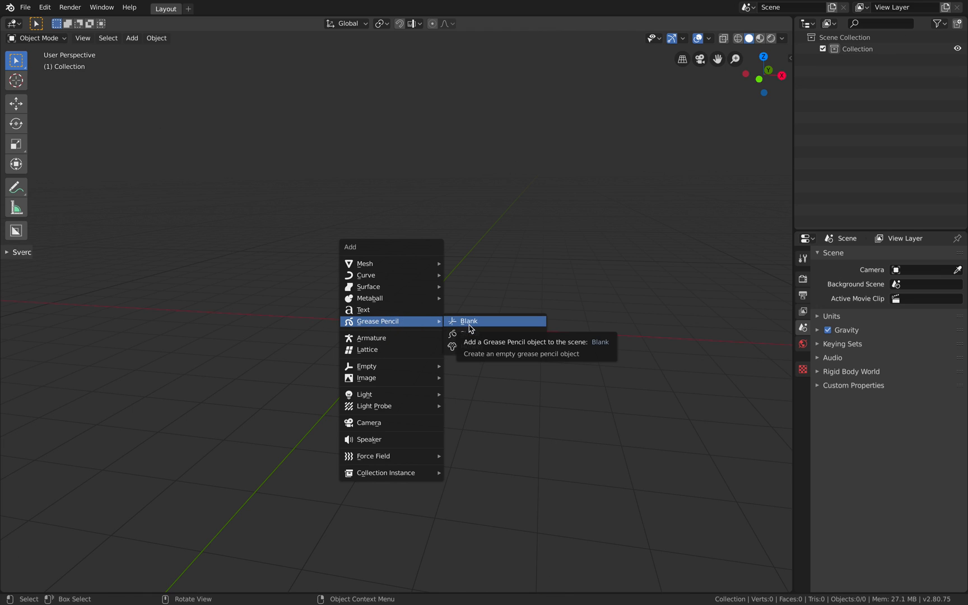
left_click(470, 320)
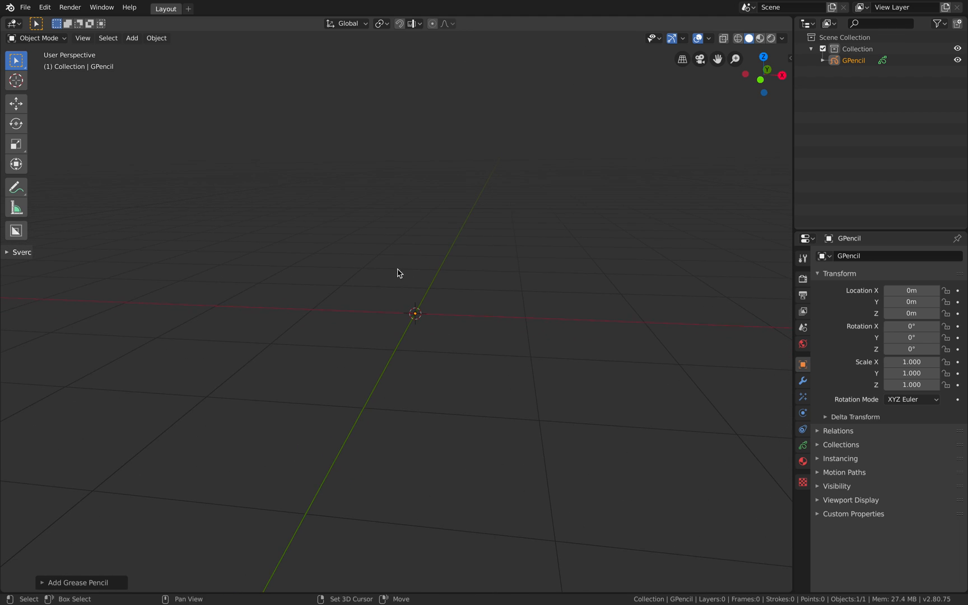
left_click(38, 38)
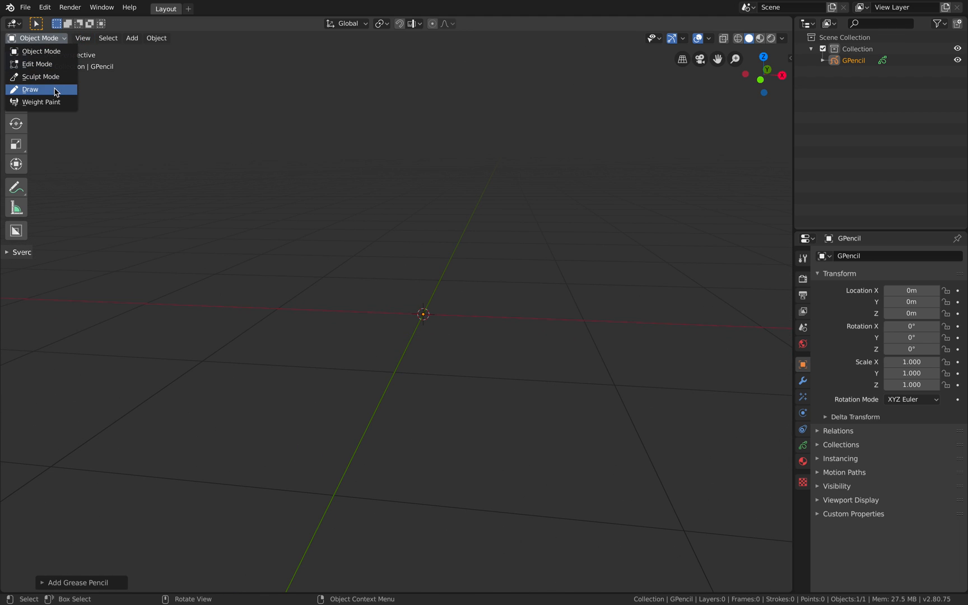
In Draw mode, hand-draw the letters 'BLEND!' as strokes, then return to Object Mode
left_click(29, 89)
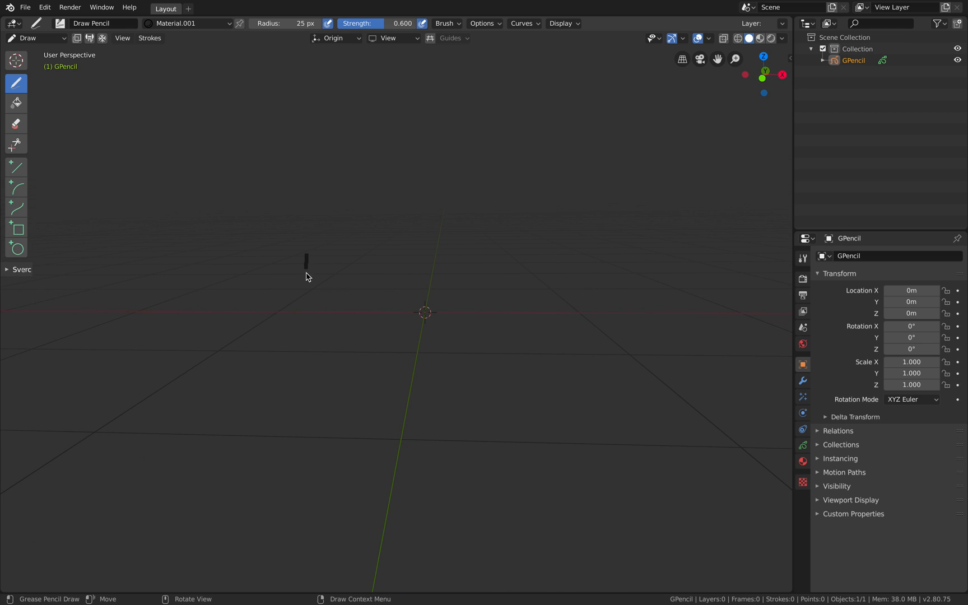
left_click_drag(306, 256, 311, 278)
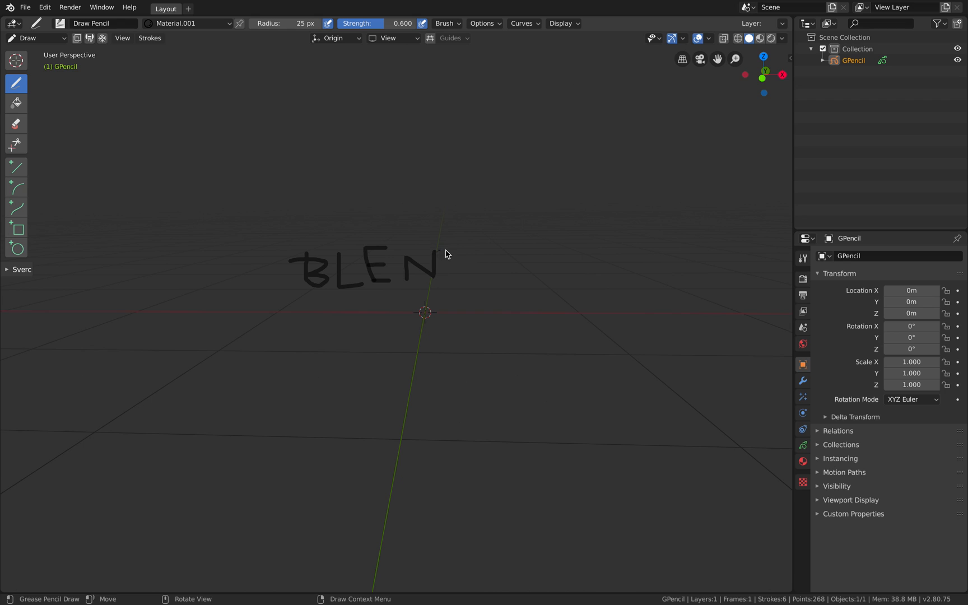
left_click_drag(442, 253, 476, 266)
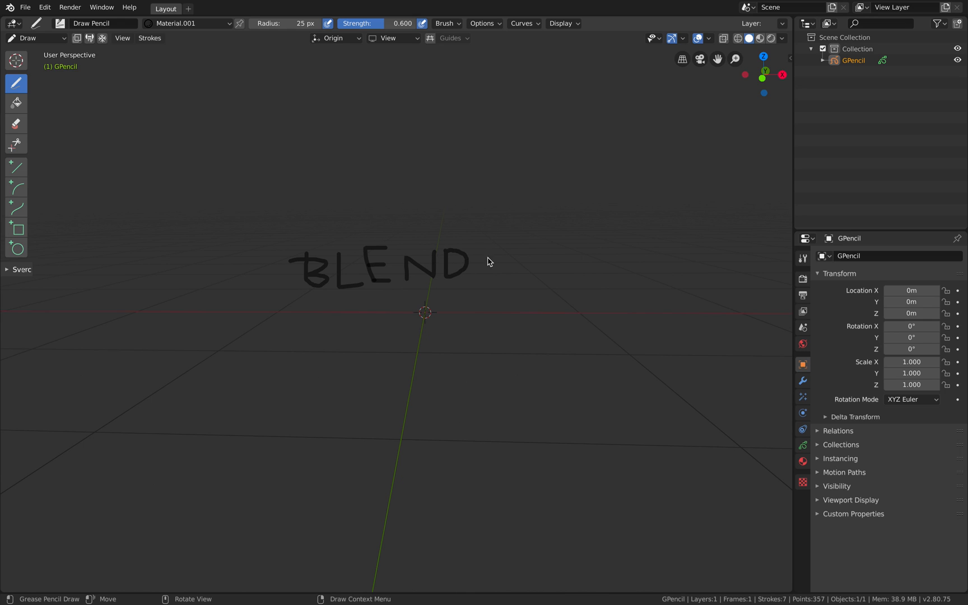
left_click_drag(487, 247, 484, 291)
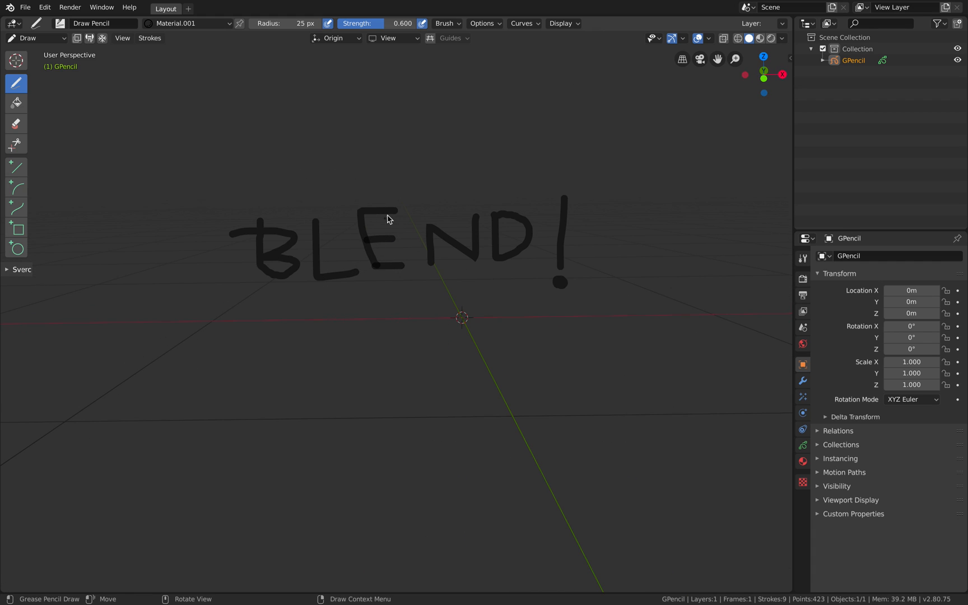
left_click(28, 38)
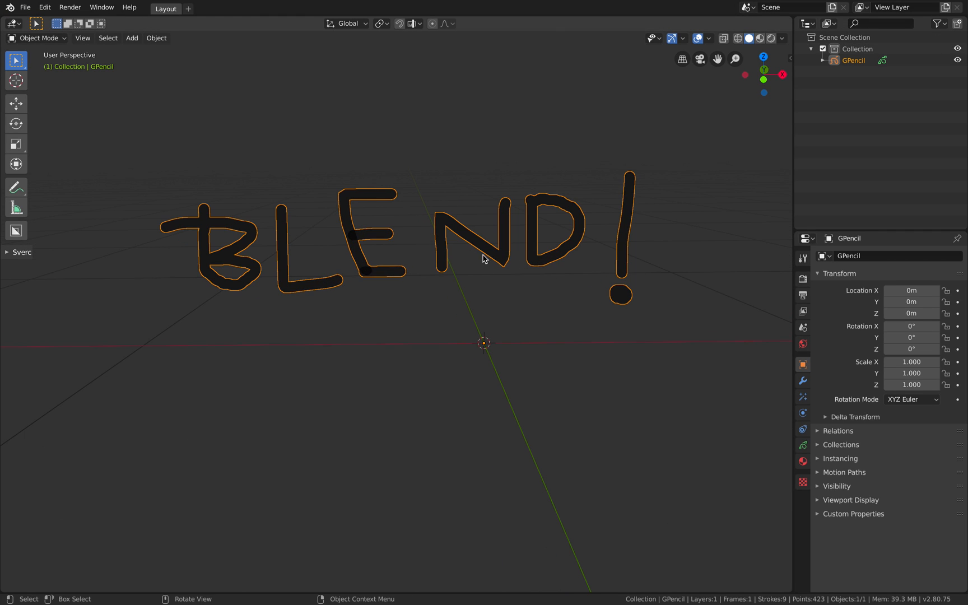
Add a Simplify modifier with 4 iterations to reduce the BLEND! strokes to about 50 points
left_click(803, 381)
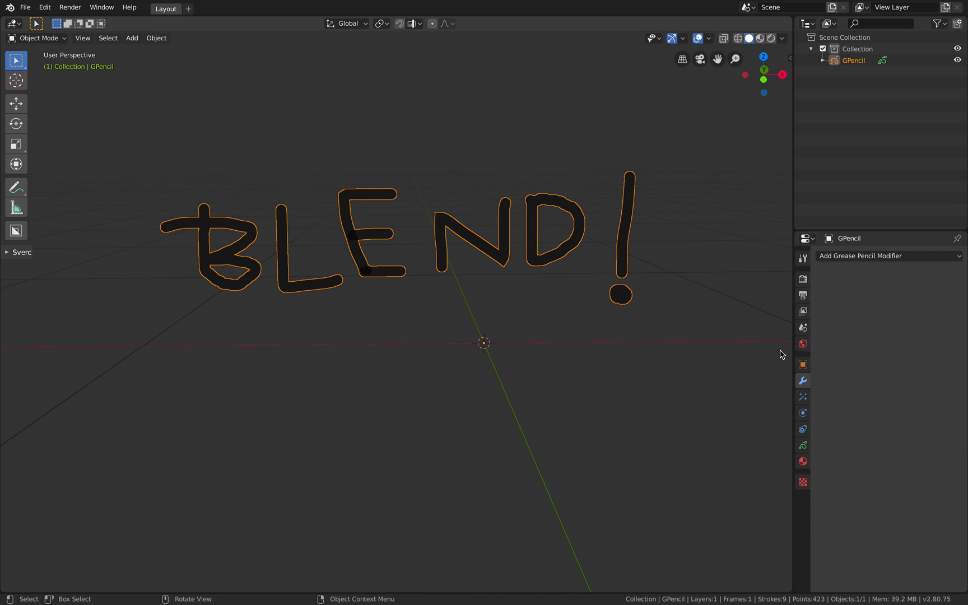
left_click(889, 256)
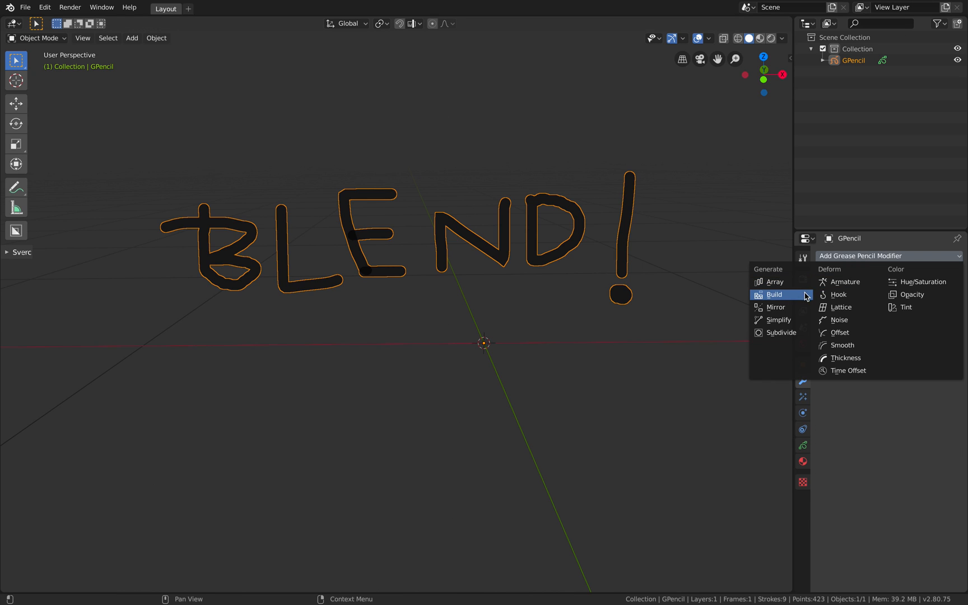
mouse_move(798, 304)
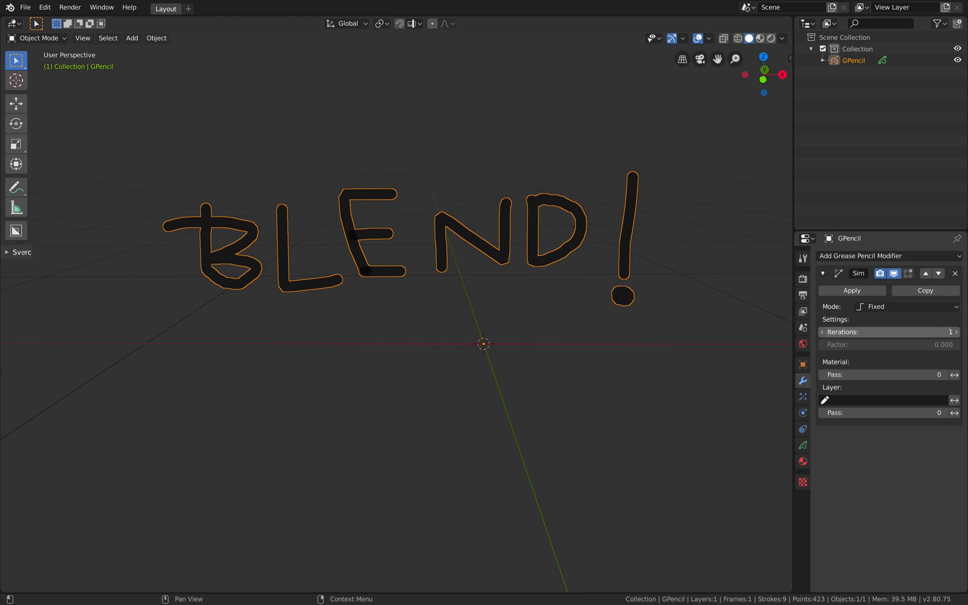
left_click(957, 332)
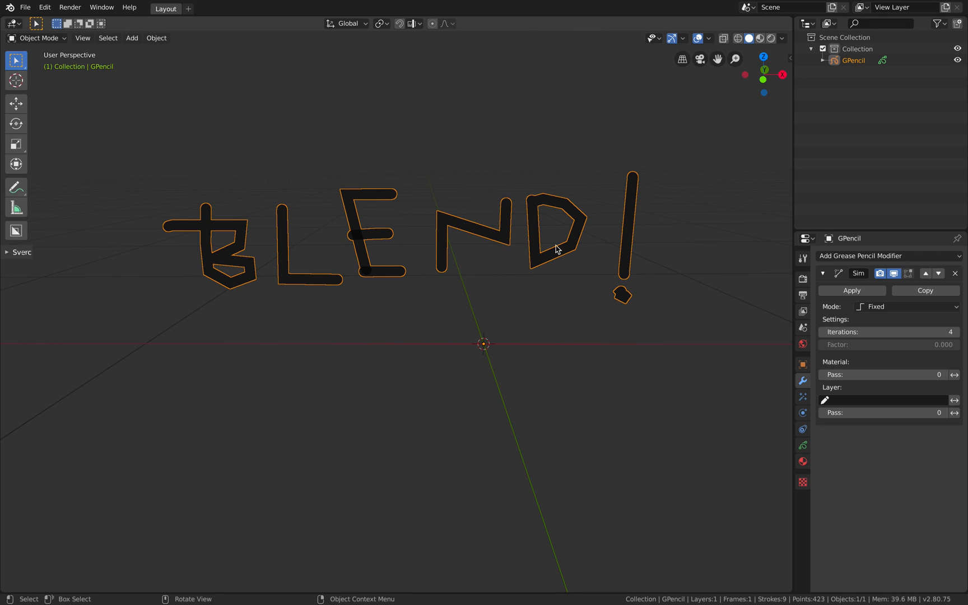
left_click_drag(556, 249, 642, 271)
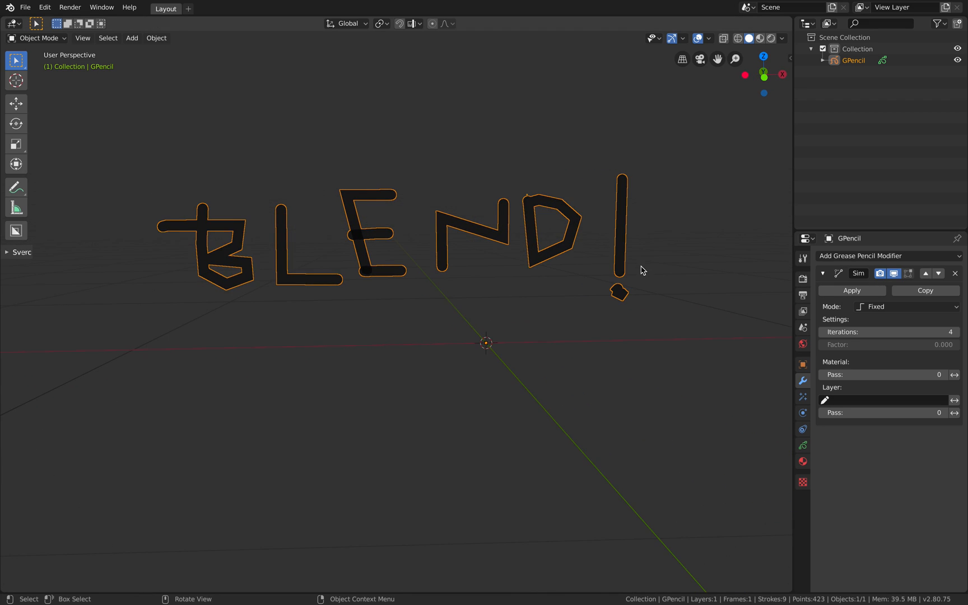
Inspect the simplified stroke points in Edit Mode with all points selected
left_click(34, 38)
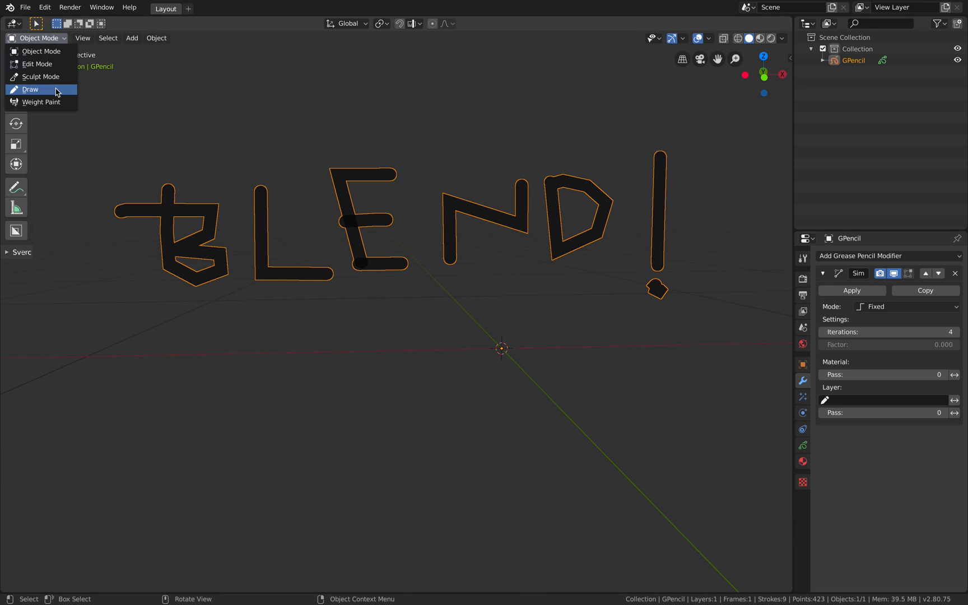
left_click(37, 64)
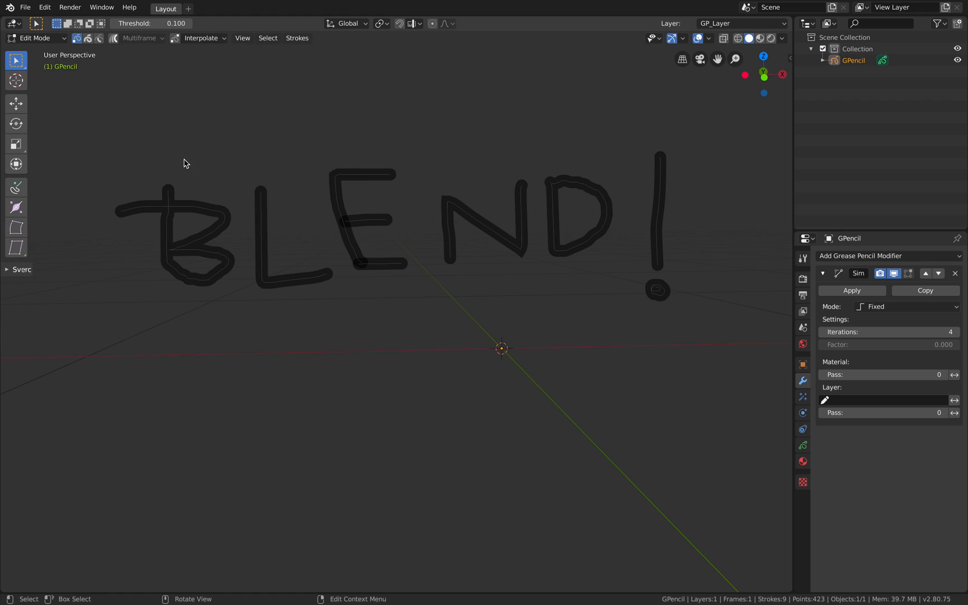
key("Tab")
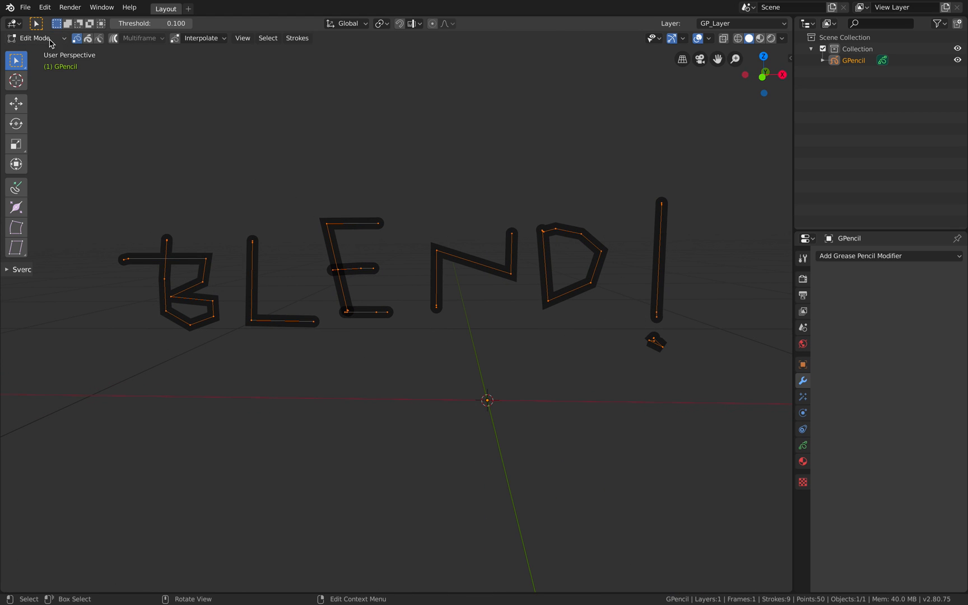
Save the scene via Save As under an incremented file name
left_click(29, 9)
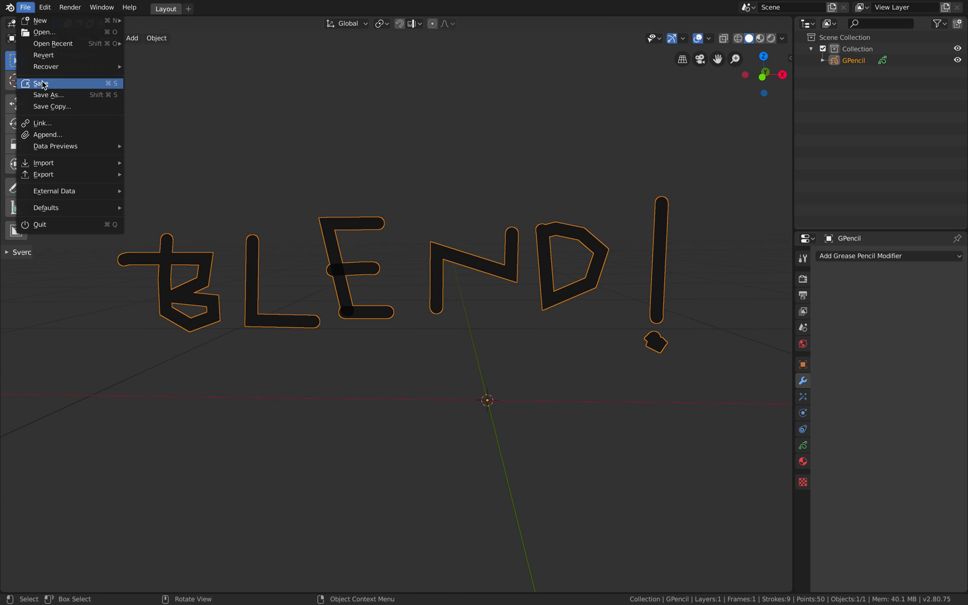
left_click(49, 96)
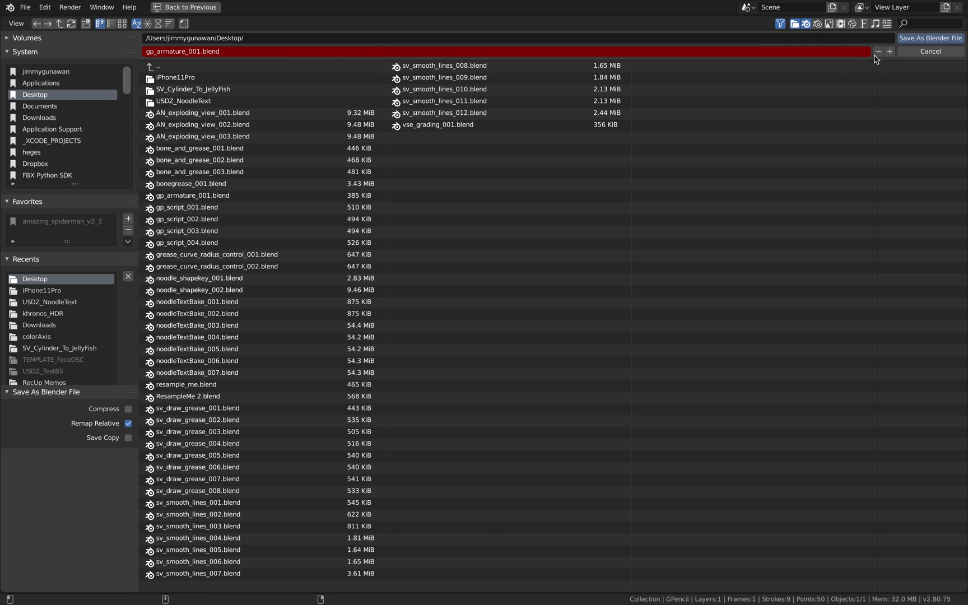
left_click(933, 38)
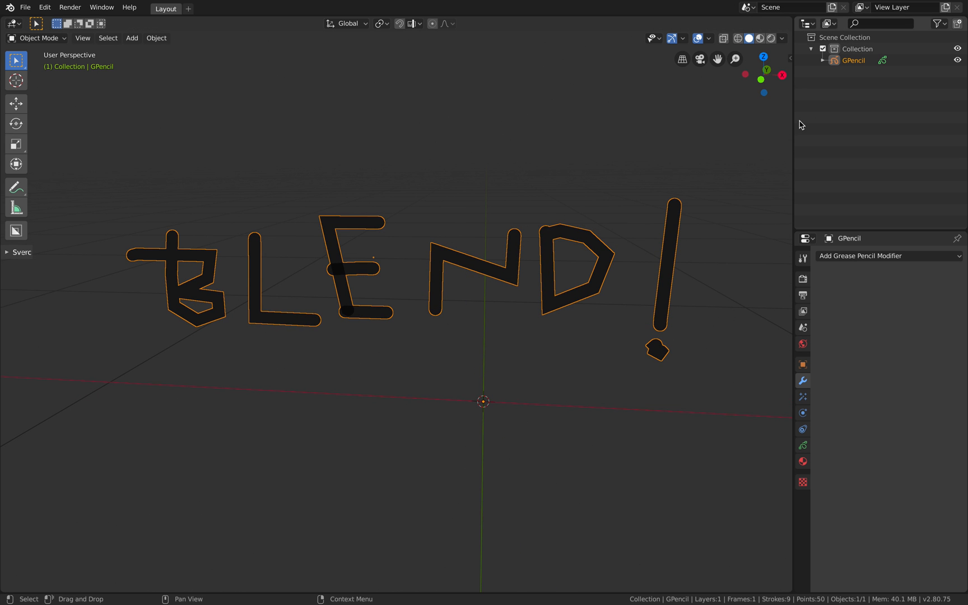
Add an armature and duplicate its bone in Edit Mode to place six bones, one per BLEND! character
left_click(132, 38)
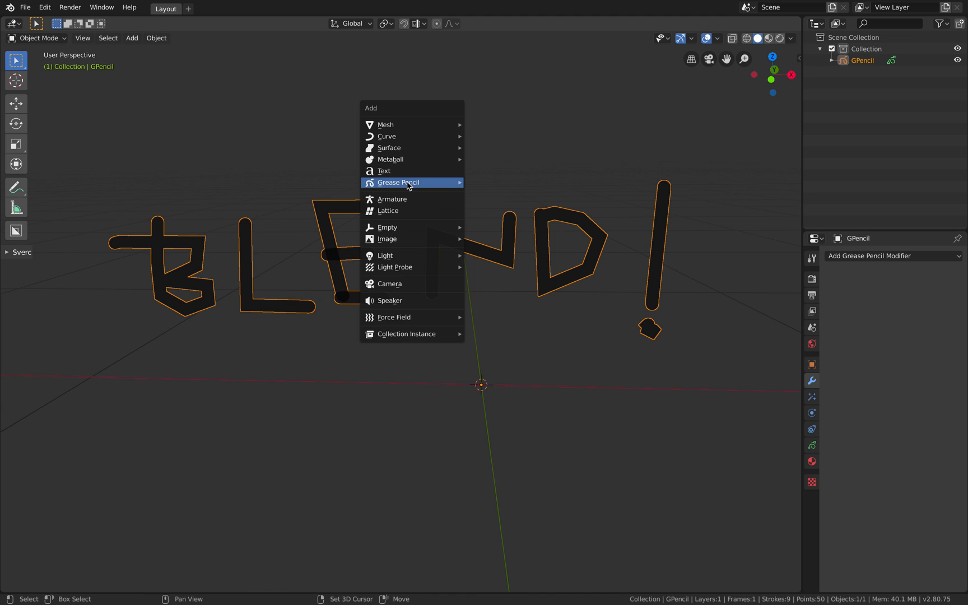
left_click(393, 199)
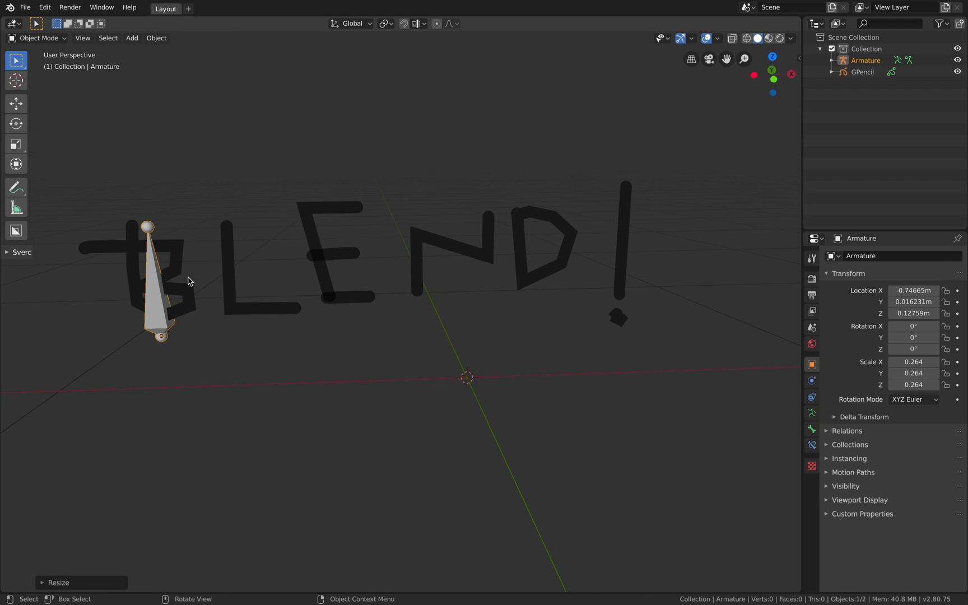
mouse_move(205, 247)
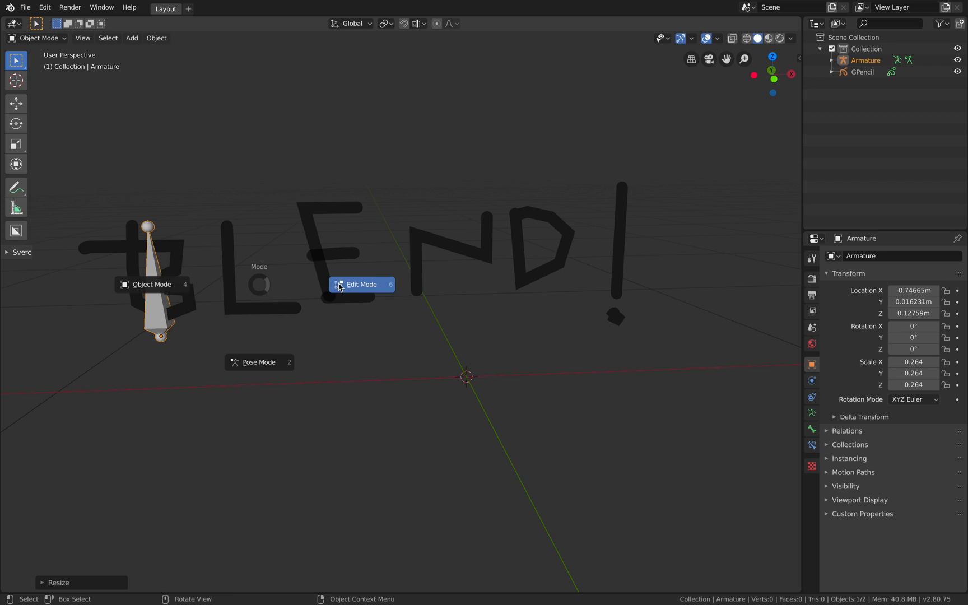
left_click(361, 284)
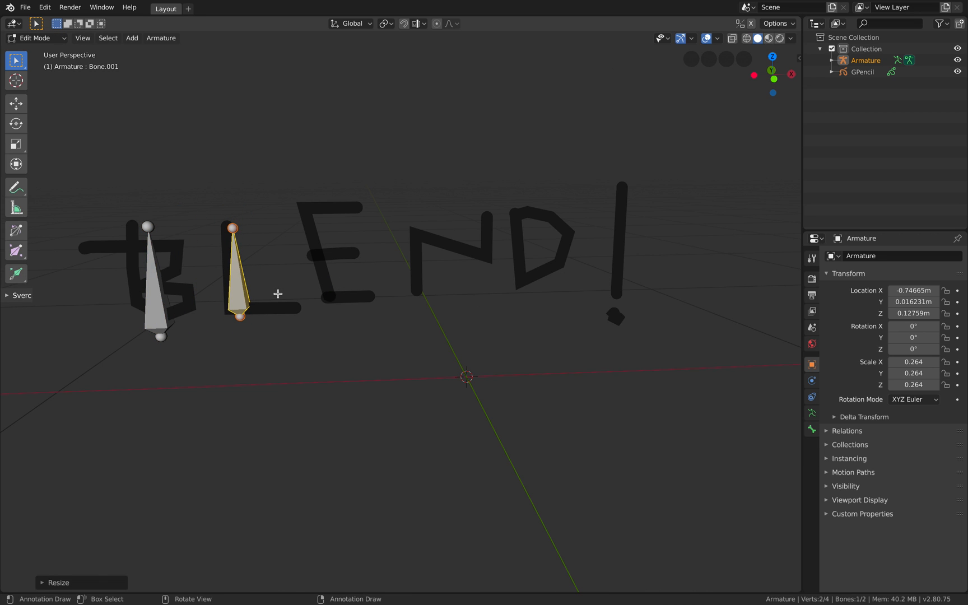
key("s")
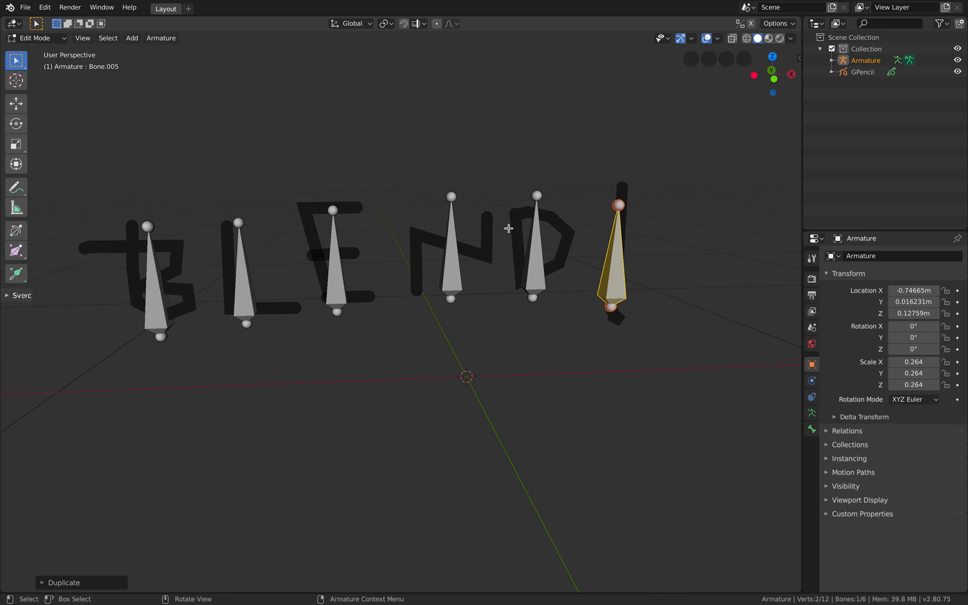
key("Tab")
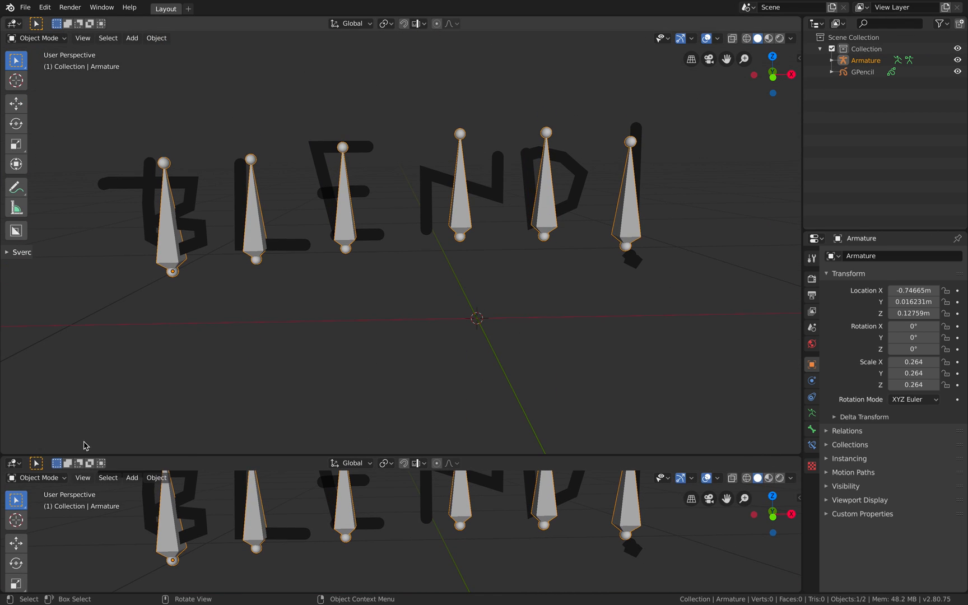
Turn the lower area into a Timeline editor spanning frames 1 to 250
left_click(11, 464)
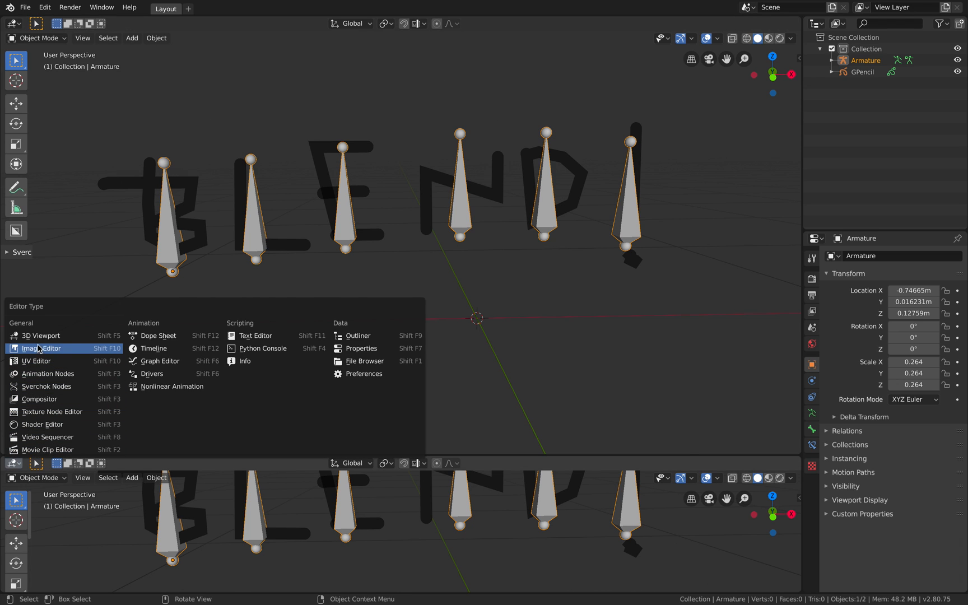
left_click(155, 348)
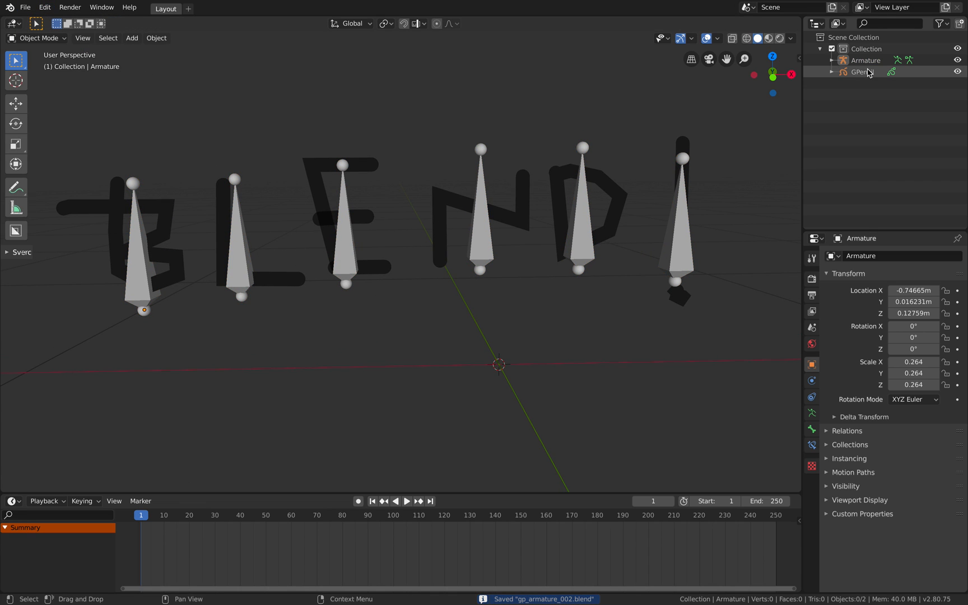
Parent the GPencil letters to the armature using Armature Deform with automatic weights
left_click(861, 71)
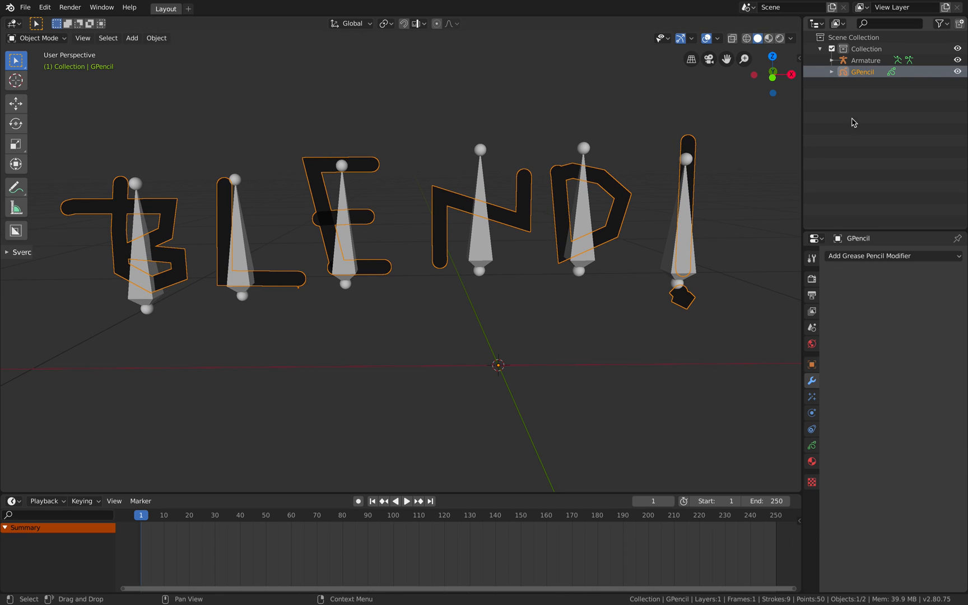
left_click(865, 61)
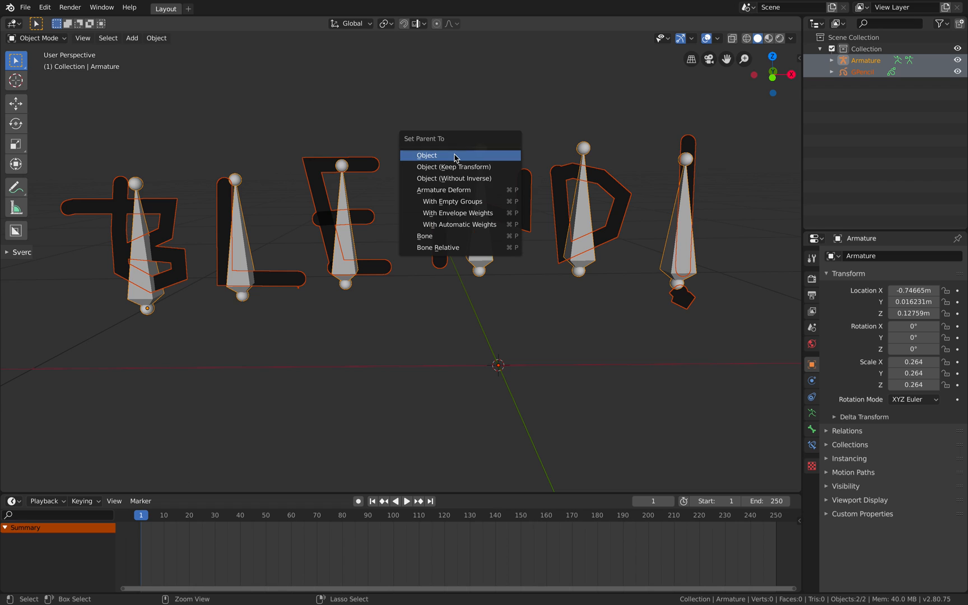
mouse_move(447, 224)
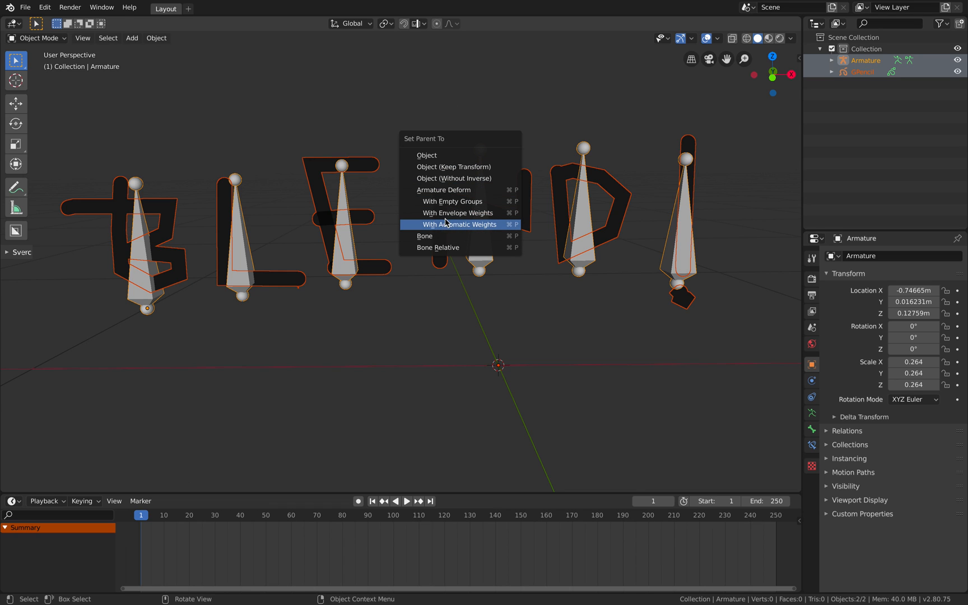
mouse_move(448, 224)
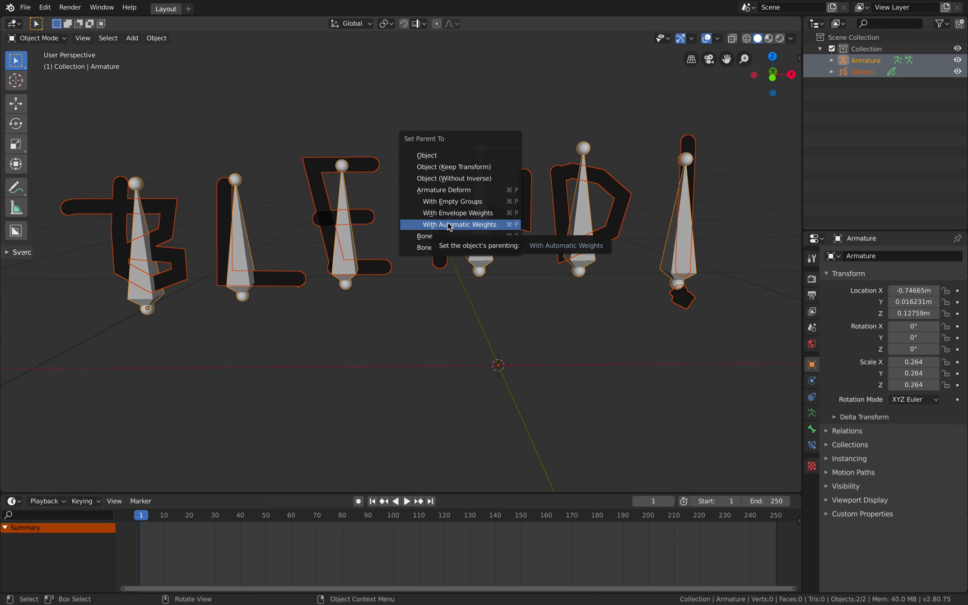
left_click(460, 224)
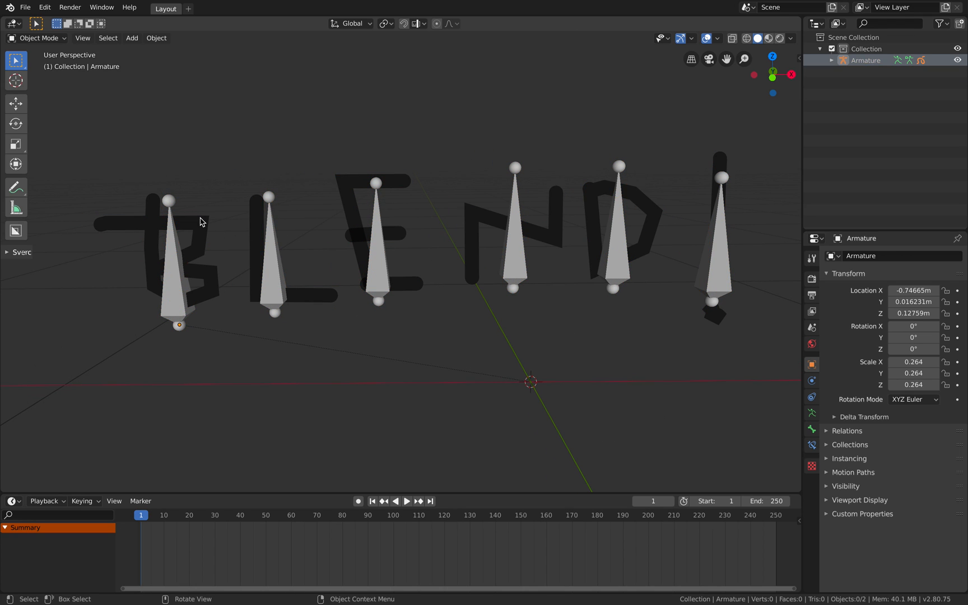
Select the GPencil child under the armature and switch it into Edit Mode to show its stroke points
left_click(832, 60)
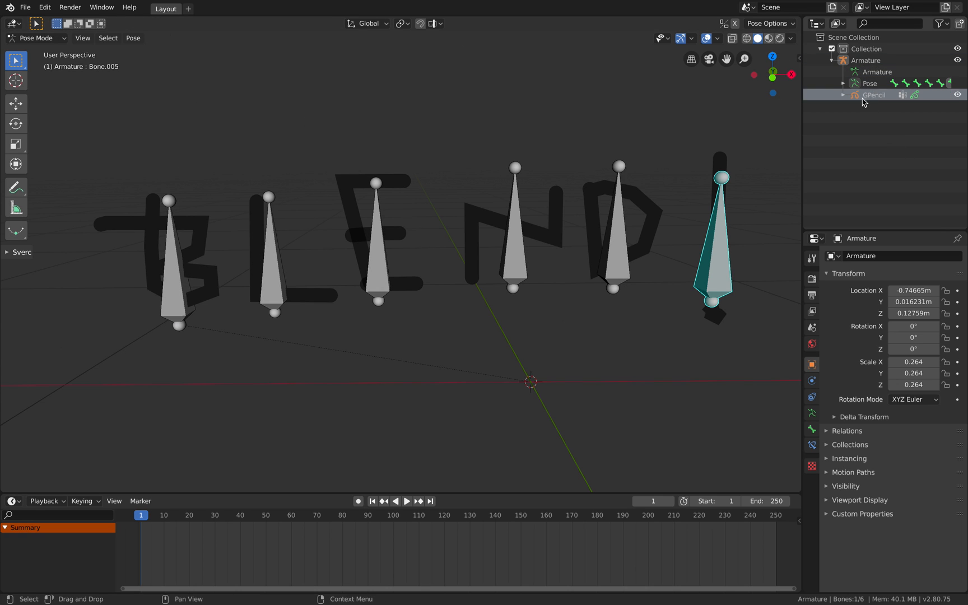
left_click(36, 38)
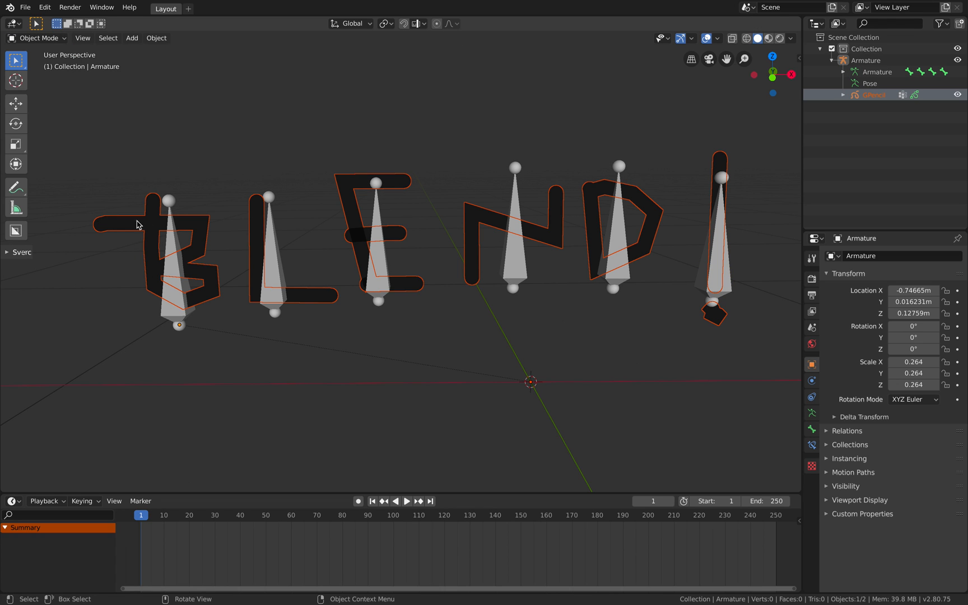
left_click(38, 38)
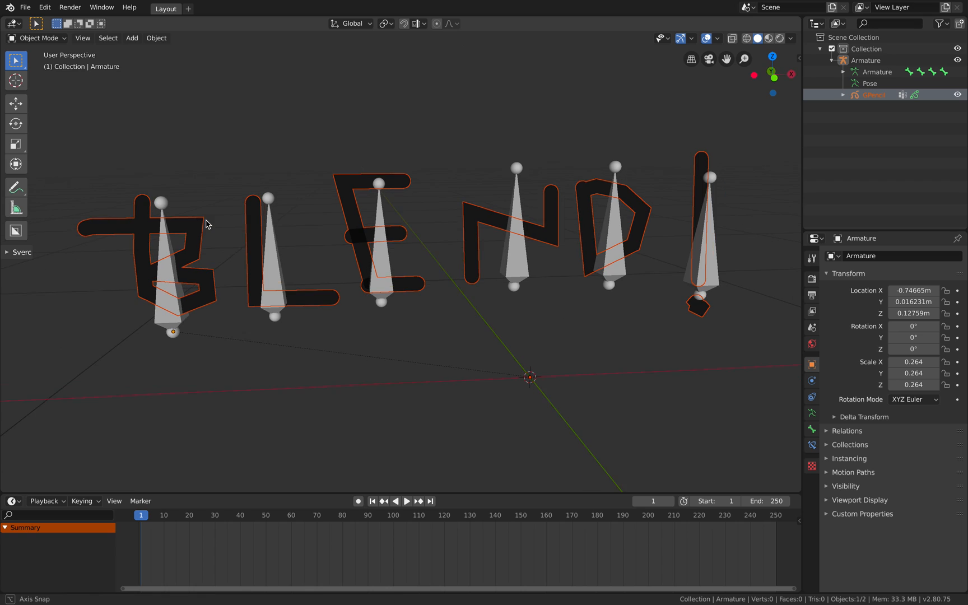
left_click(39, 38)
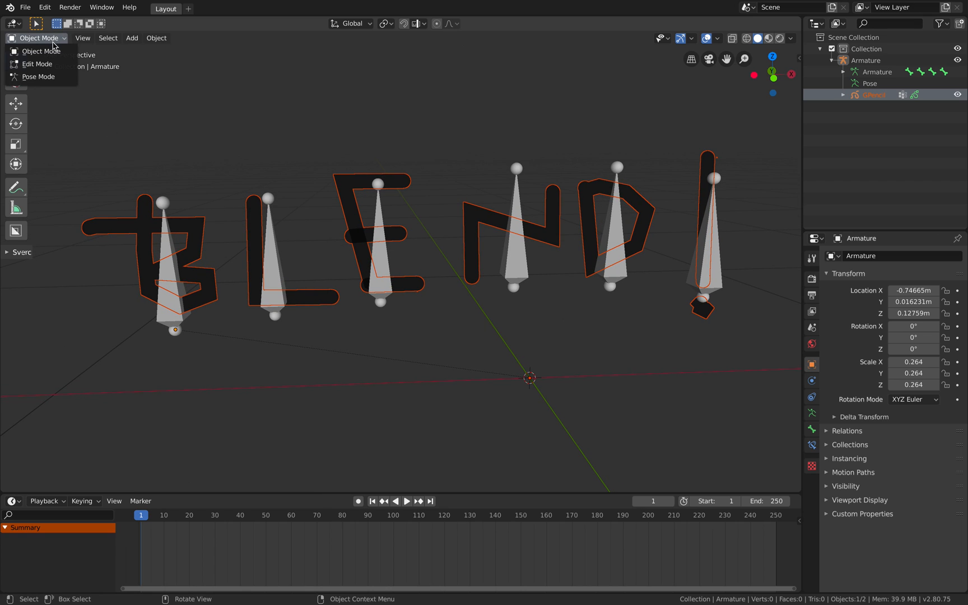
mouse_move(37, 64)
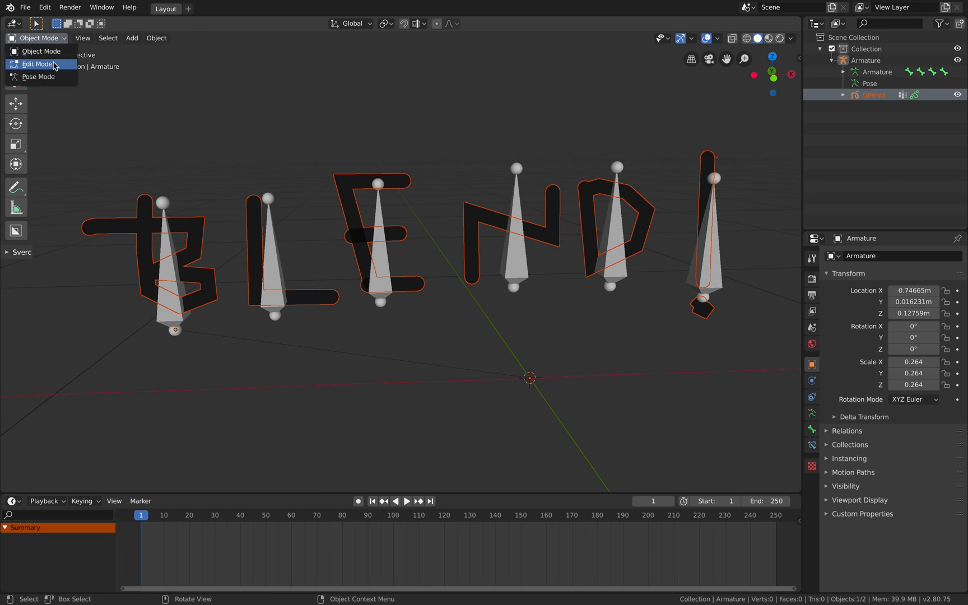
left_click(37, 64)
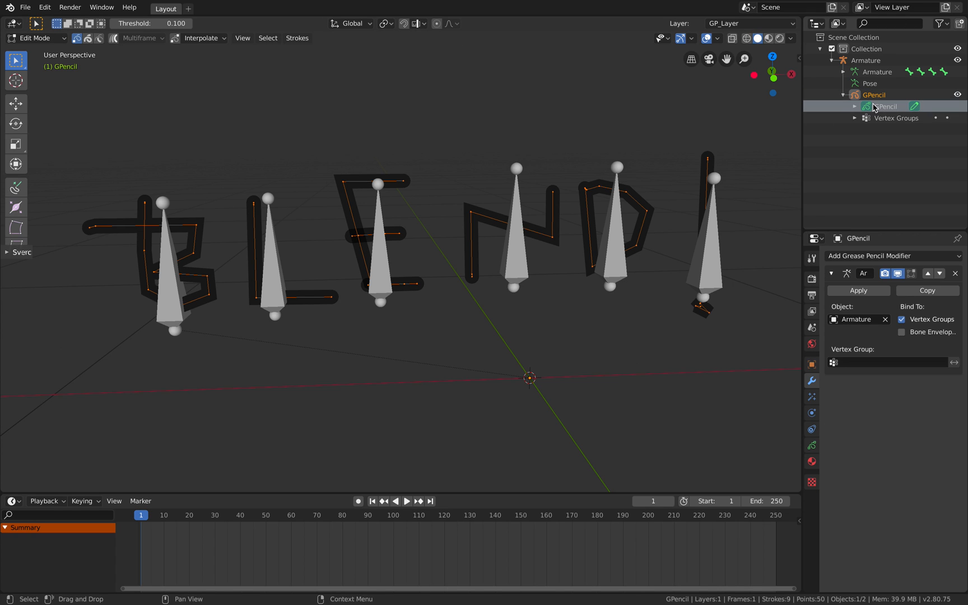
Check Weight Paint mode, then pose individual bones so the matching letters deform along
left_click(32, 38)
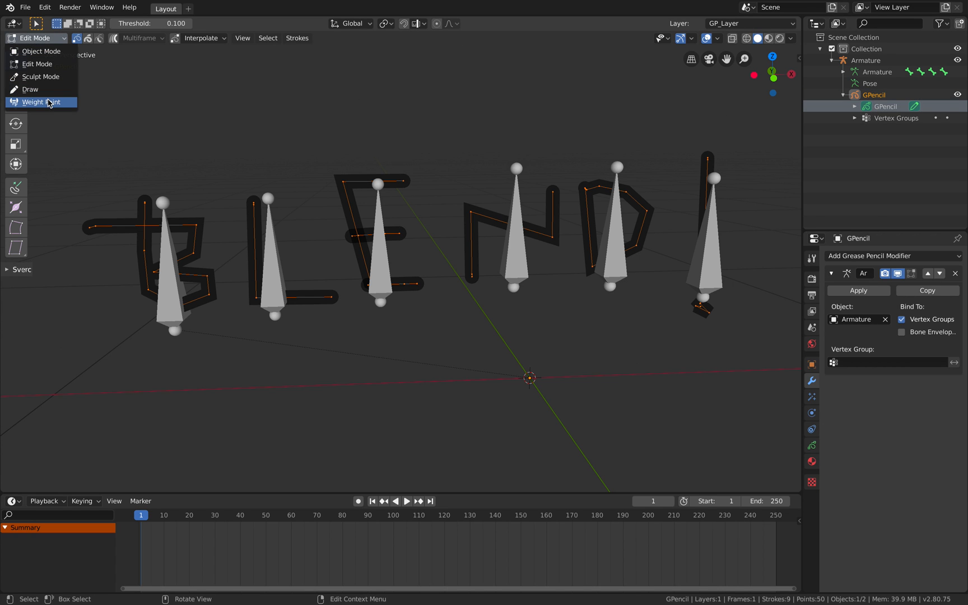
left_click(38, 102)
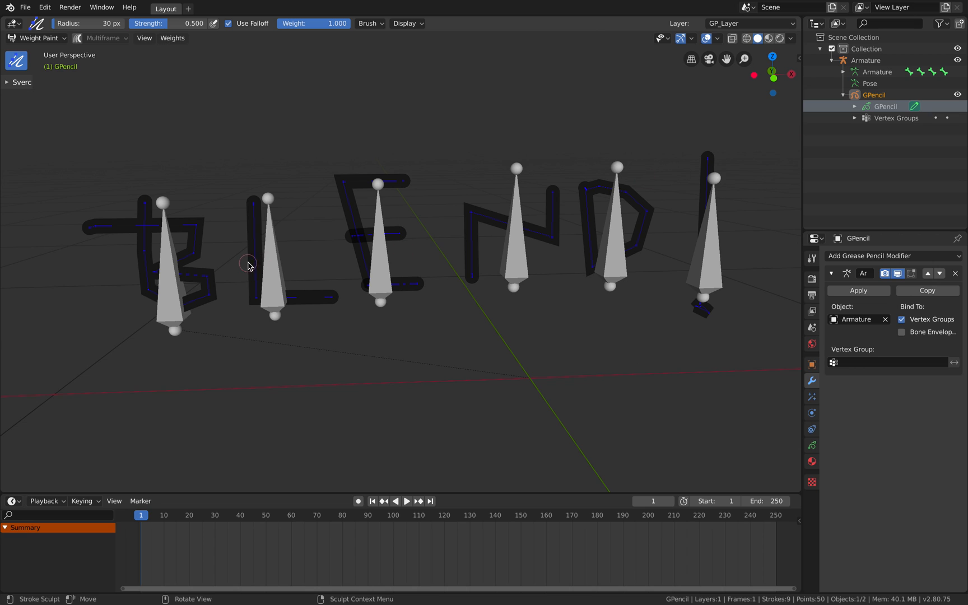
mouse_move(81, 70)
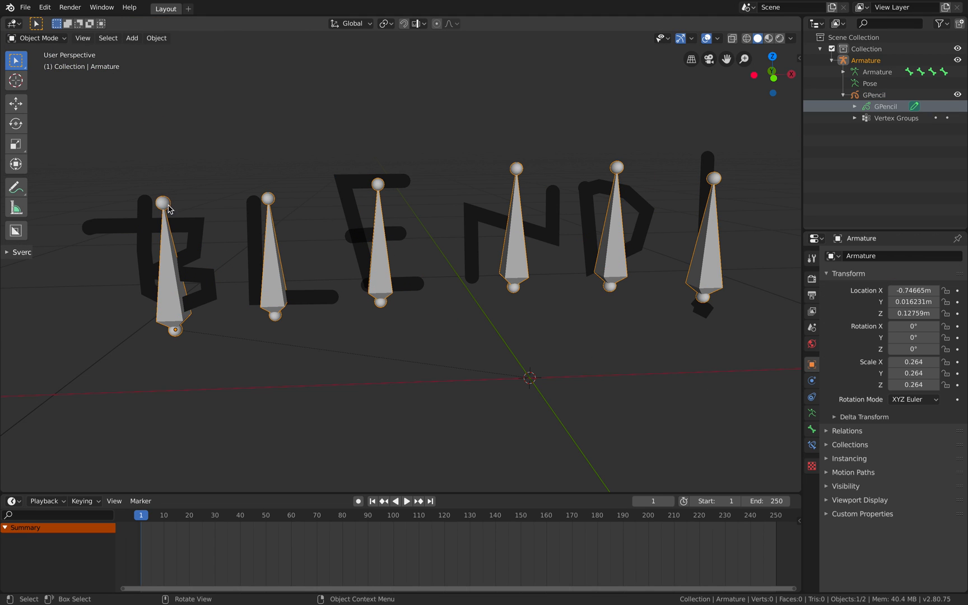
left_click(37, 38)
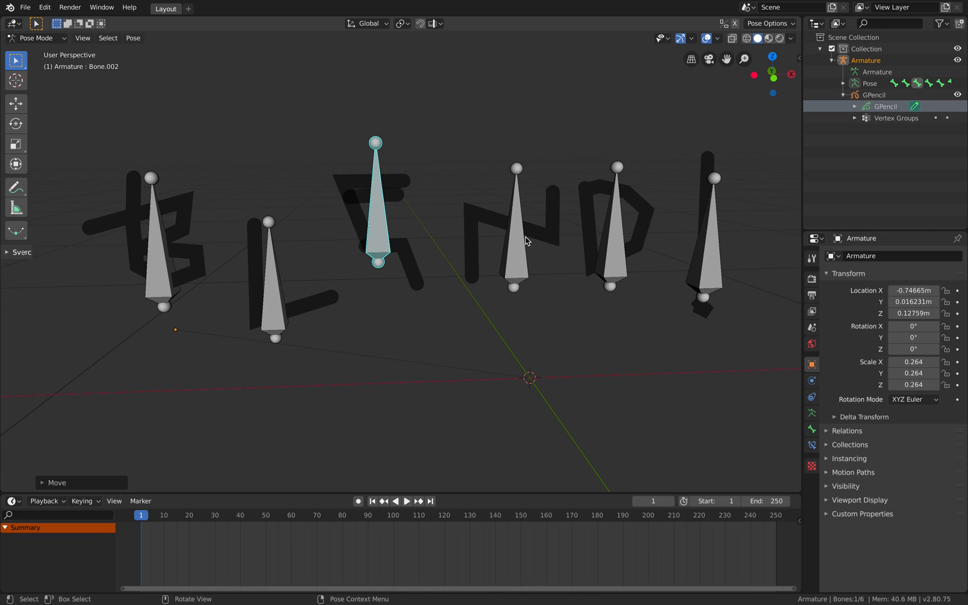
left_click(614, 253)
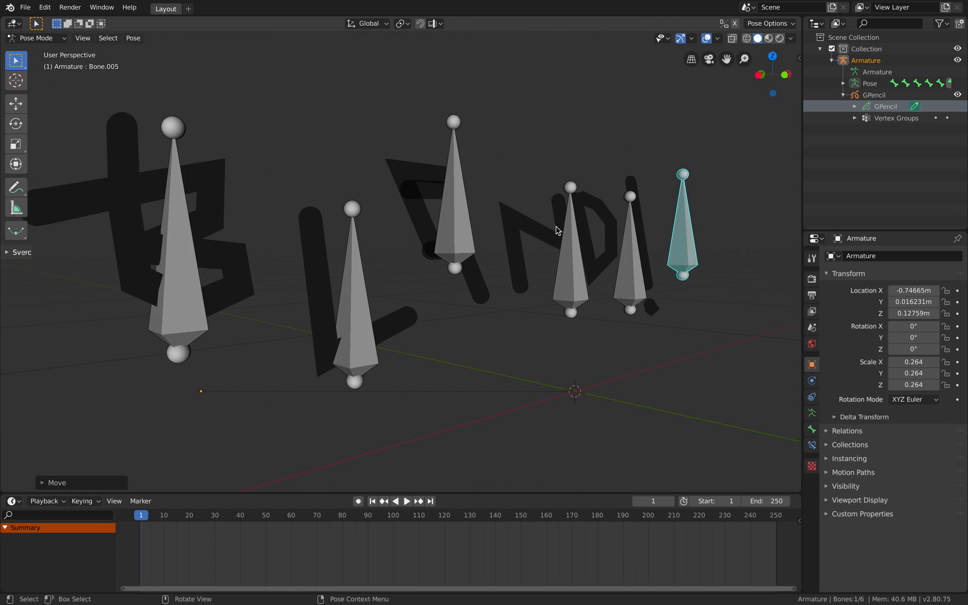
left_click(37, 38)
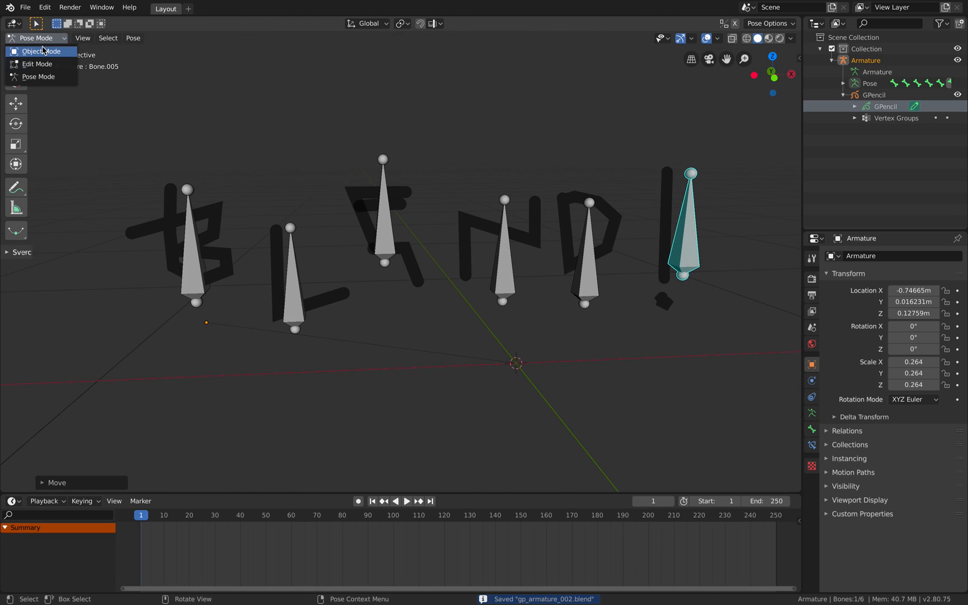
Return to Object Mode and browse the letters' Object, Effects, Modifier and Object Data properties
left_click(38, 64)
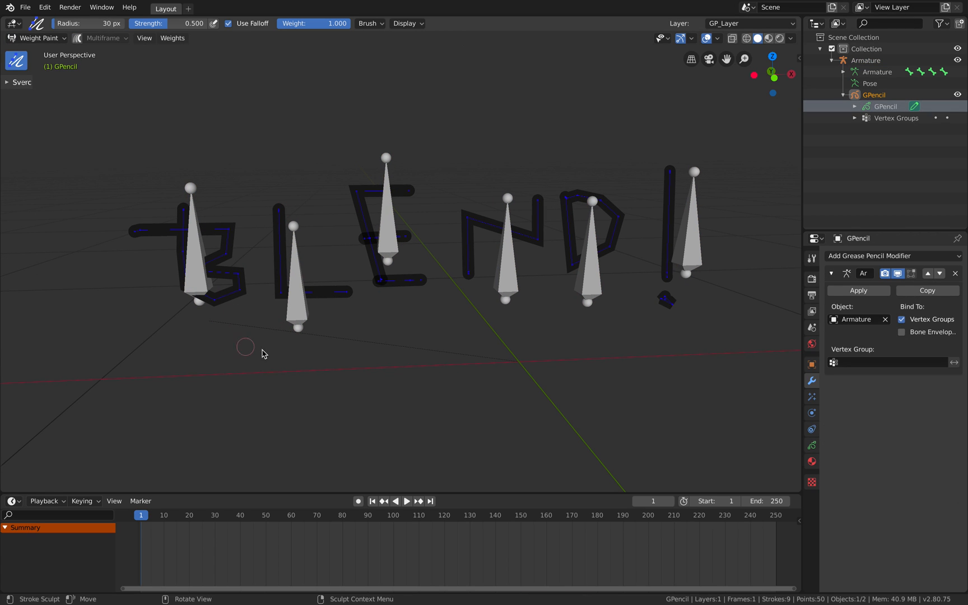
mouse_move(798, 373)
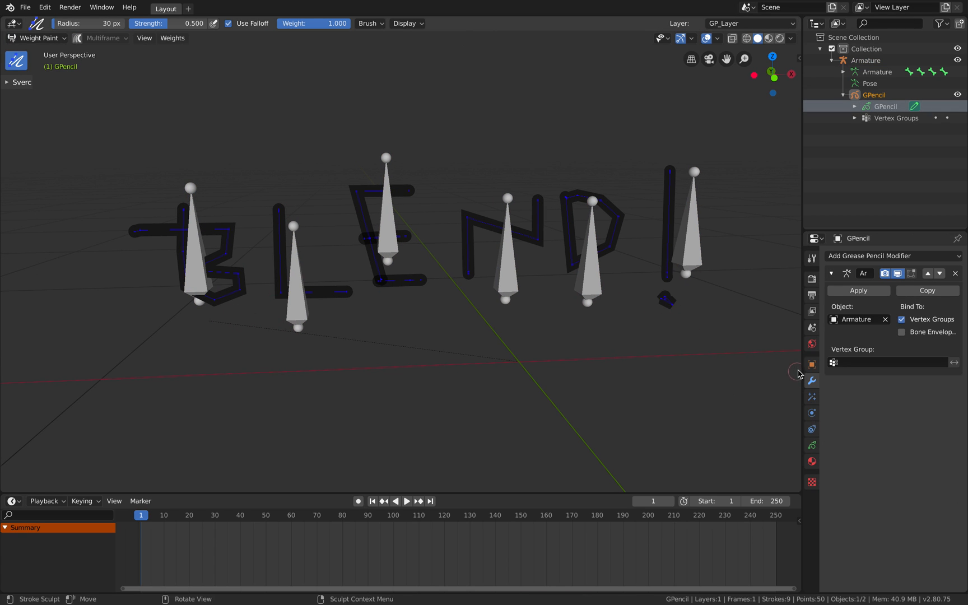
left_click(811, 365)
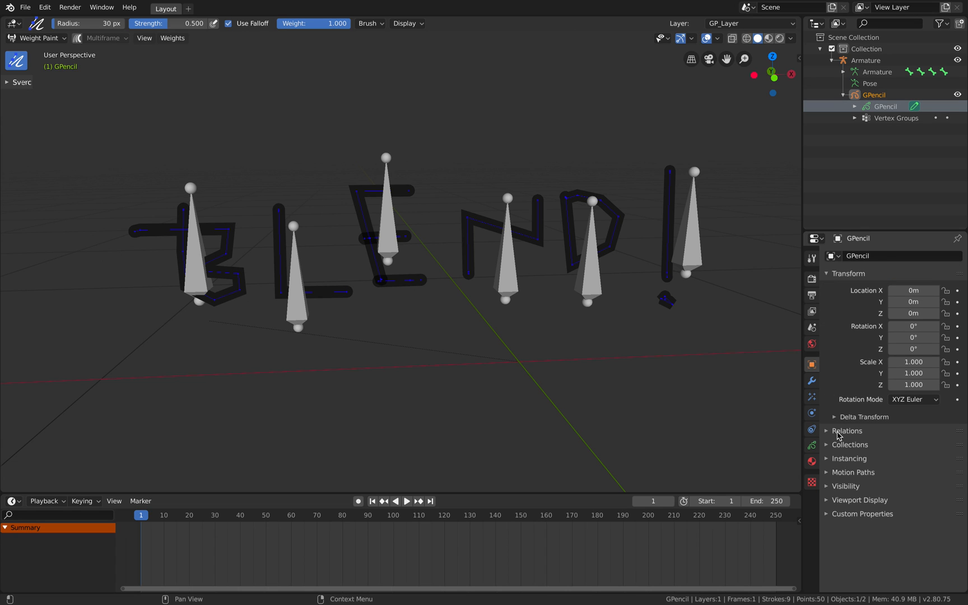
left_click(812, 398)
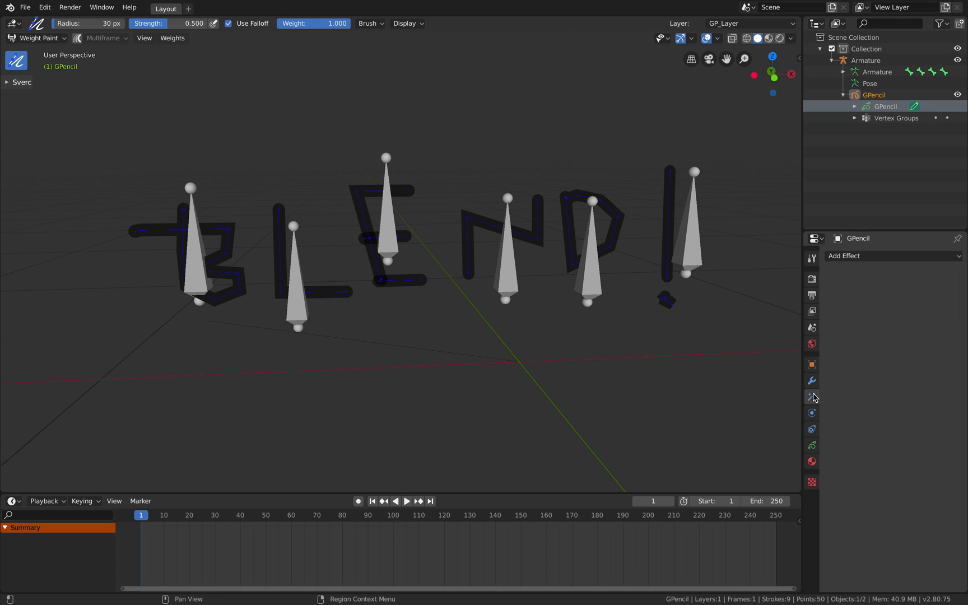
left_click(811, 381)
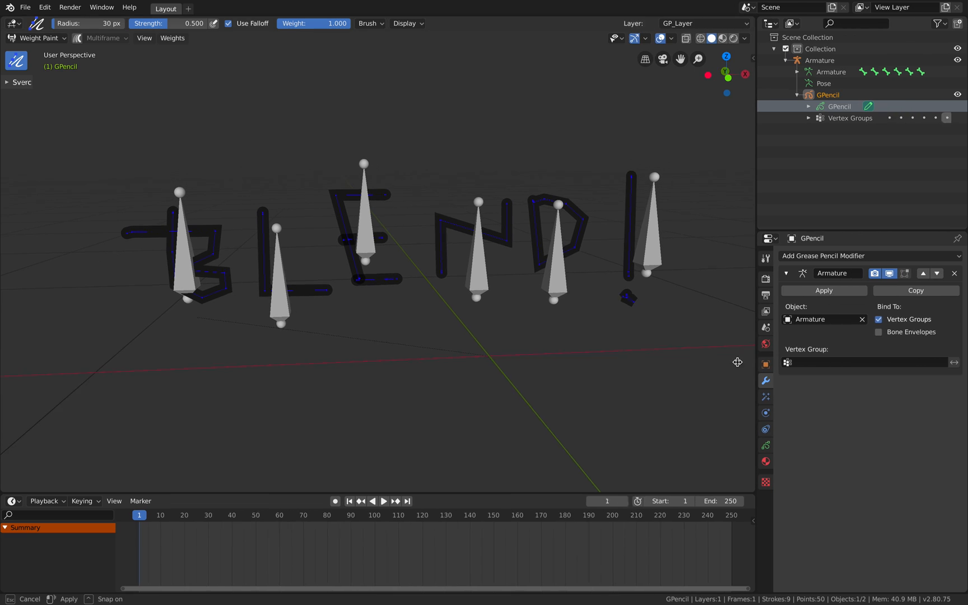
left_click(740, 396)
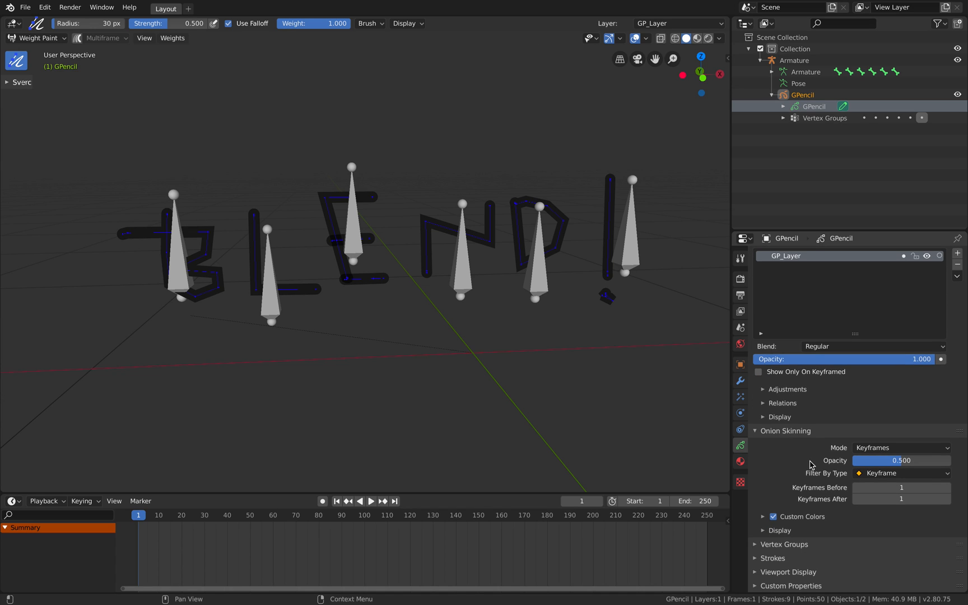
Expand the Vertex Groups list (Bone to Bone.005) and make Bone.002 active
left_click(765, 545)
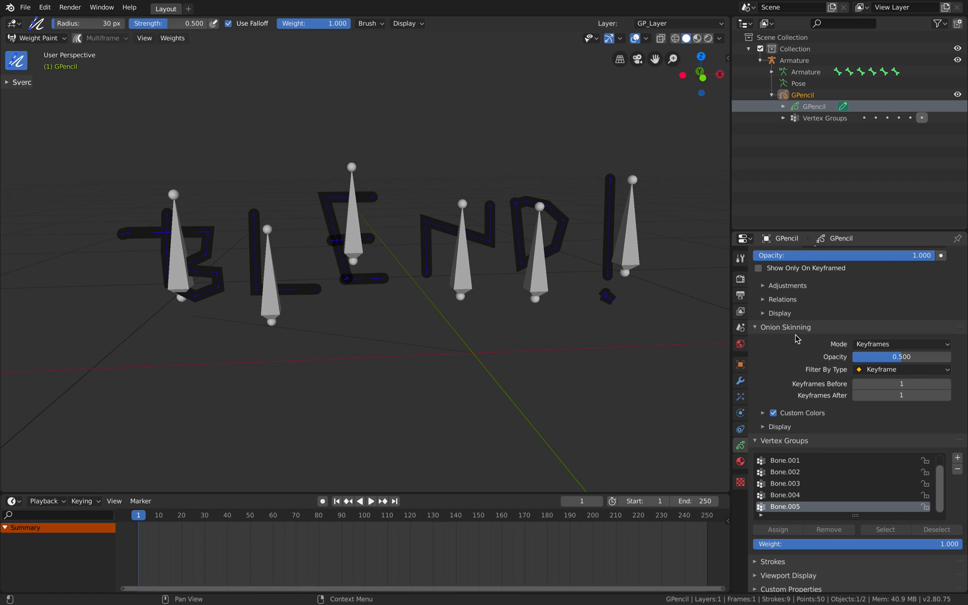
left_click(756, 328)
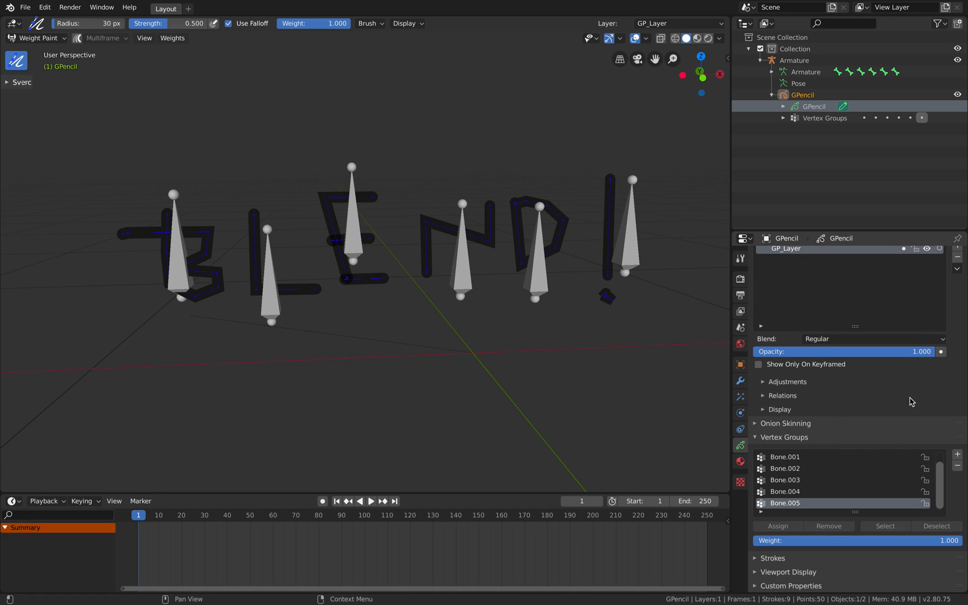
left_click(784, 469)
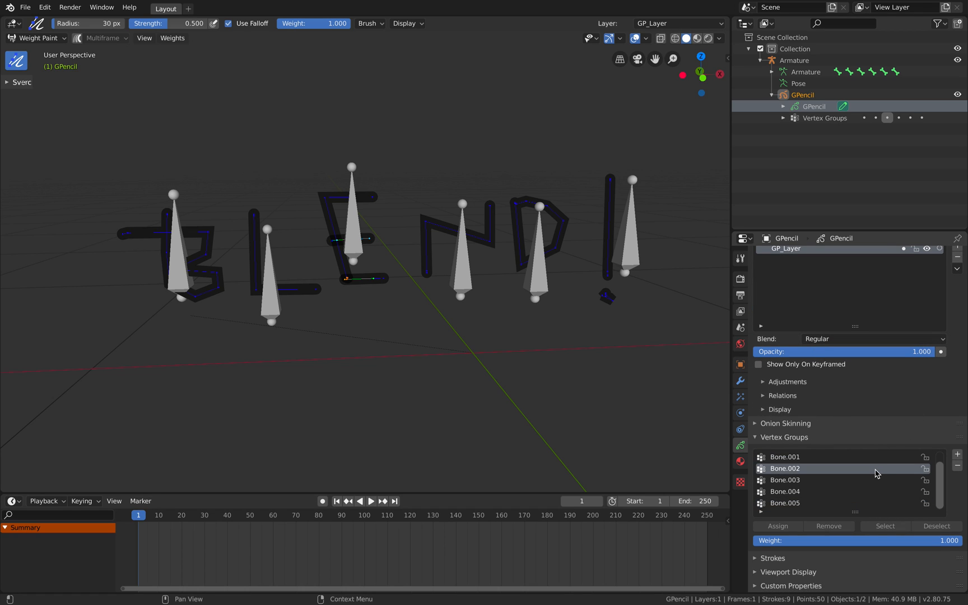
Paint full weight per letter: B to Bone, E to Bone.002, D to Bone.004 and '!' to Bone.005
left_click(784, 480)
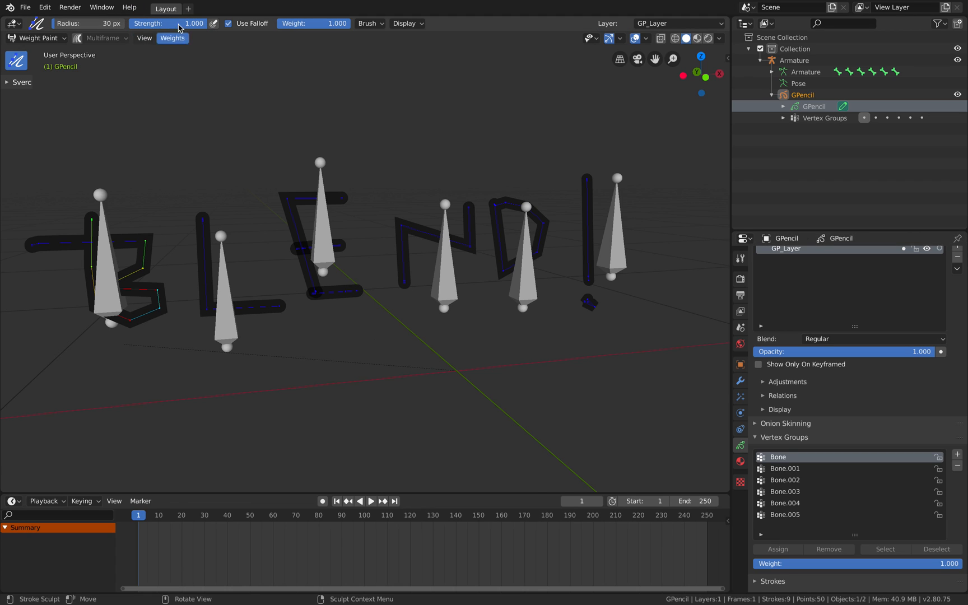
mouse_move(307, 27)
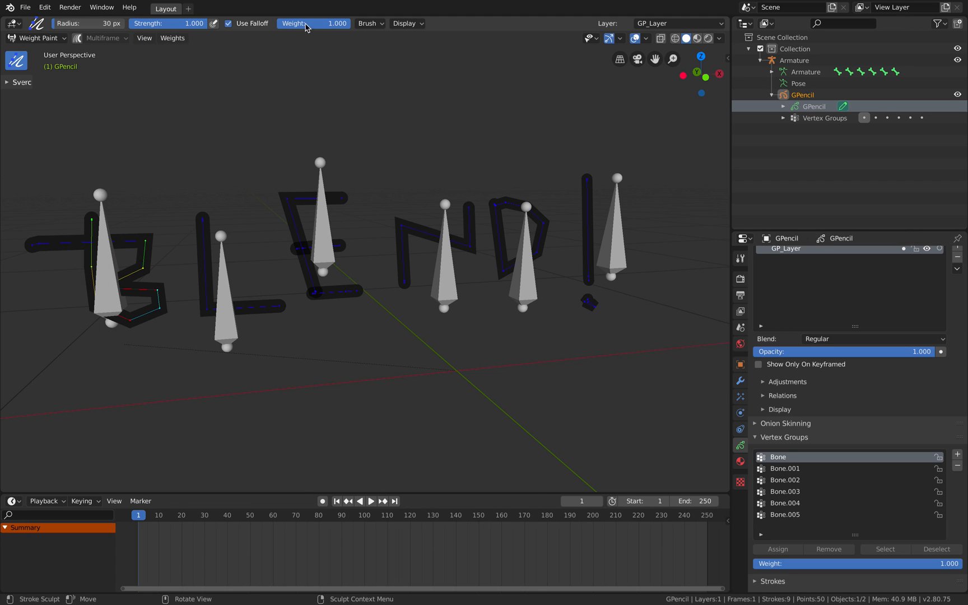
mouse_move(211, 261)
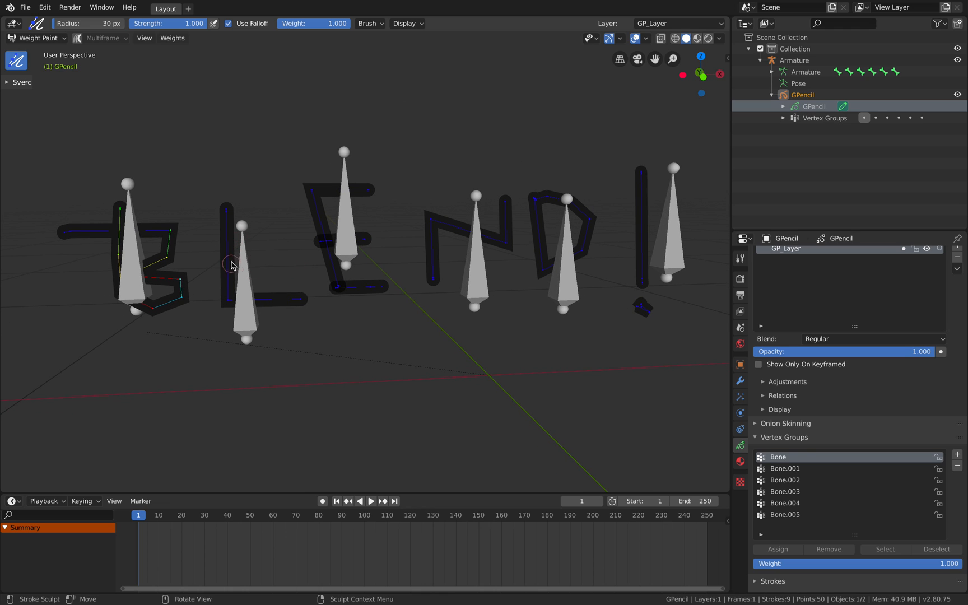
left_click_drag(232, 266, 135, 238)
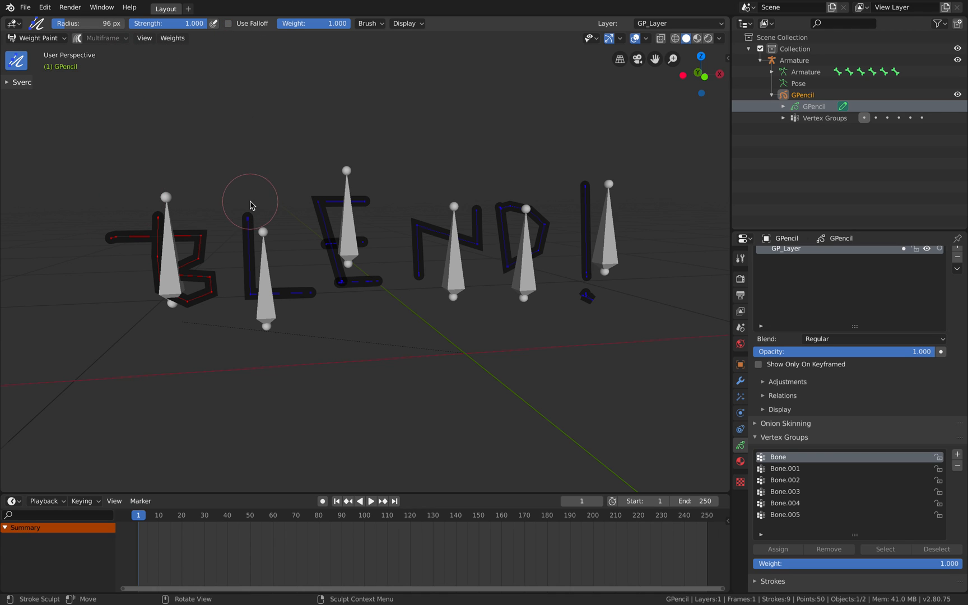
left_click(784, 469)
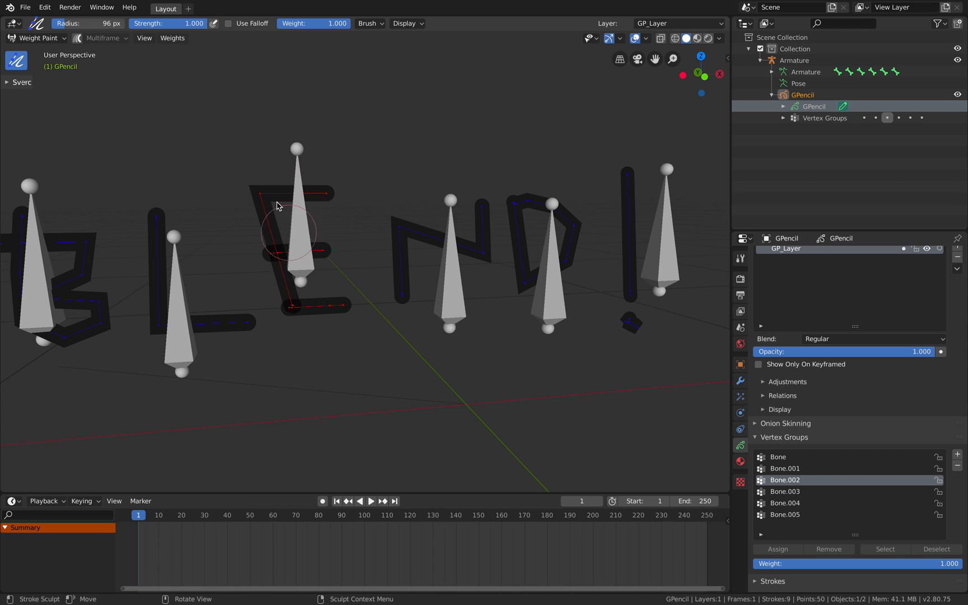
left_click(785, 492)
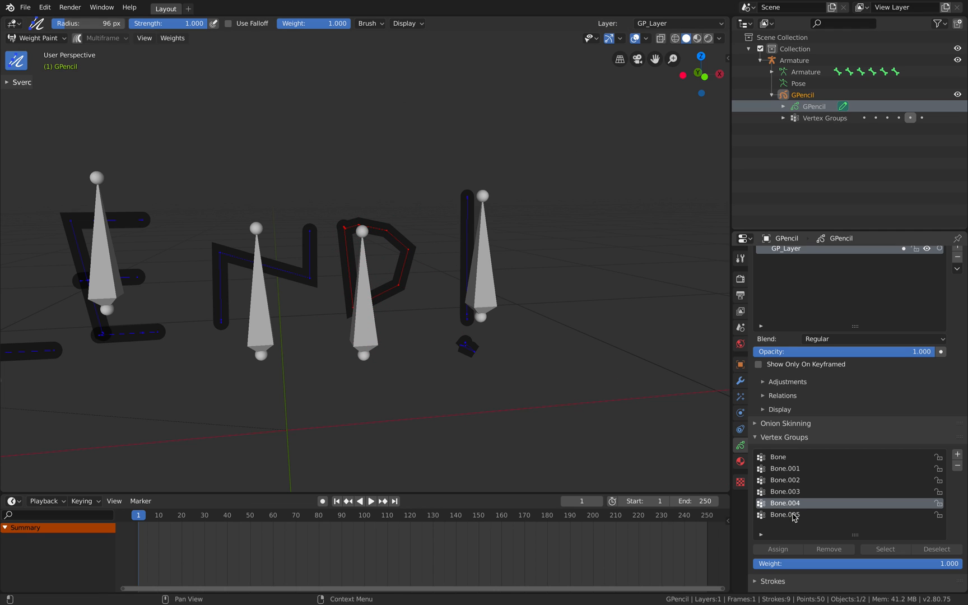
left_click(785, 515)
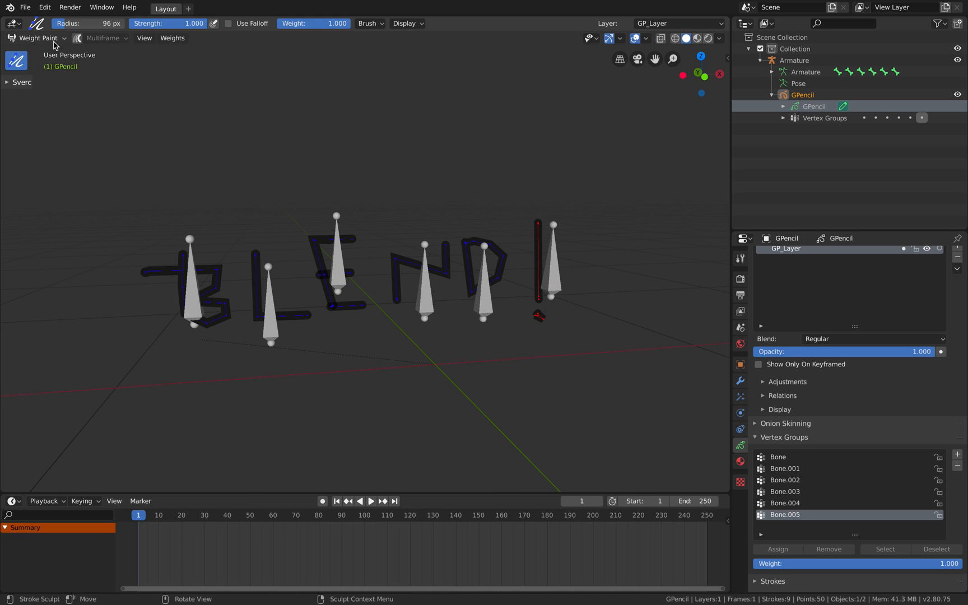
Select the Armature, enter Pose Mode and move individual bones to scatter their letters
left_click(37, 39)
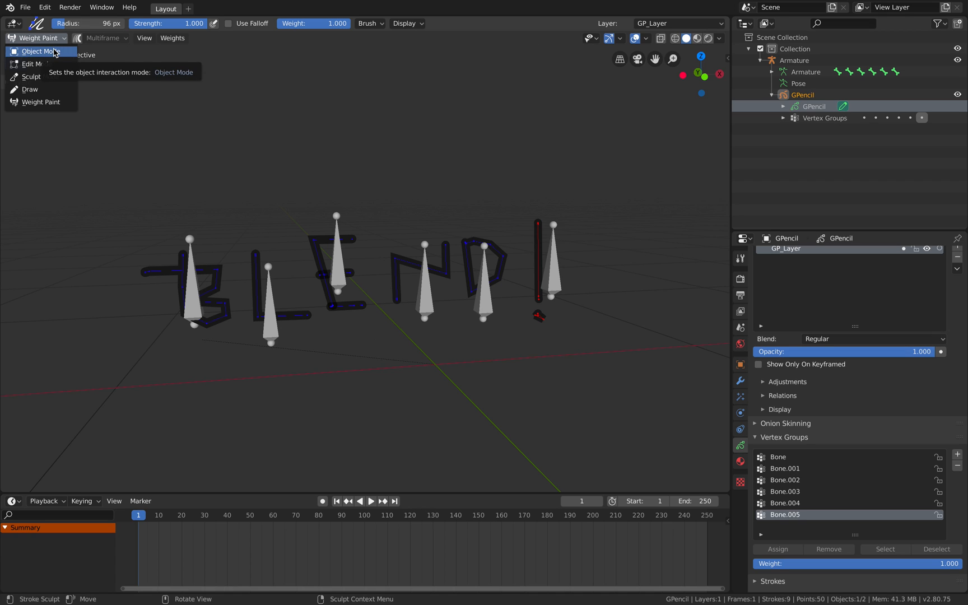
left_click(37, 52)
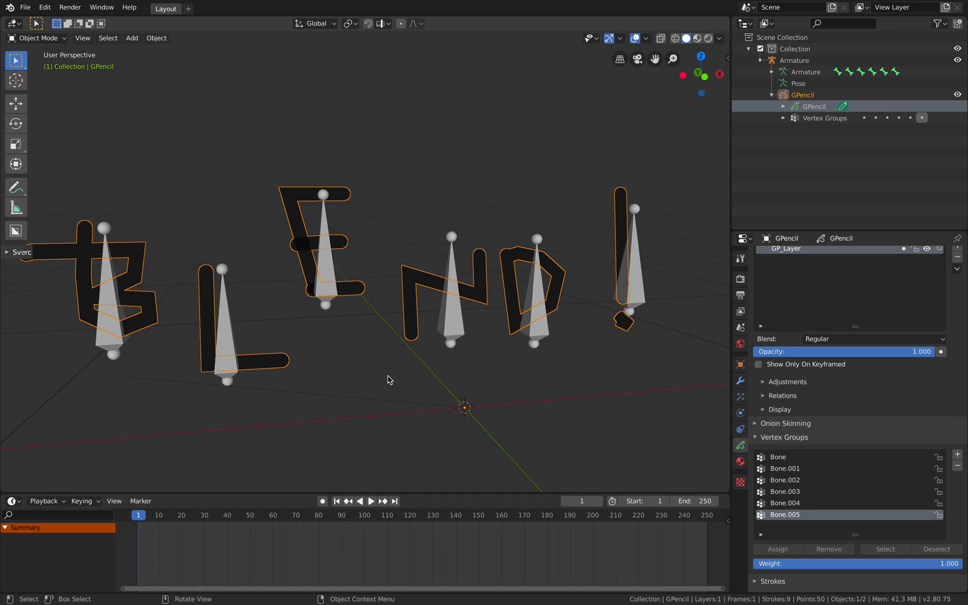
left_click(37, 38)
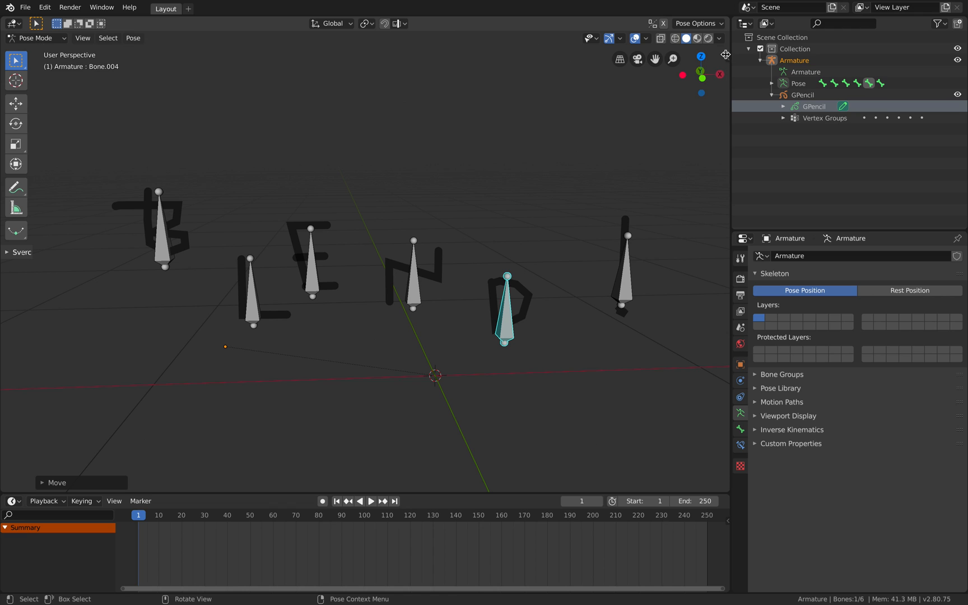
key("N")
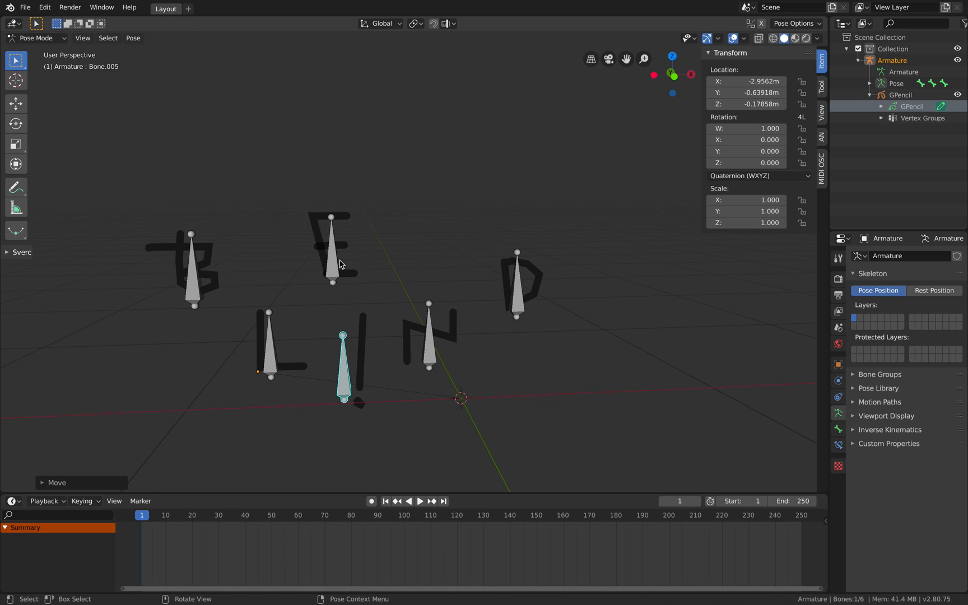
Select all six bones and insert LocRotScale keyframes at frame 1
left_click_drag(343, 359, 688, 334)
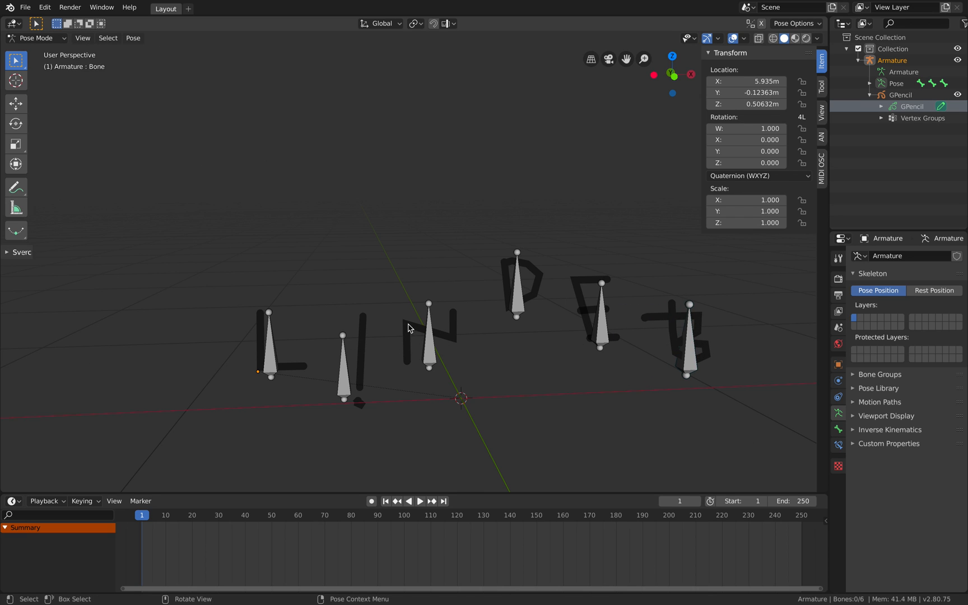
key("a")
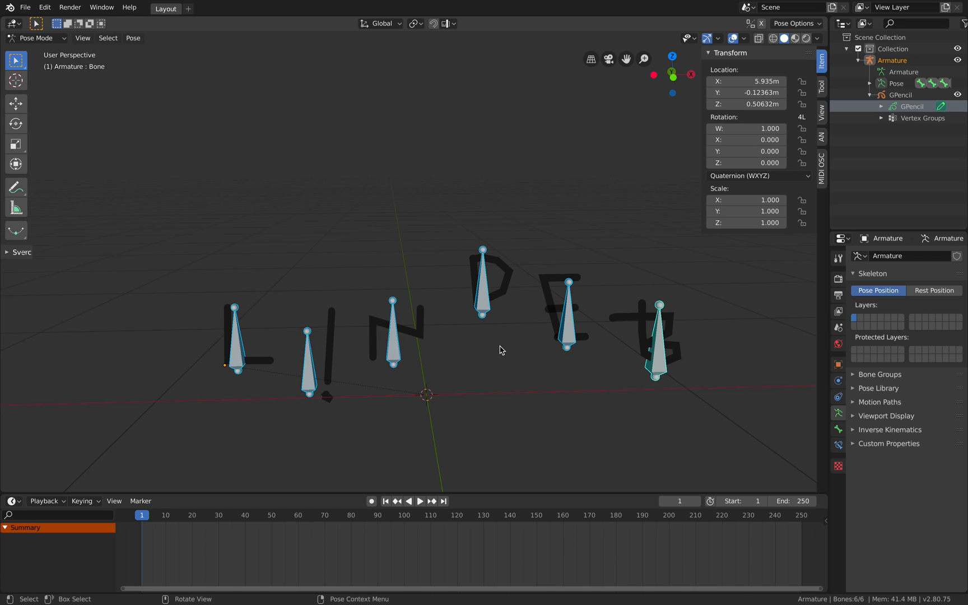
left_click(459, 257)
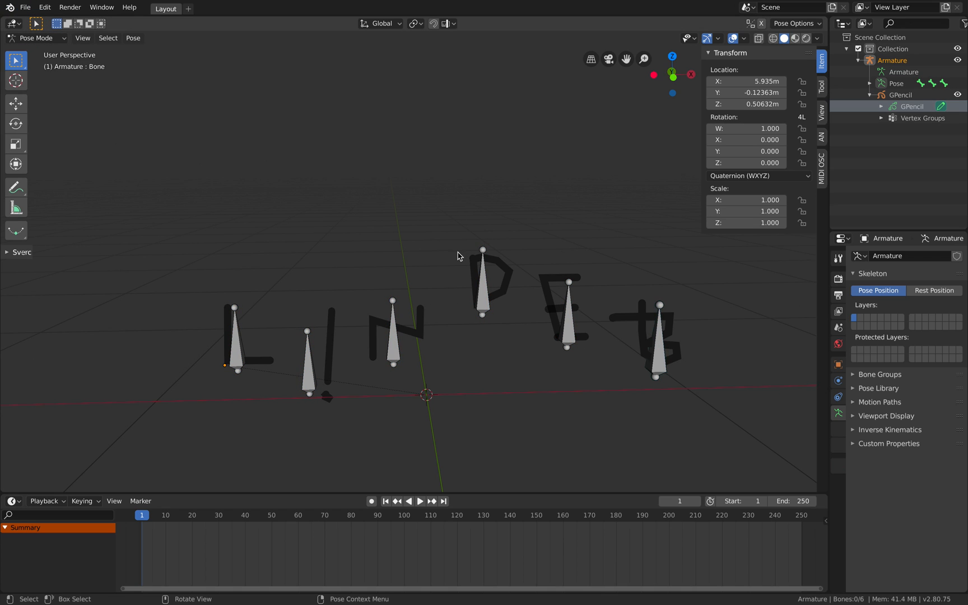
key("I")
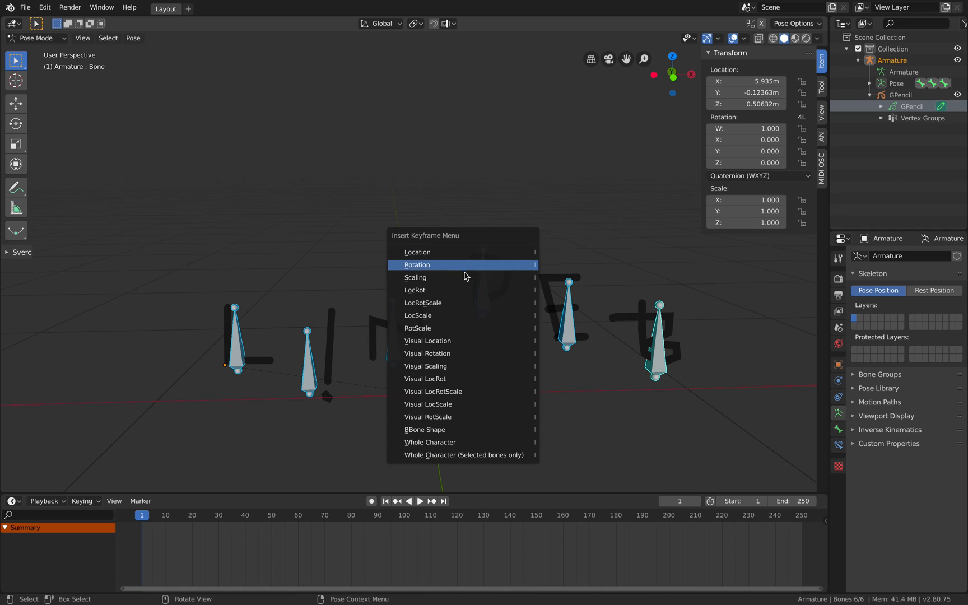
mouse_move(443, 305)
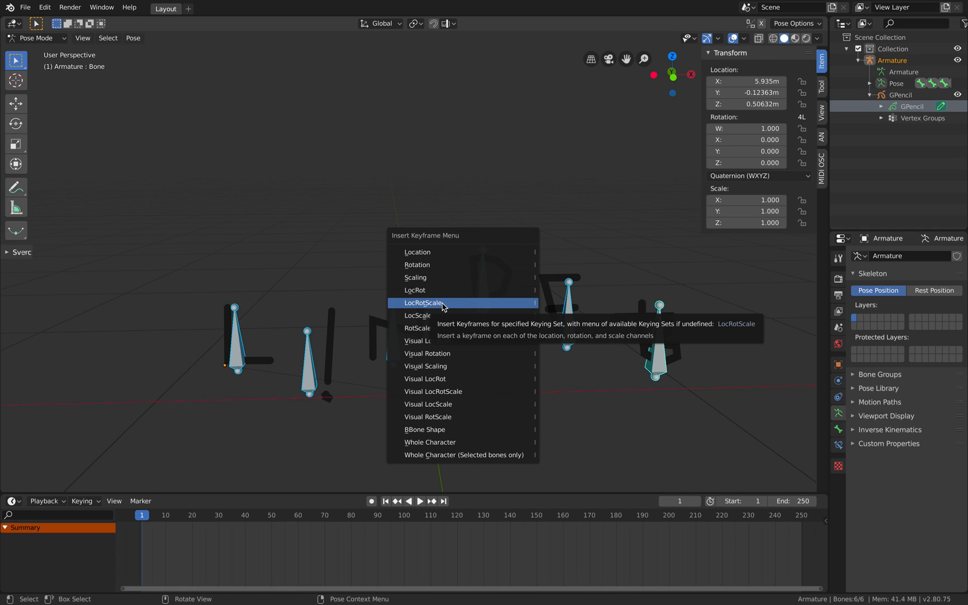
left_click(424, 302)
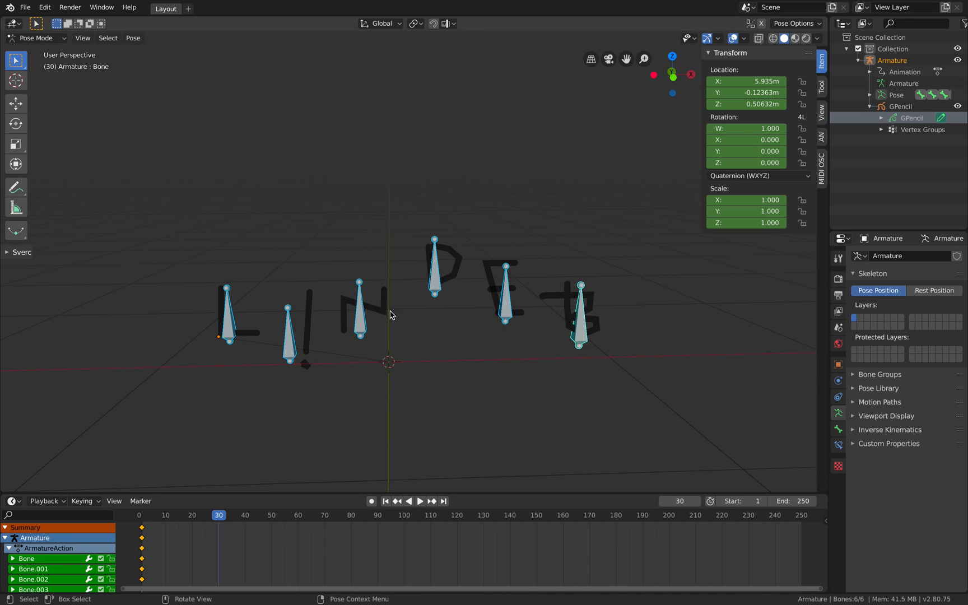
mouse_move(404, 314)
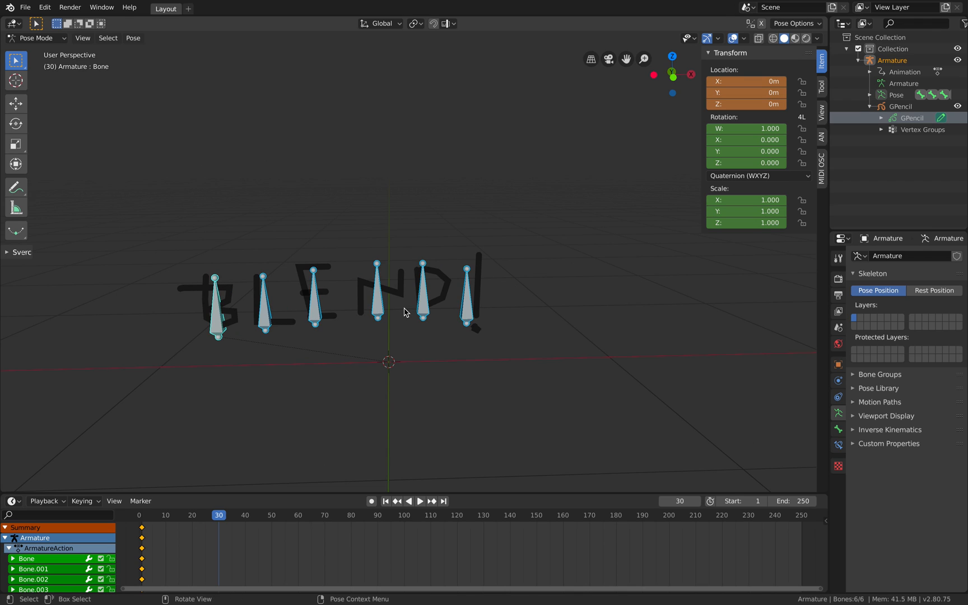
Keyframe the reset pose with LocRotScale at frame 30 and scrub to see the assembled word
key("I")
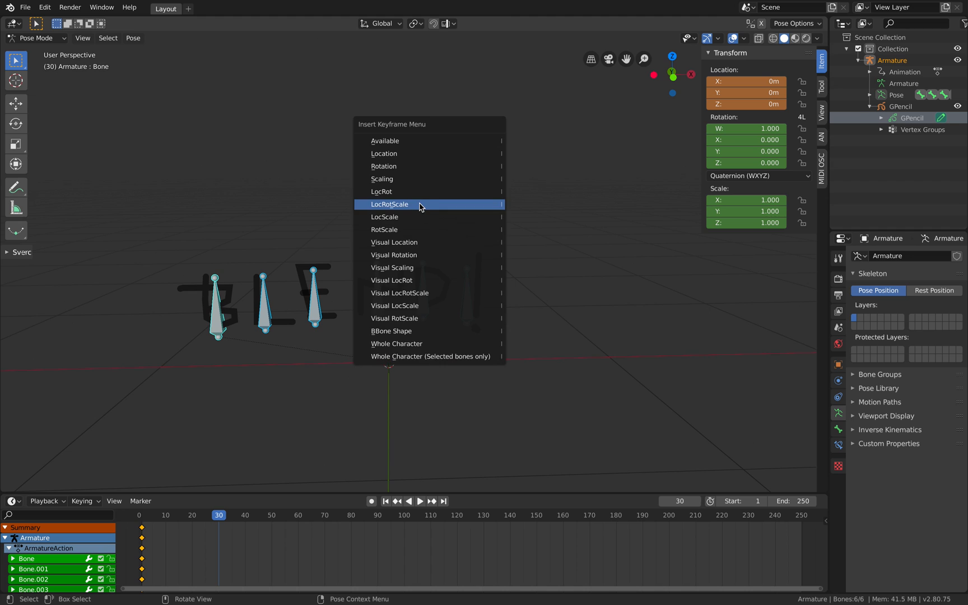
left_click(390, 204)
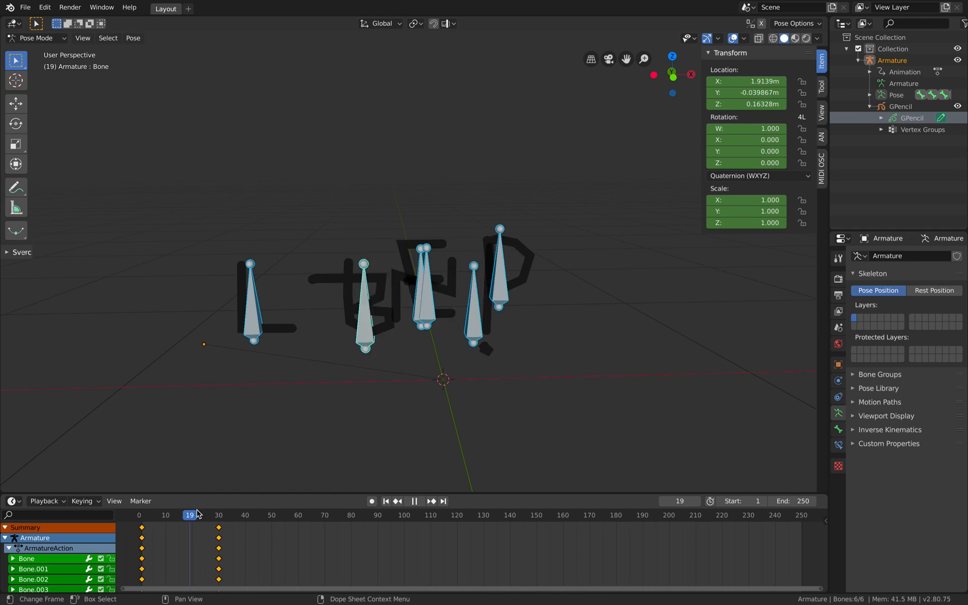
left_click(244, 516)
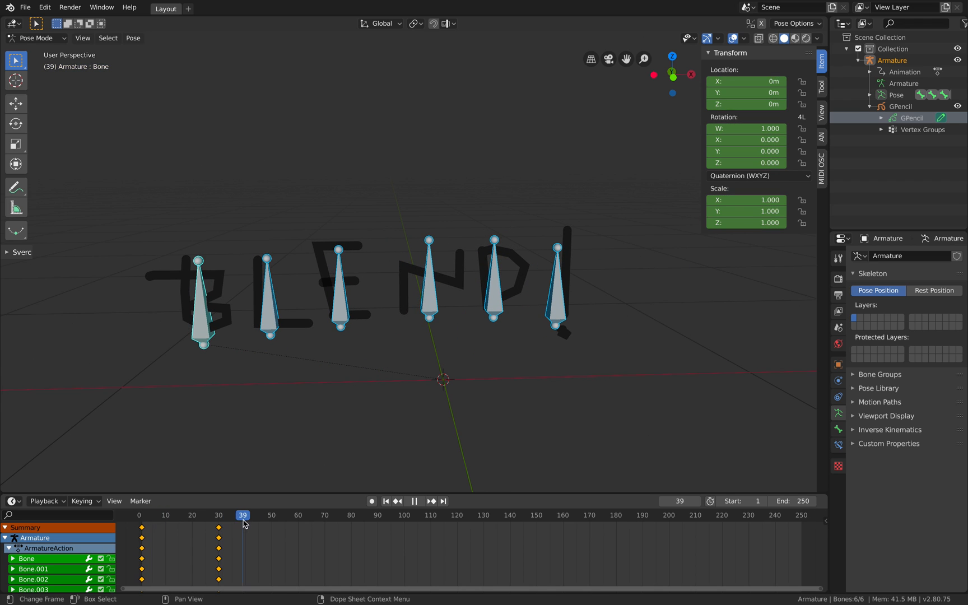
Add an Expression node in Animation Nodes with an object-type input
left_click(413, 502)
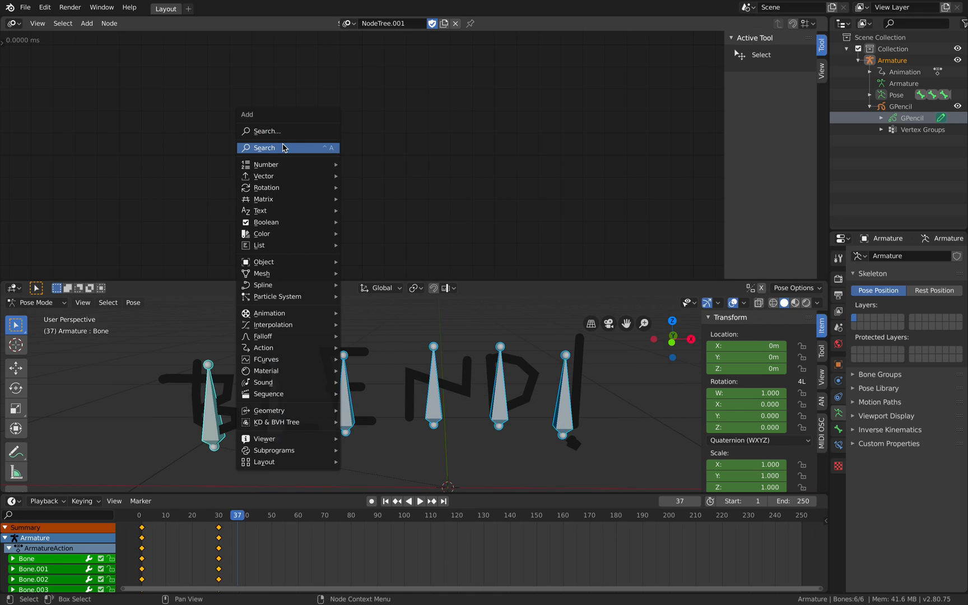
type("exp")
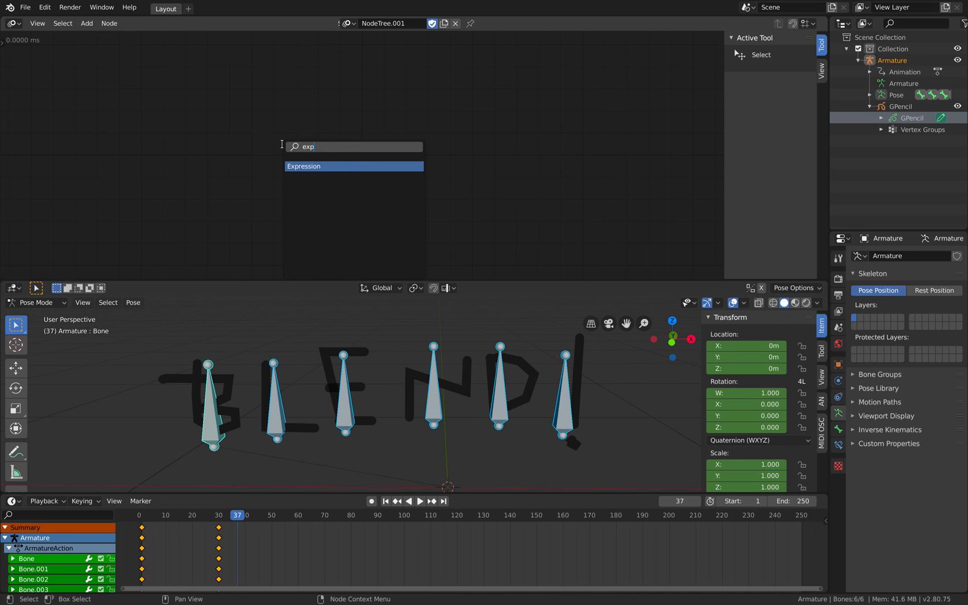
left_click(303, 166)
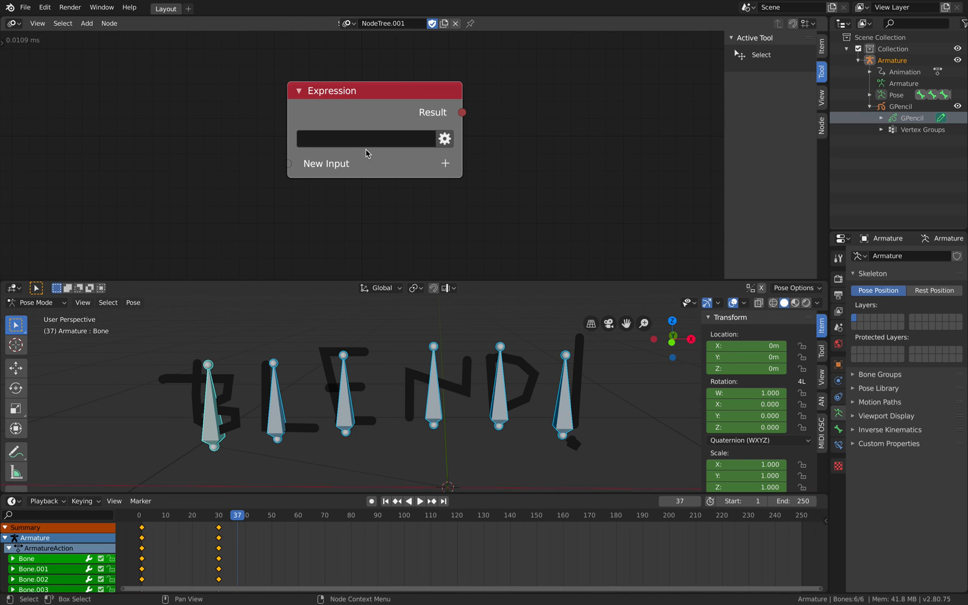
left_click(445, 163)
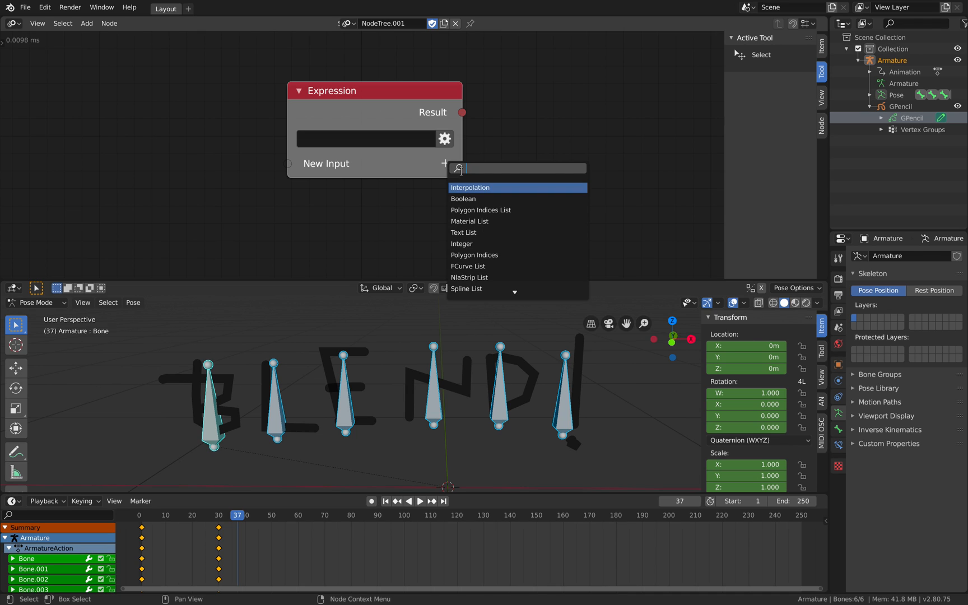
left_click(471, 188)
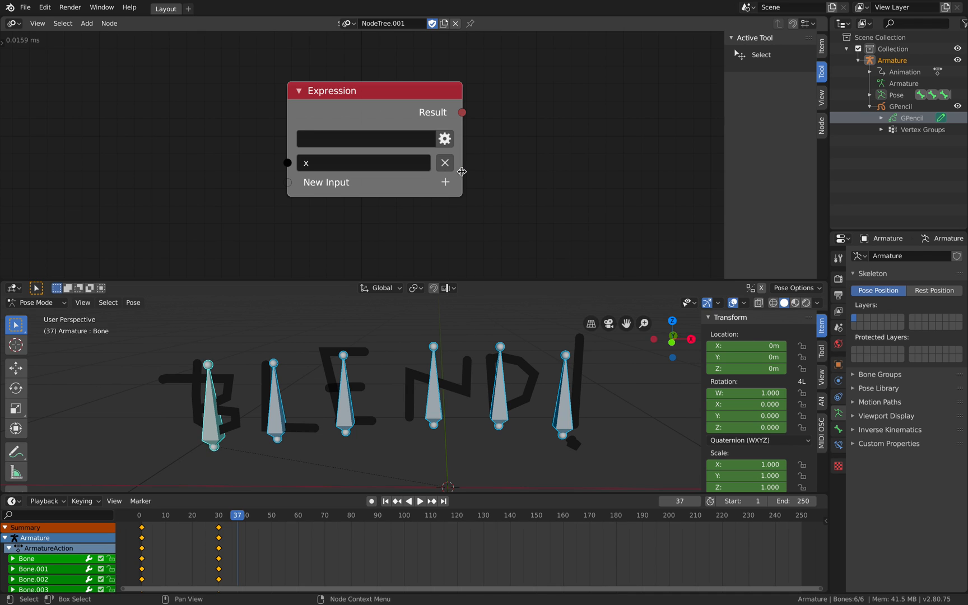
Name the input armature and write the expression armature.pose.bones[:]
type("armature")
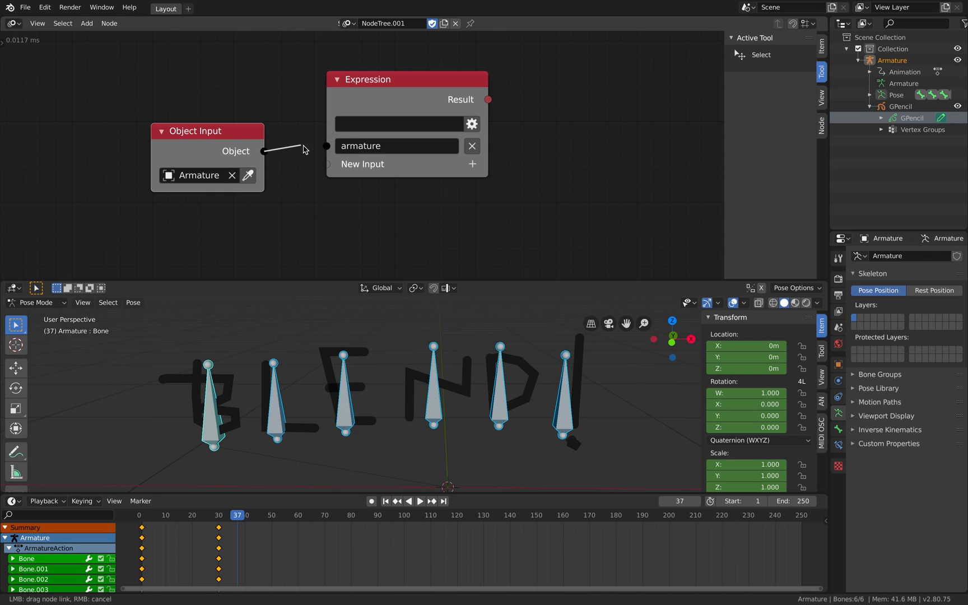
type("armacutr")
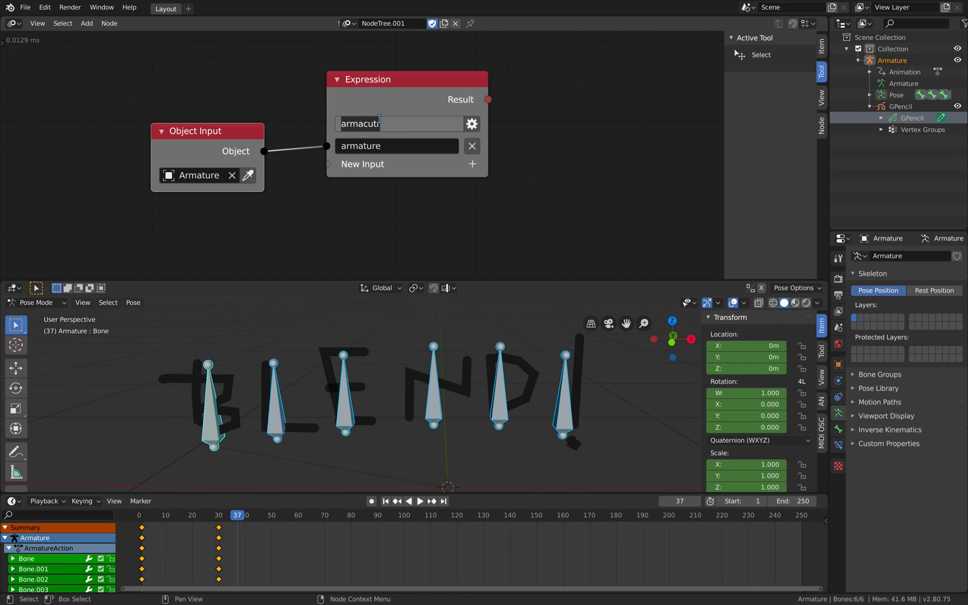
type("armature")
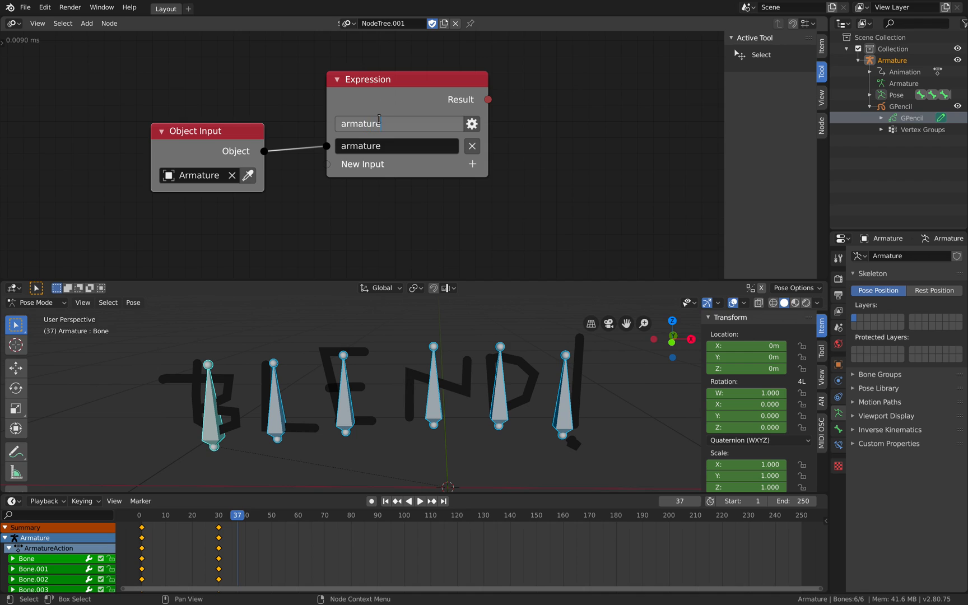
type(".pose")
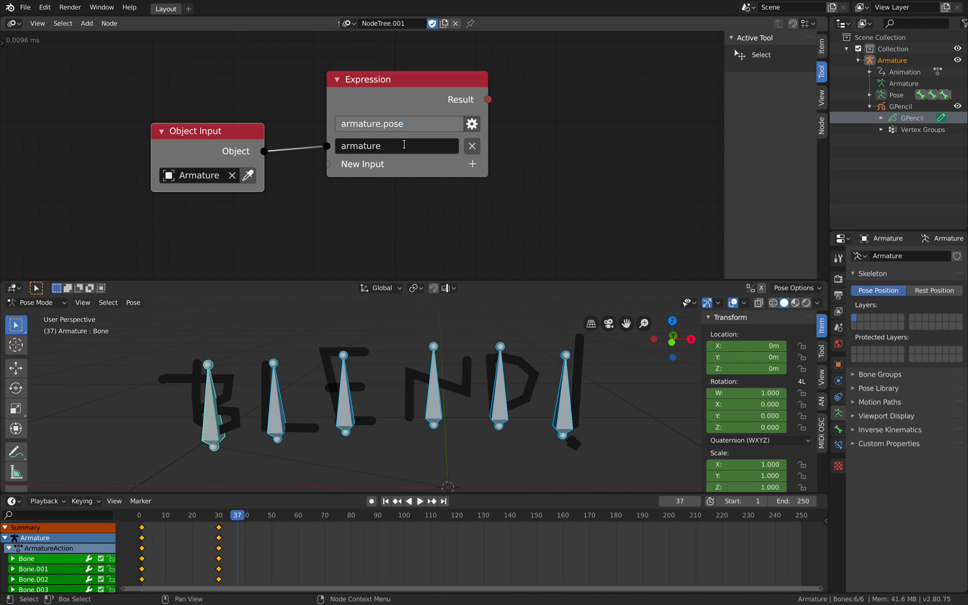
type(".bones")
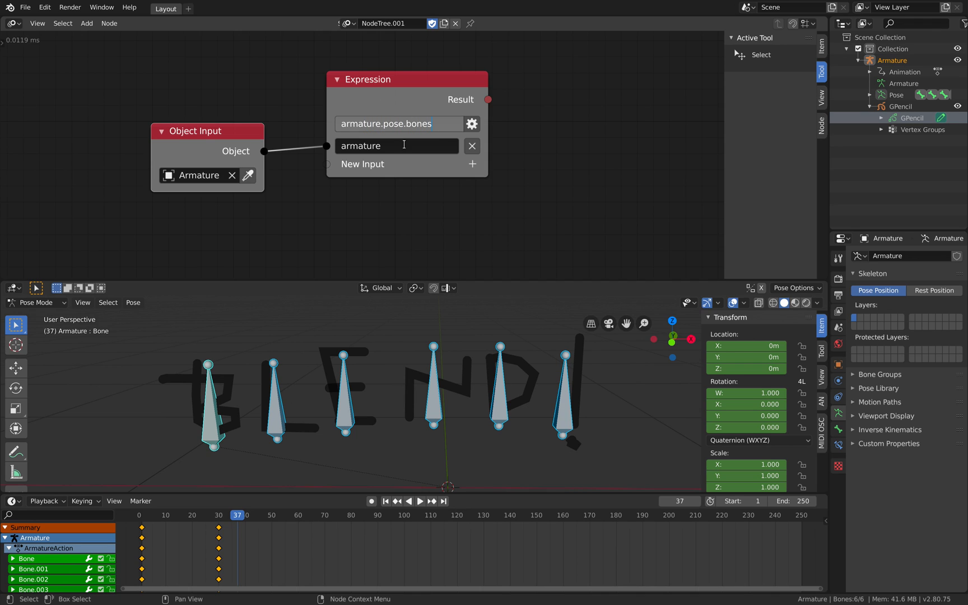
type("[:]")
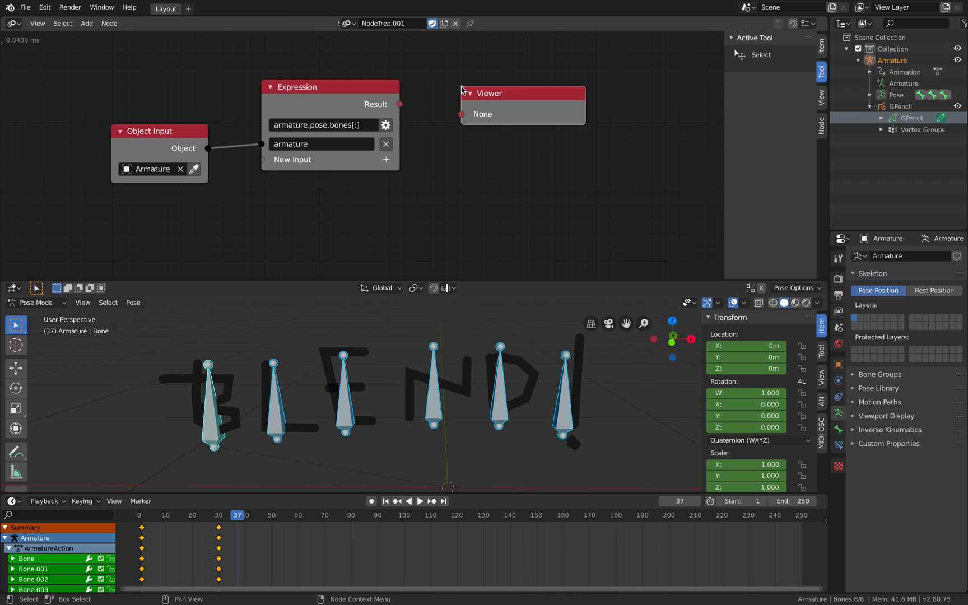
Wire the bone list into the Viewer and invoke a new My Loop subprogram on it
left_click_drag(400, 104, 460, 119)
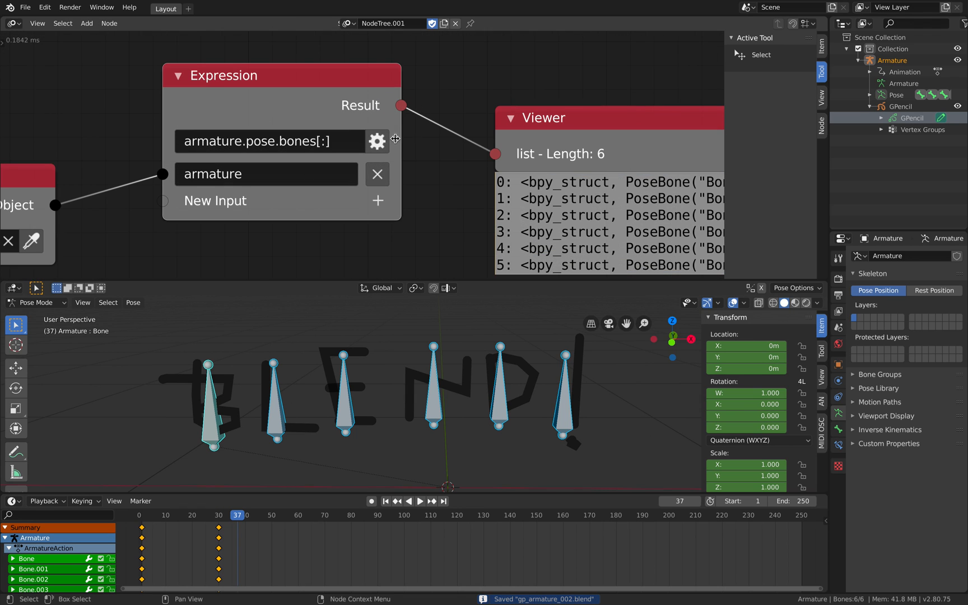
left_click(377, 142)
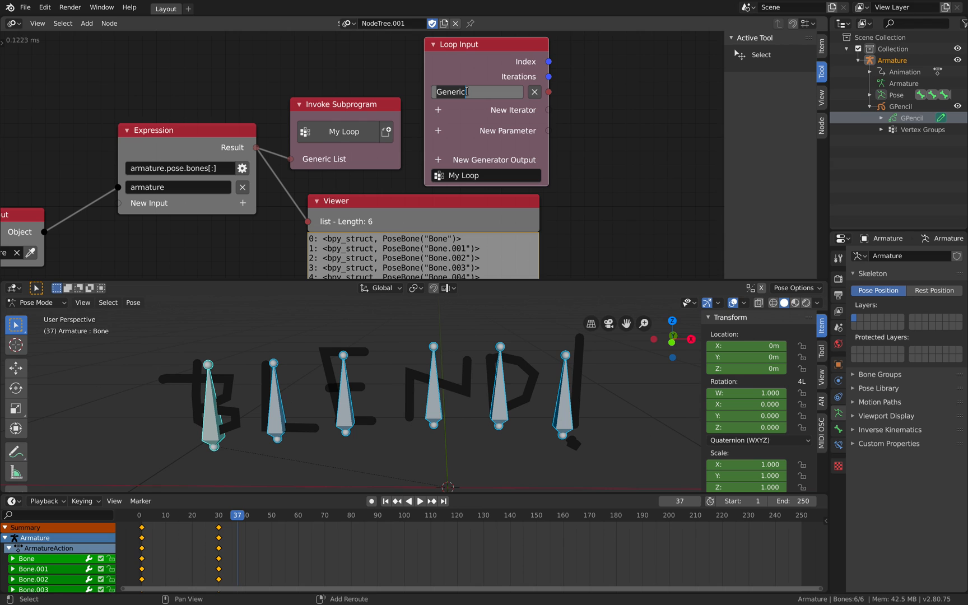
Loop over PoseBone items and set the Expression to x.location = newpos
type("PoseBone")
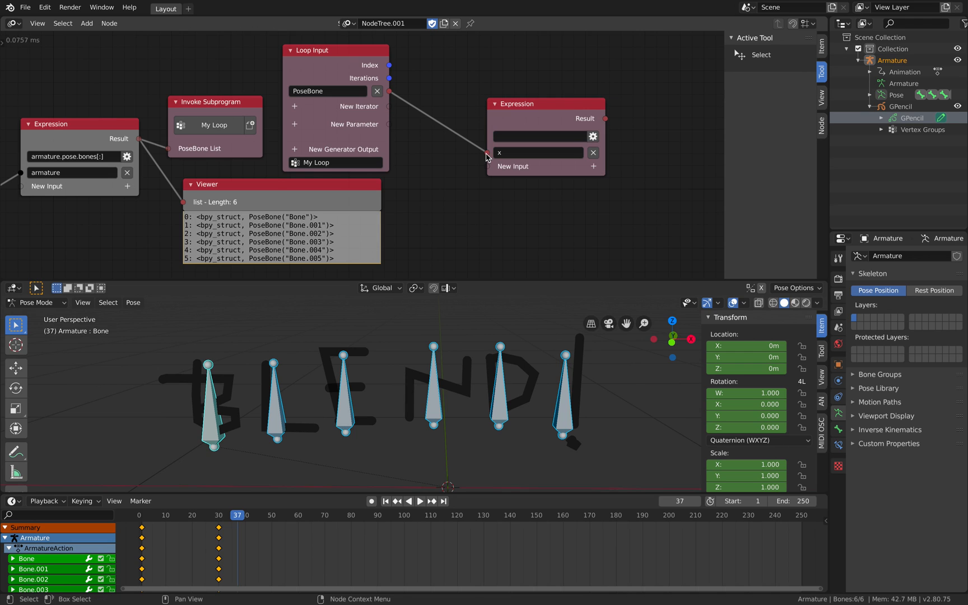
left_click(538, 137)
type("x.location")
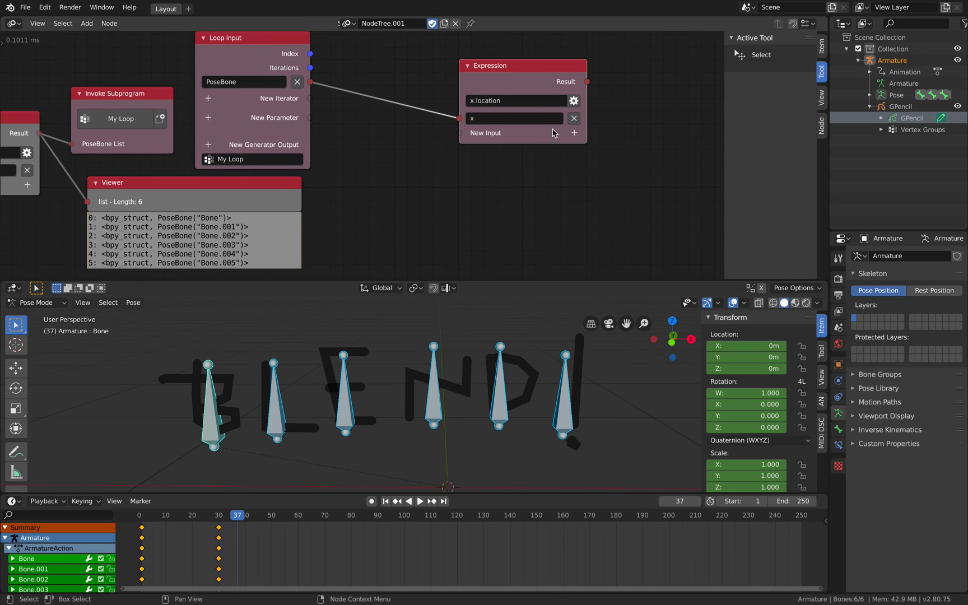
left_click(516, 101)
type(" = newpos")
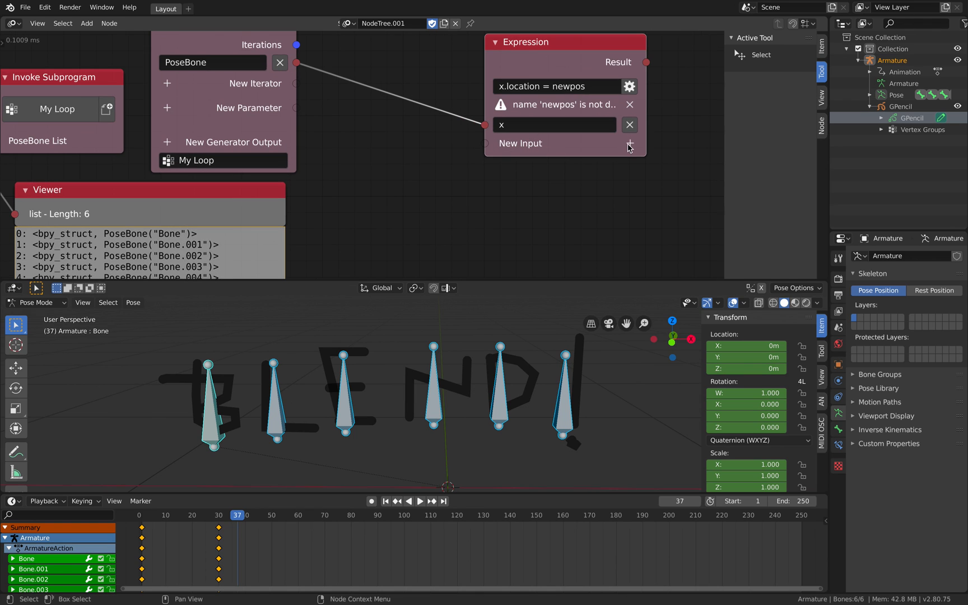
Add a second Expression input of type Vector named newpos
left_click(631, 146)
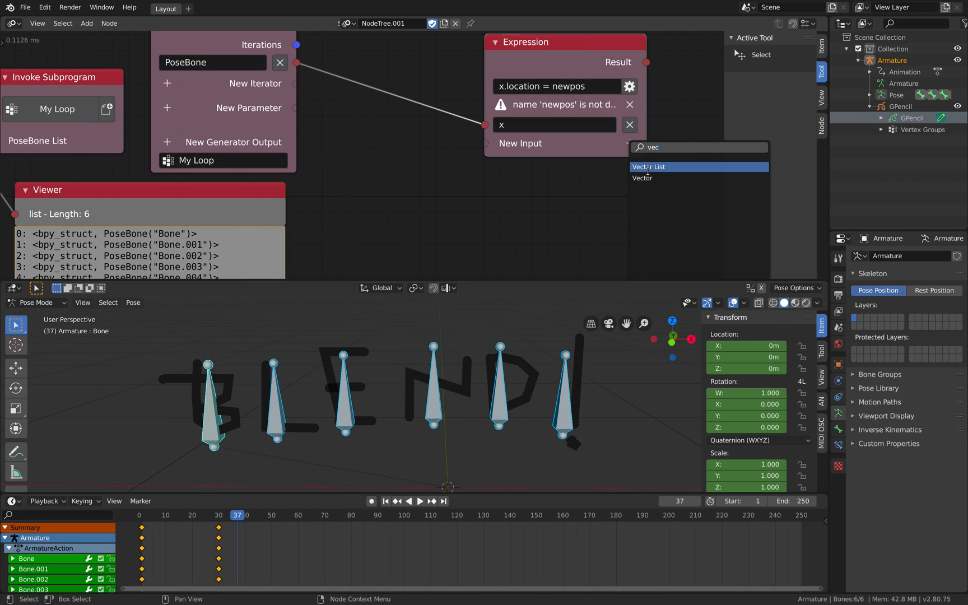
mouse_move(647, 177)
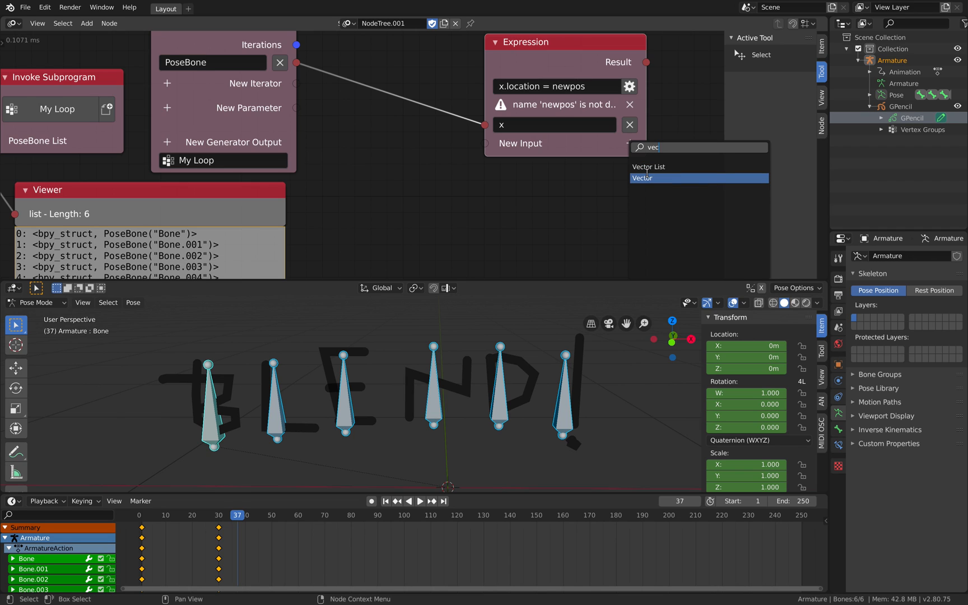
left_click(643, 177)
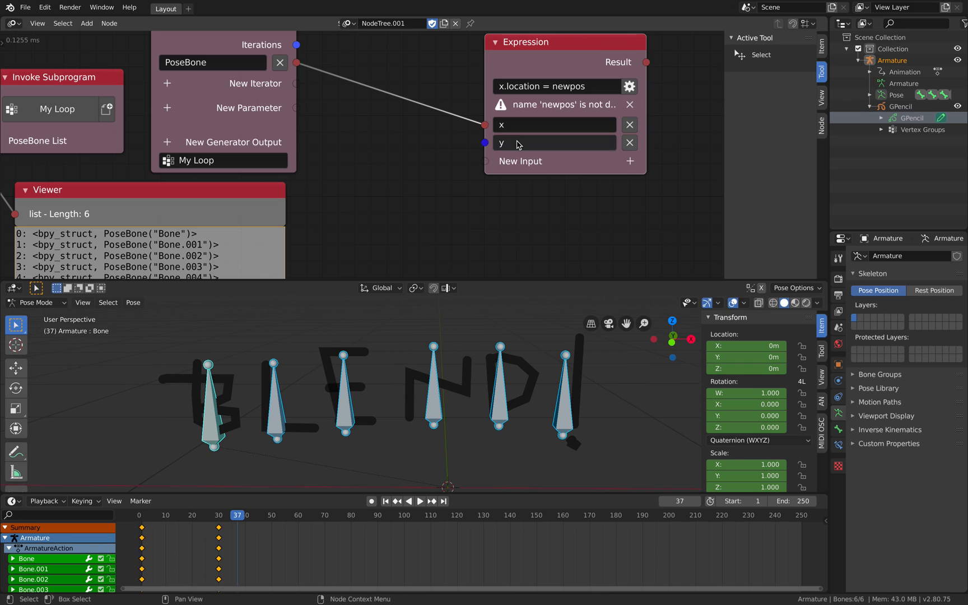
type("newpos")
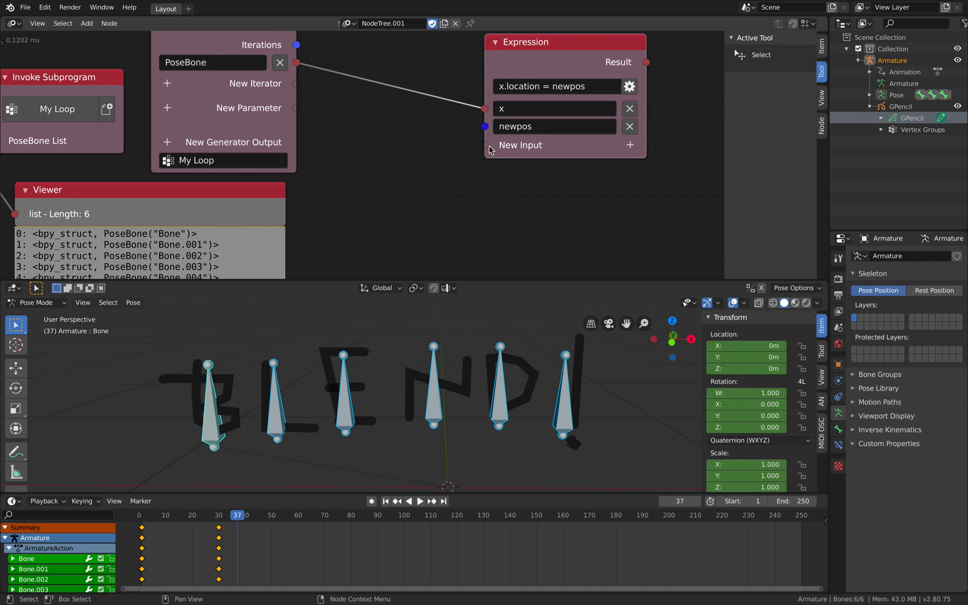
left_click(522, 145)
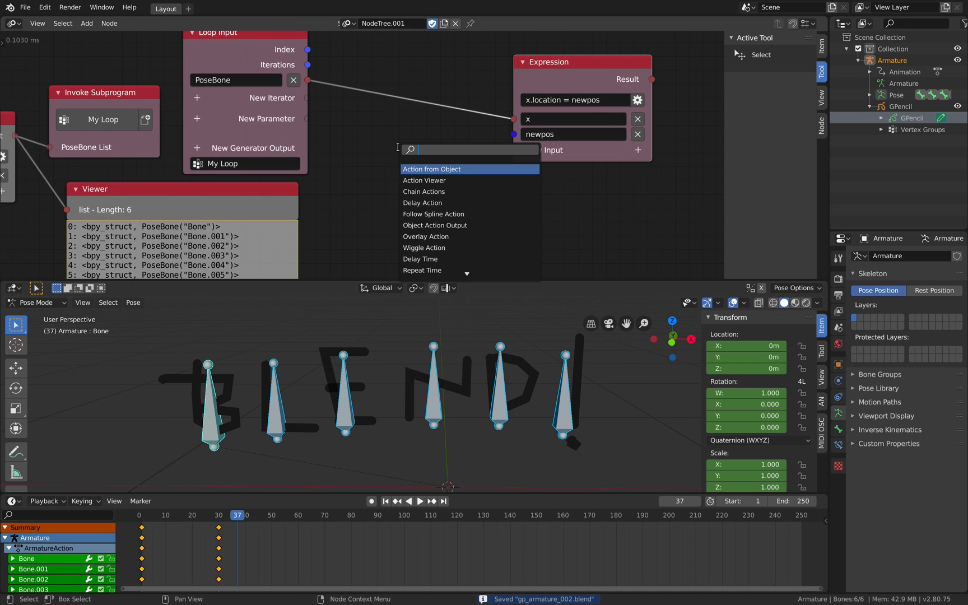
Feed newpos from an index-seeded Random Vector node and add a Time Info node
left_click(433, 169)
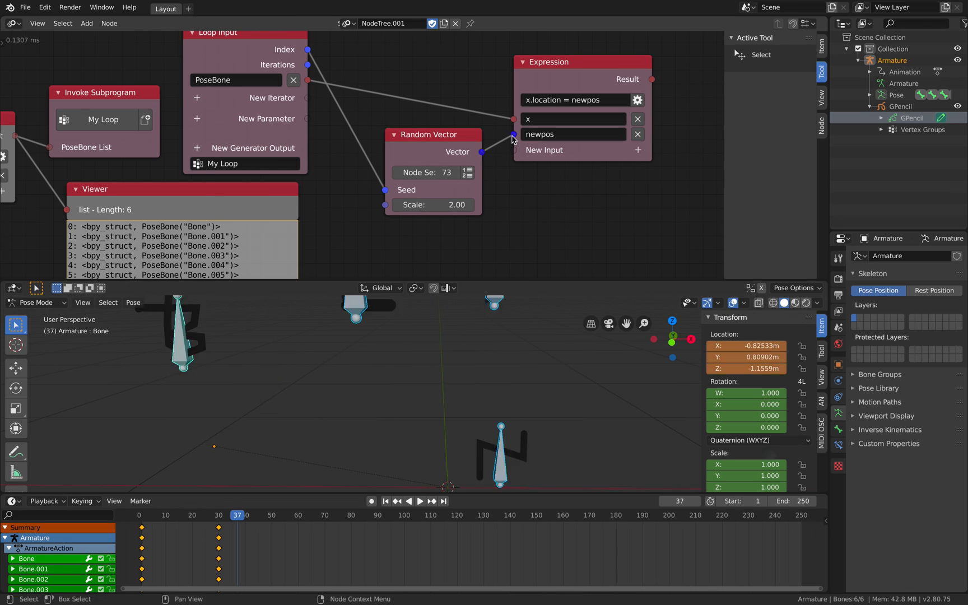
left_click(421, 502)
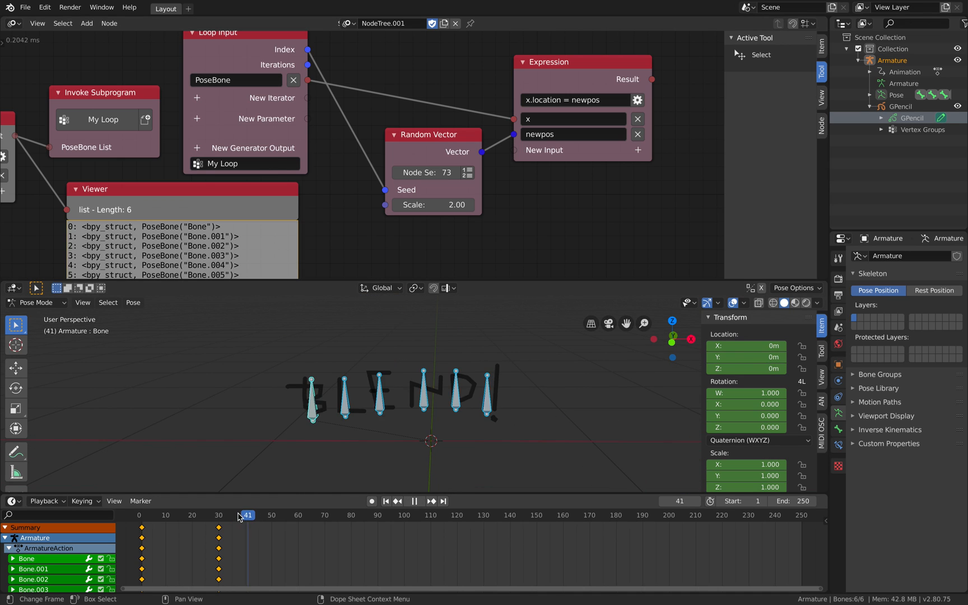
left_click(144, 515)
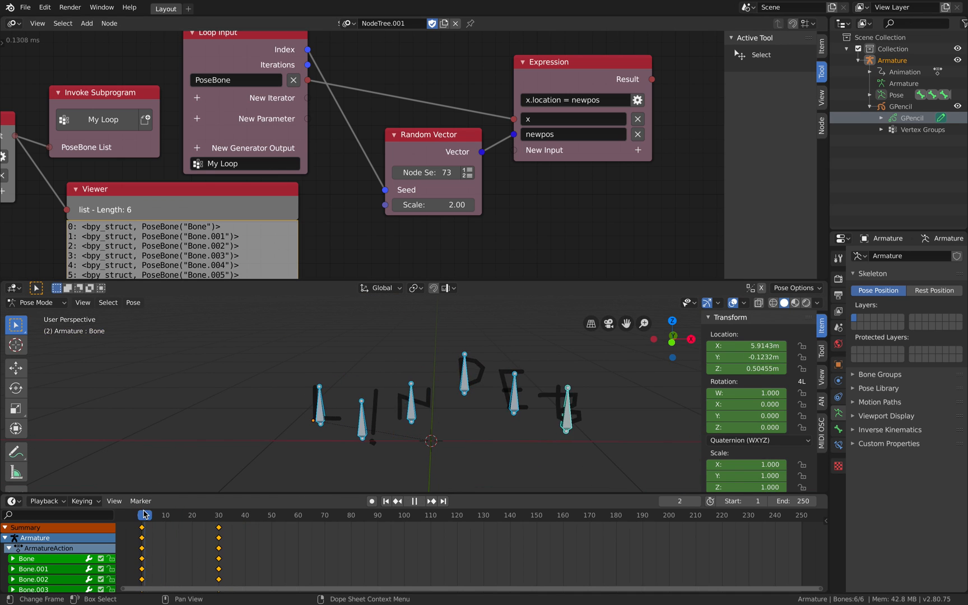
left_click(277, 516)
type("fra")
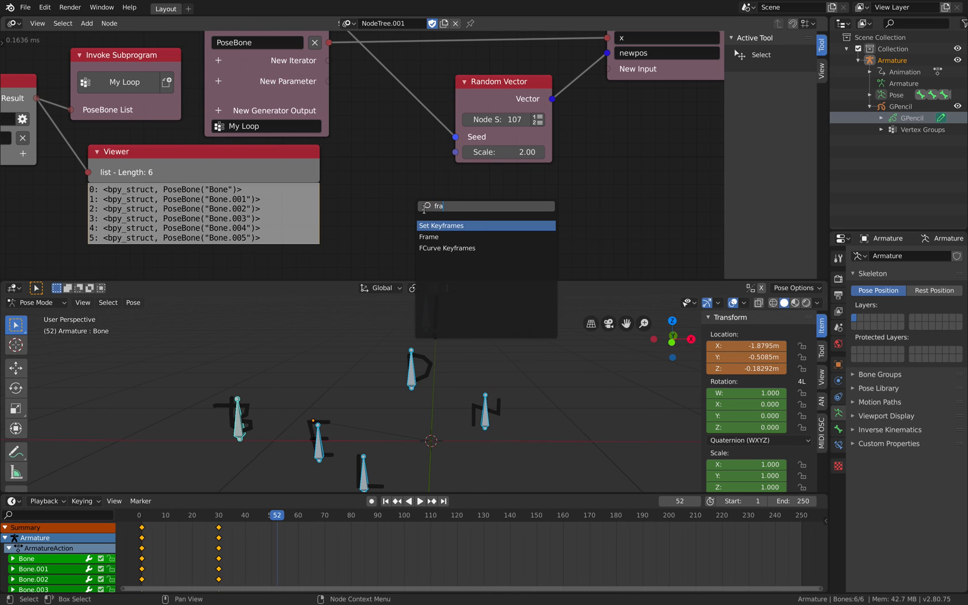
left_click(429, 237)
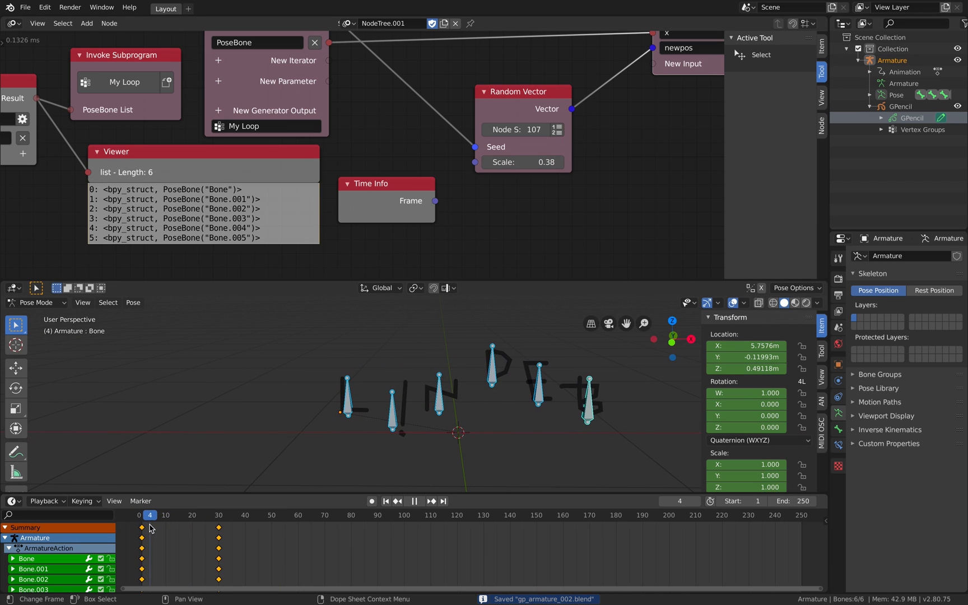
Scrub the timeline and raise the Random Vector scale to 0.80 to scatter the letters
left_click(164, 516)
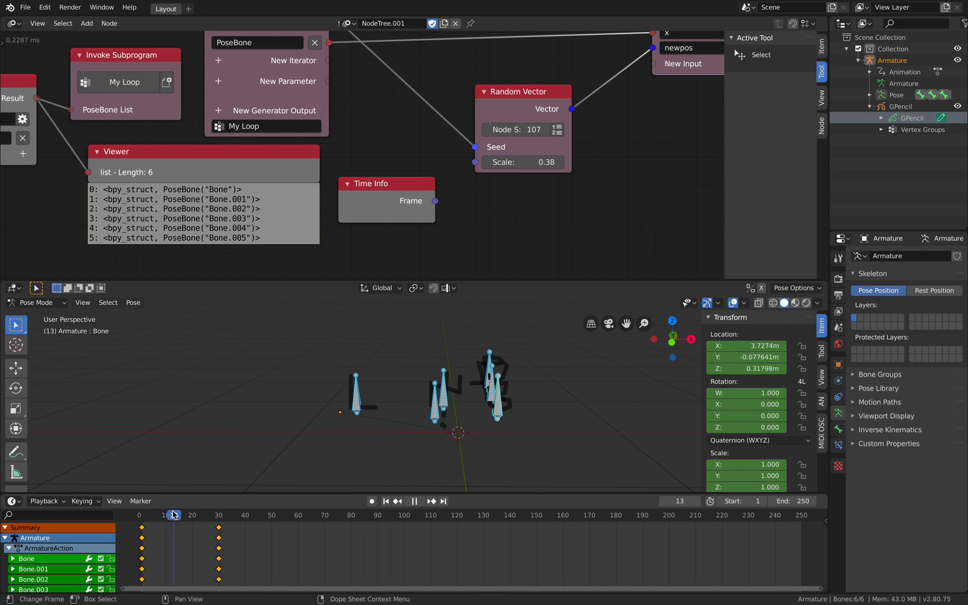
left_click(251, 515)
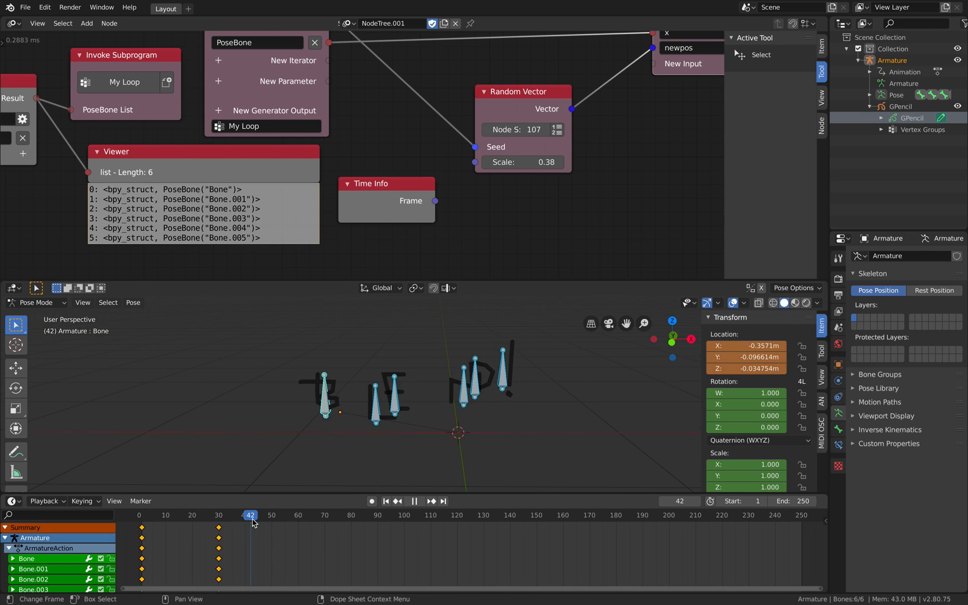
left_click(354, 515)
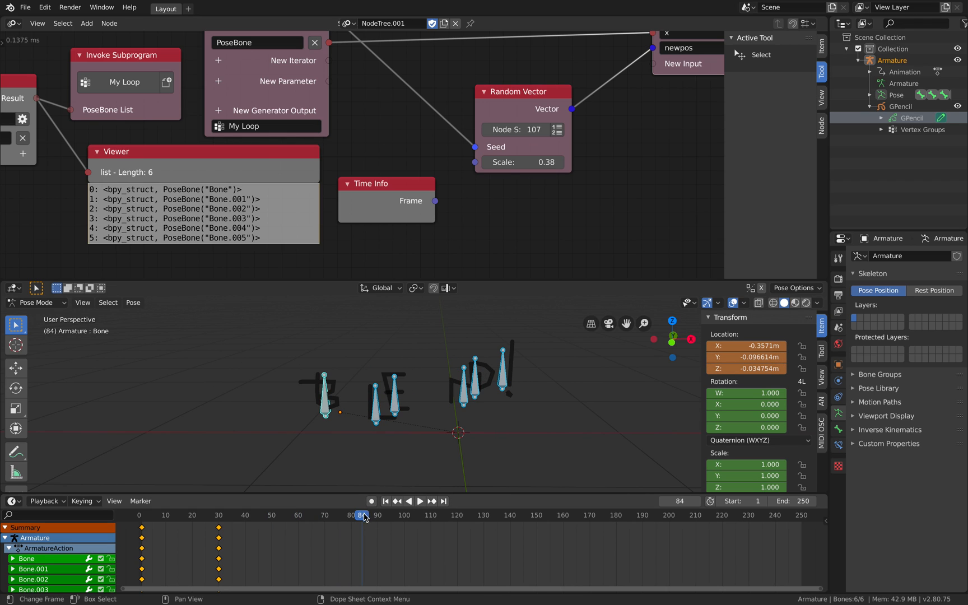
left_click_drag(364, 515, 413, 516)
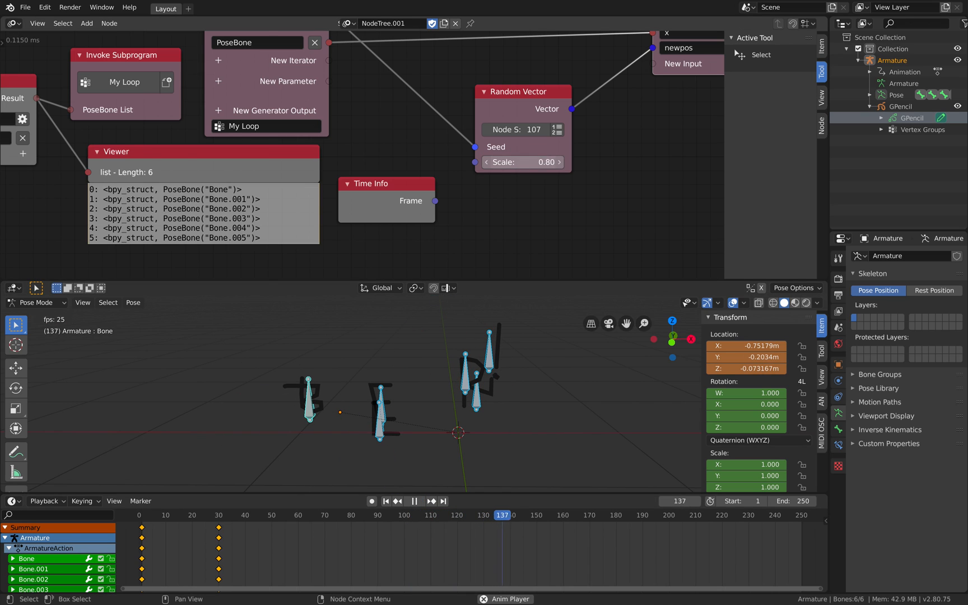
Set the Random Vector scale to 0 so the letters rest in their BLEND! row
left_click(415, 501)
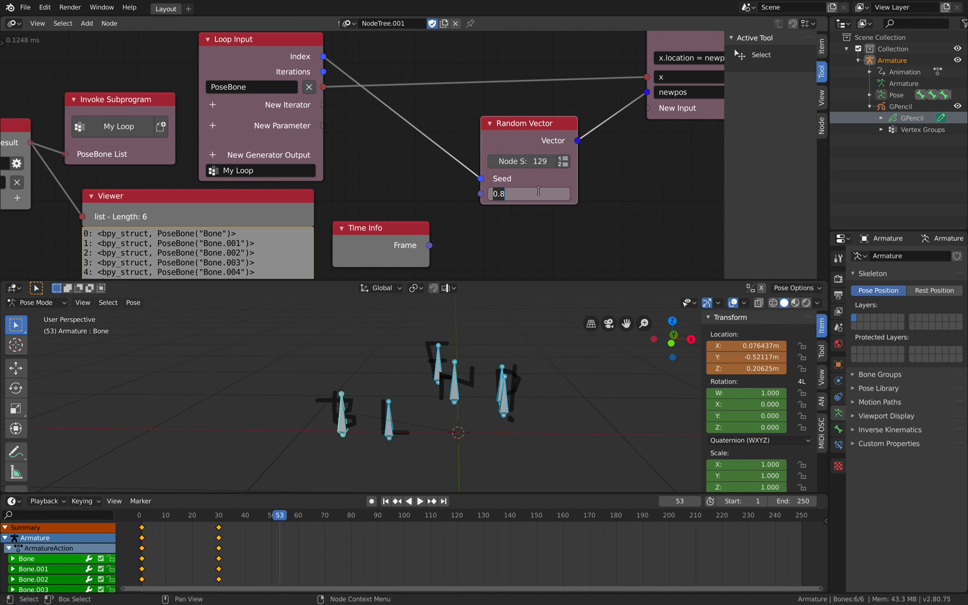
left_click(185, 516)
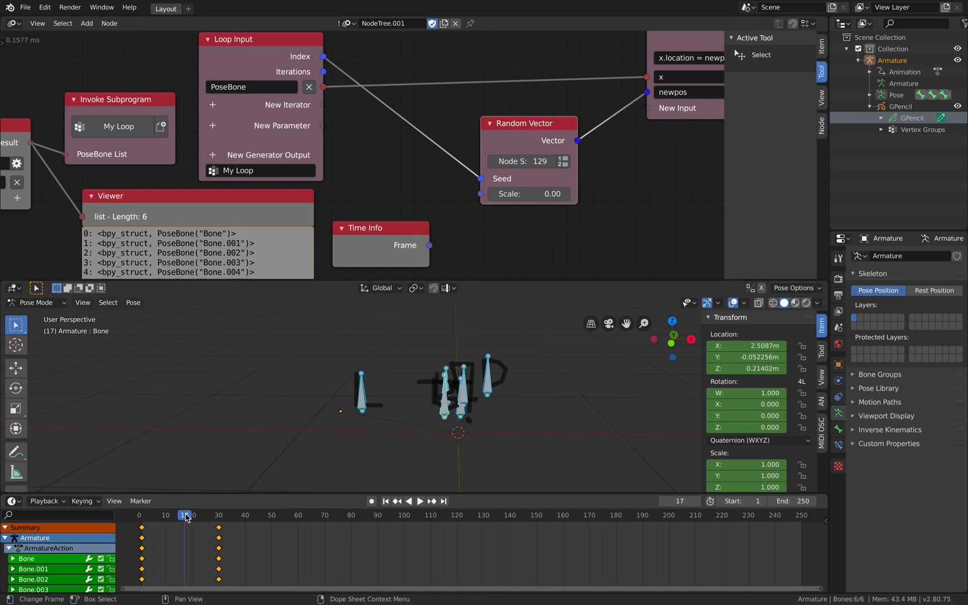
left_click(193, 516)
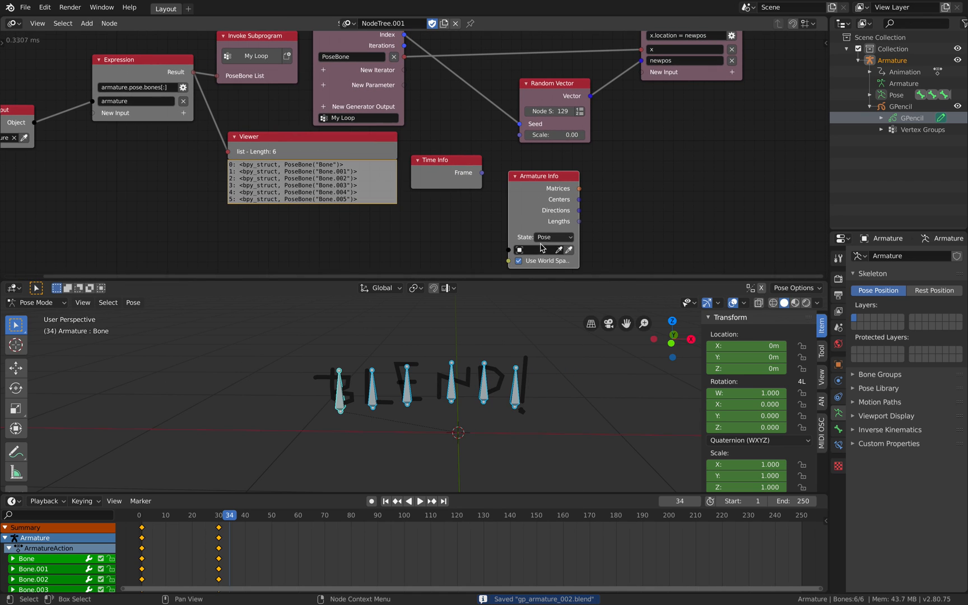
Position the Armature Info node and try wiring its bone centers output
left_click_drag(543, 176, 457, 113)
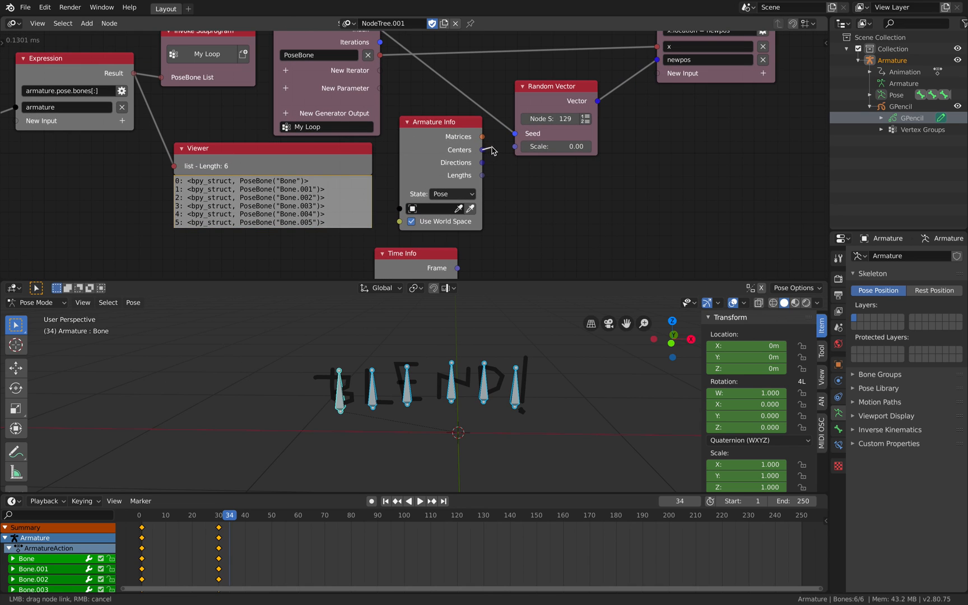
left_click_drag(483, 148, 622, 193)
type("rando")
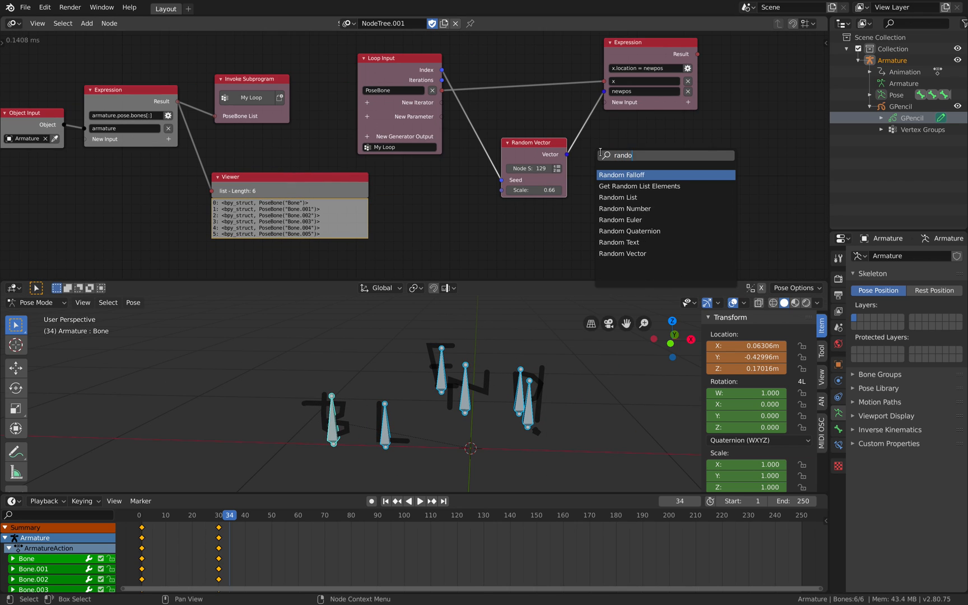
Add a Vector Wiggle node in place of Random Vector
type("wigl")
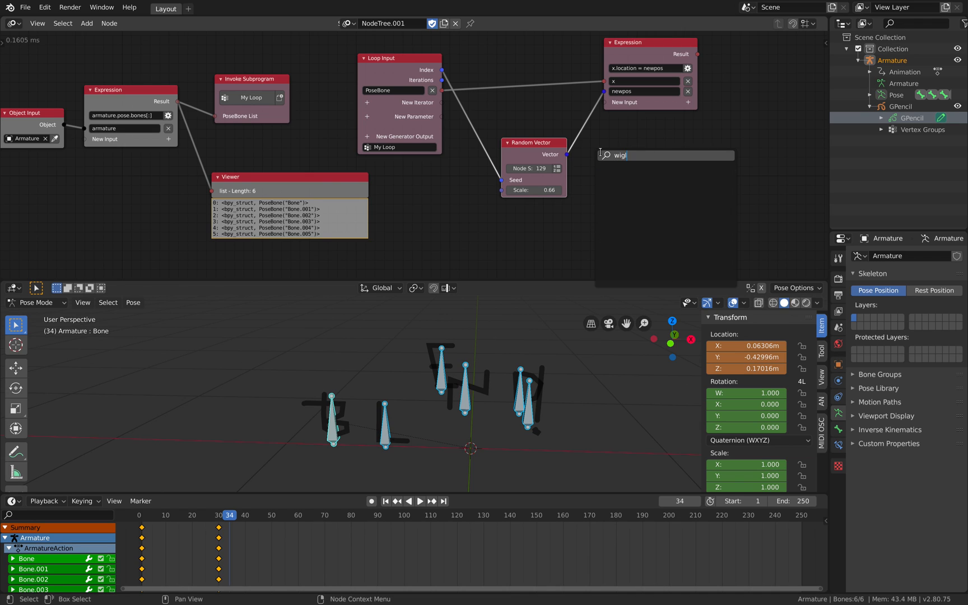
key("BackSpace")
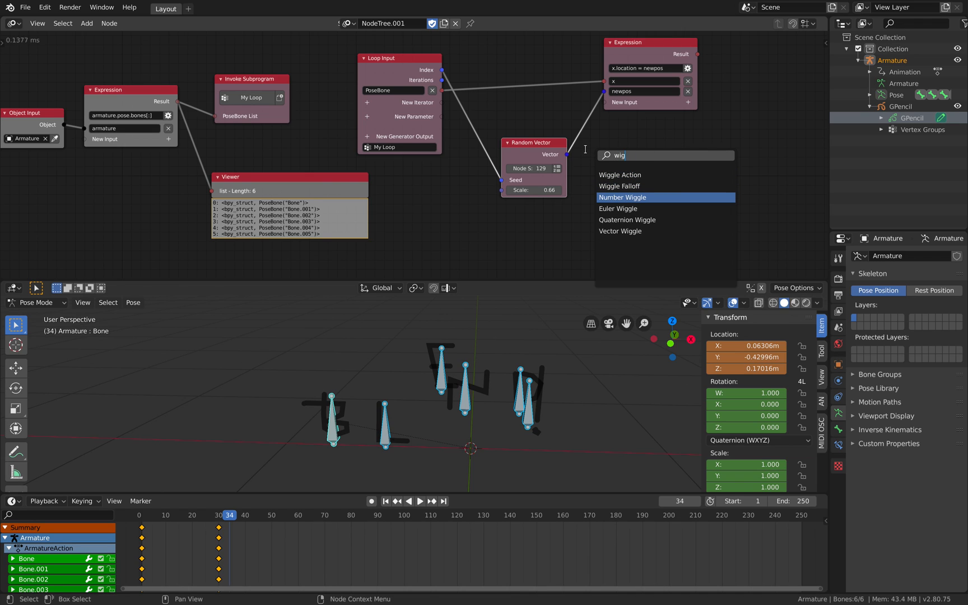
left_click(621, 231)
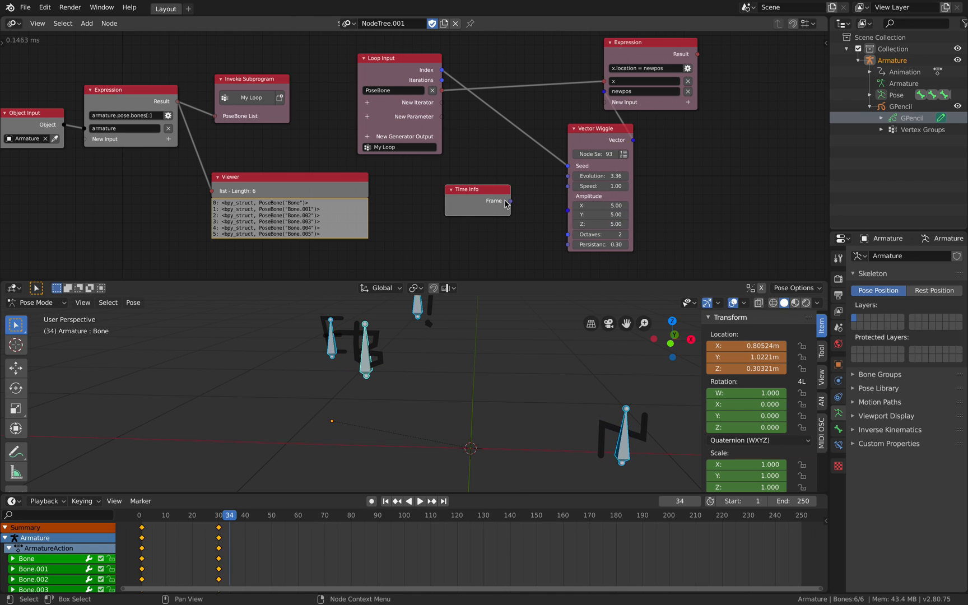
Drive the wiggle Evolution from the Time Info frame and play back the drifting letters
left_click(421, 502)
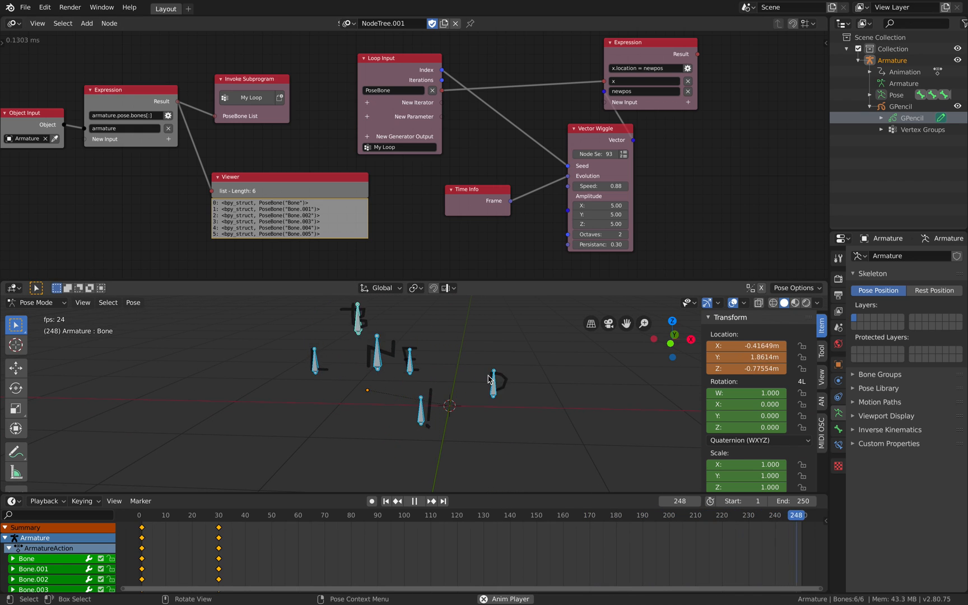
left_click(259, 515)
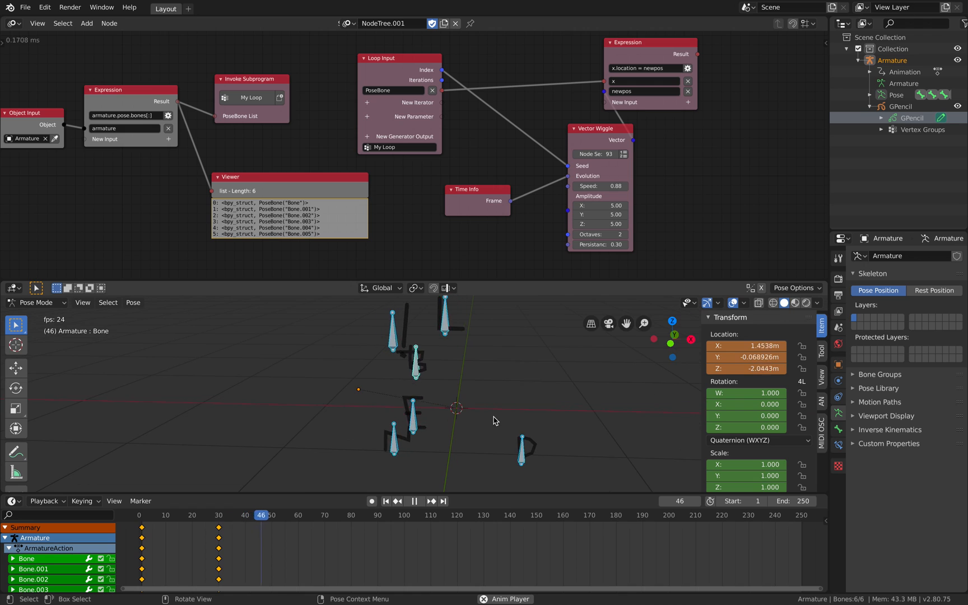
left_click(415, 502)
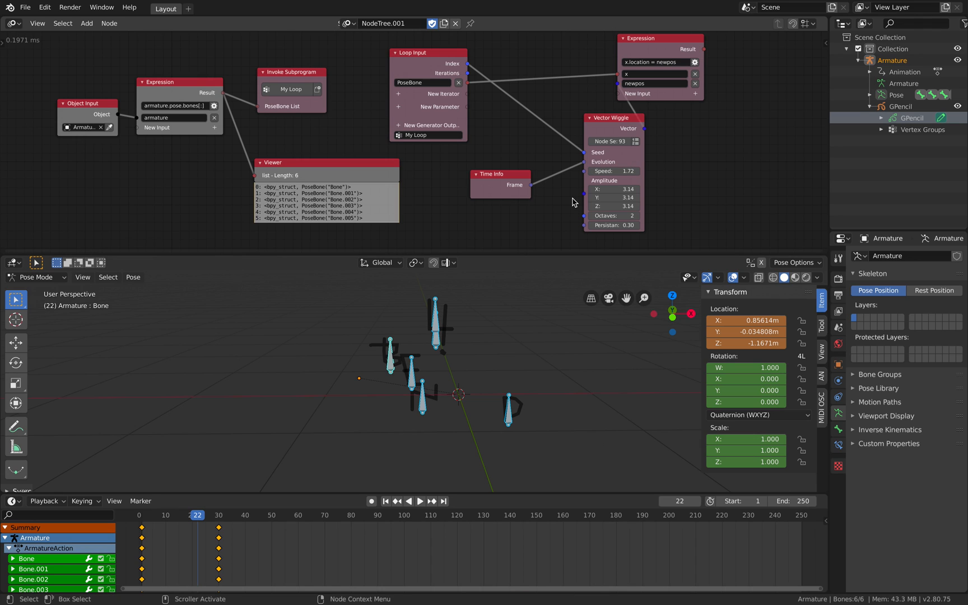
mouse_move(581, 247)
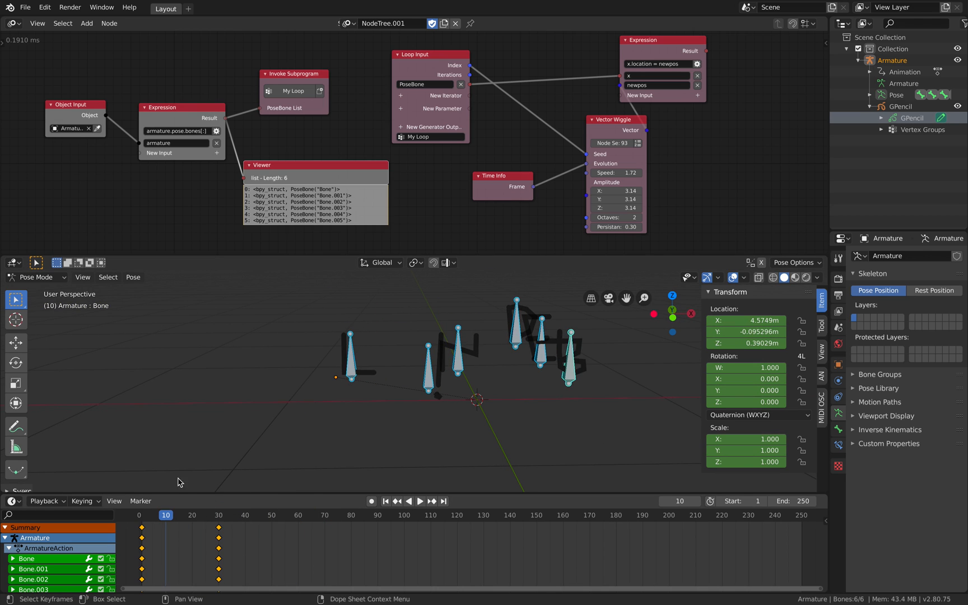
left_click(421, 502)
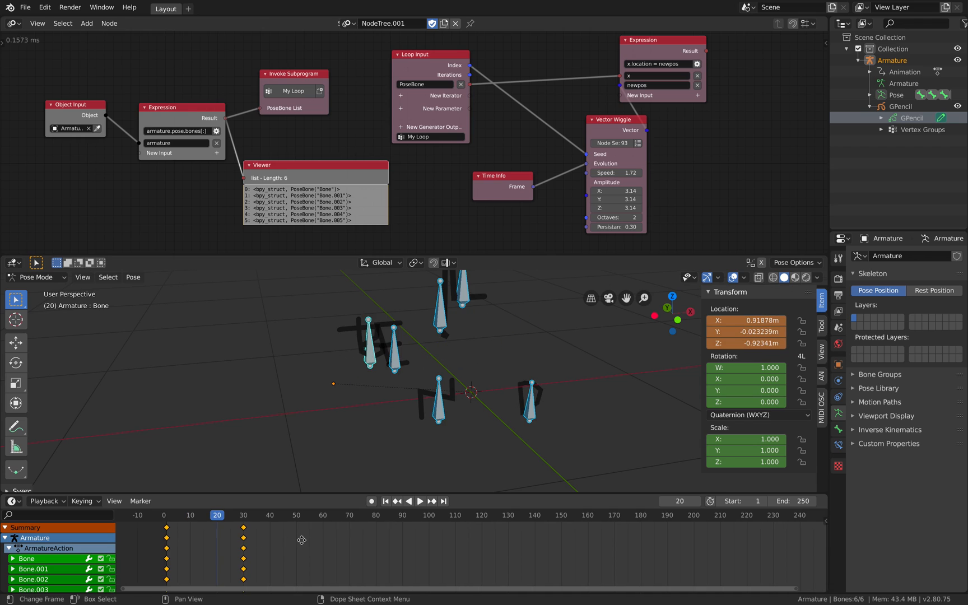
left_click(284, 516)
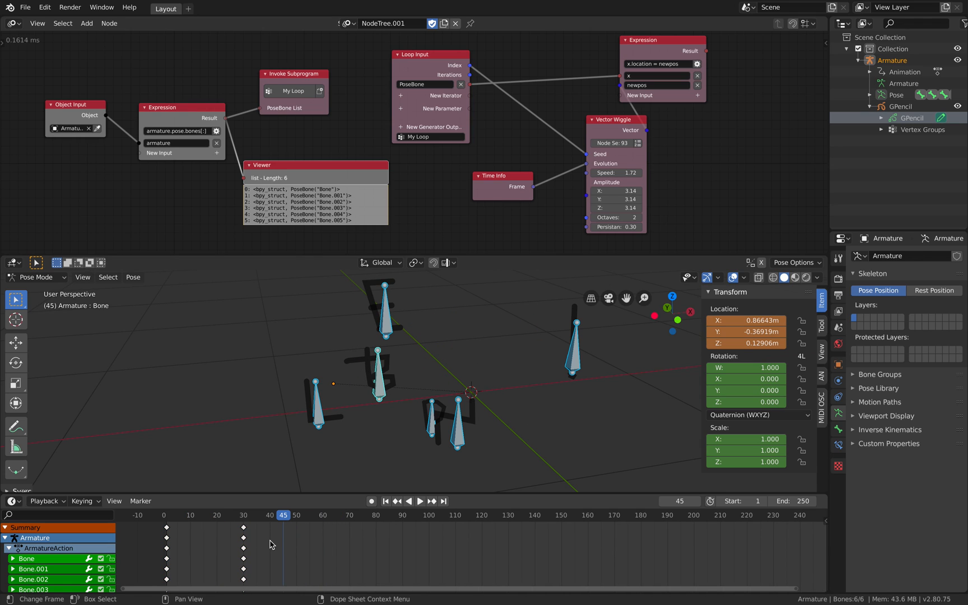